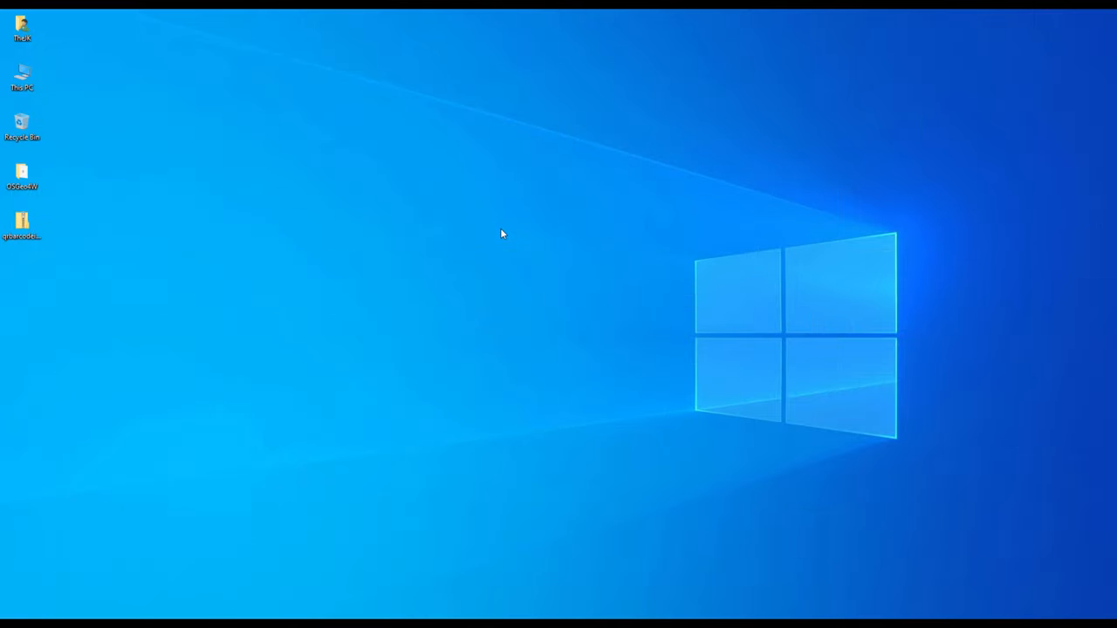
mouse_move(404, 262)
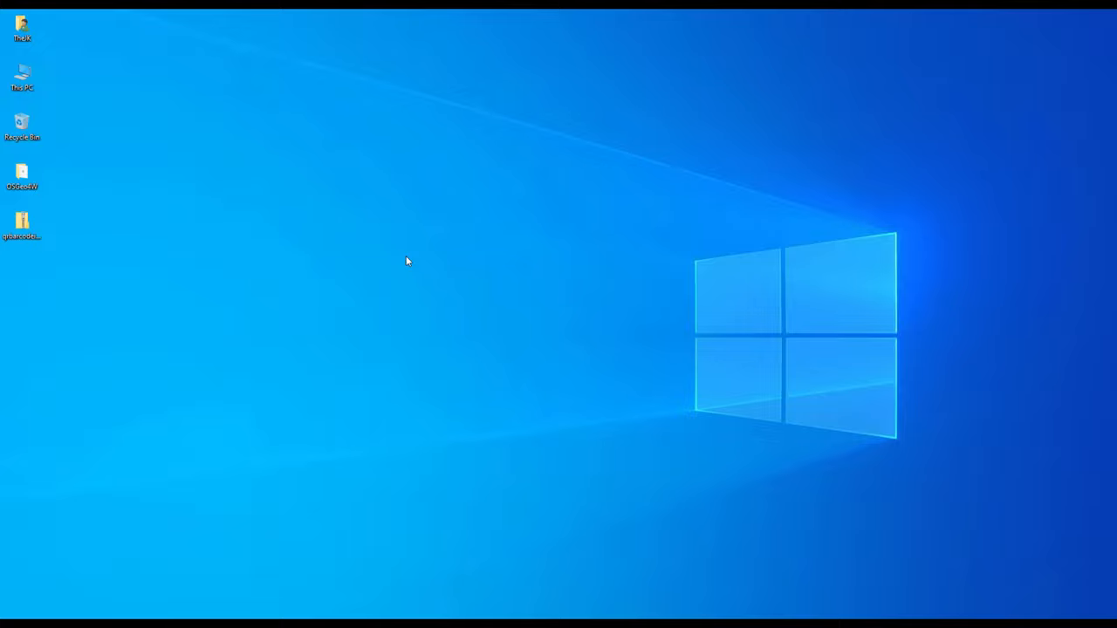
mouse_move(143, 124)
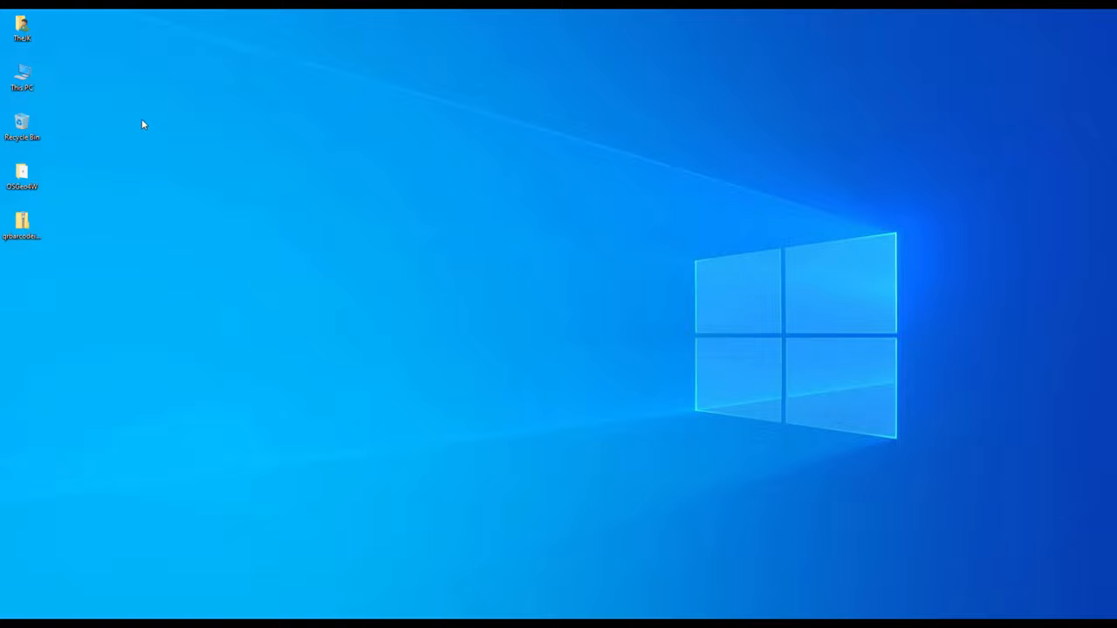
mouse_move(829, 569)
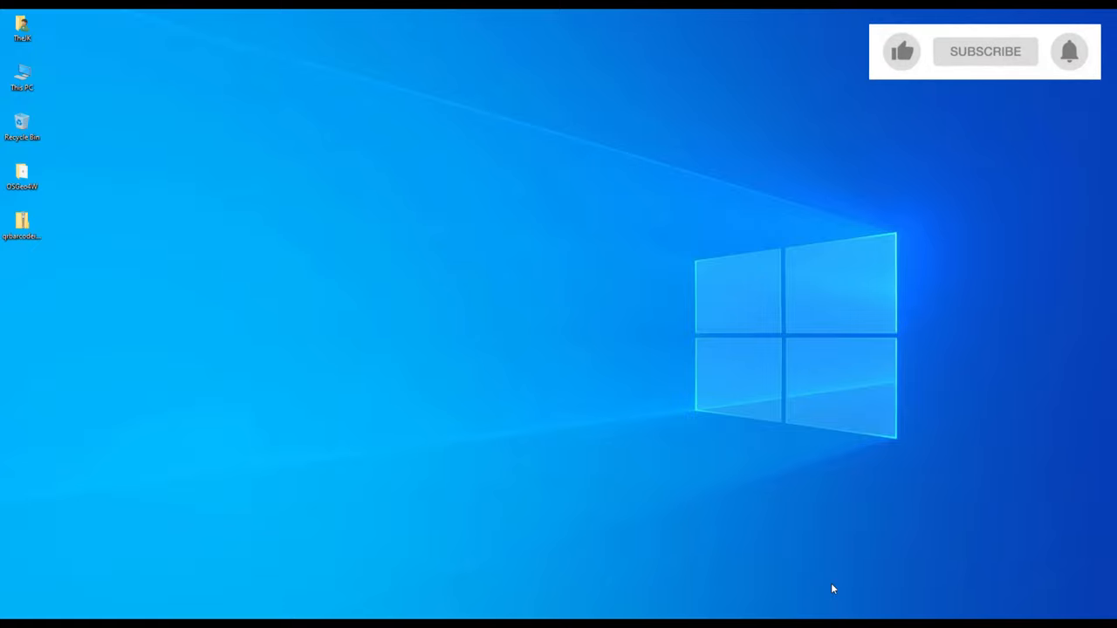
- Browse the plugin's page: its details, released versions and description
click(900, 53)
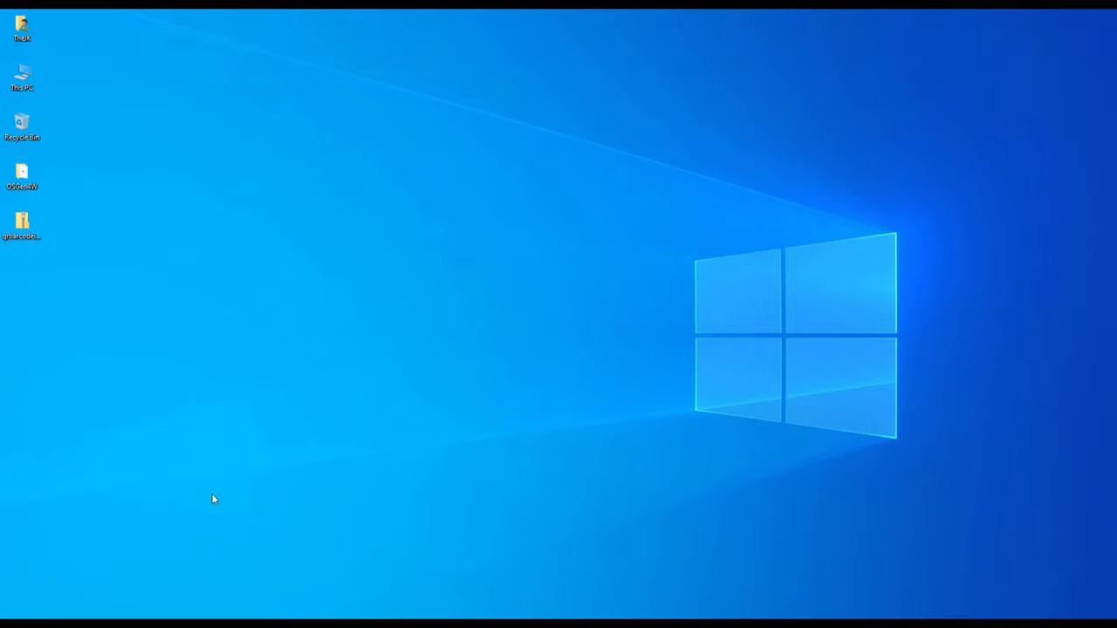
mouse_move(143, 555)
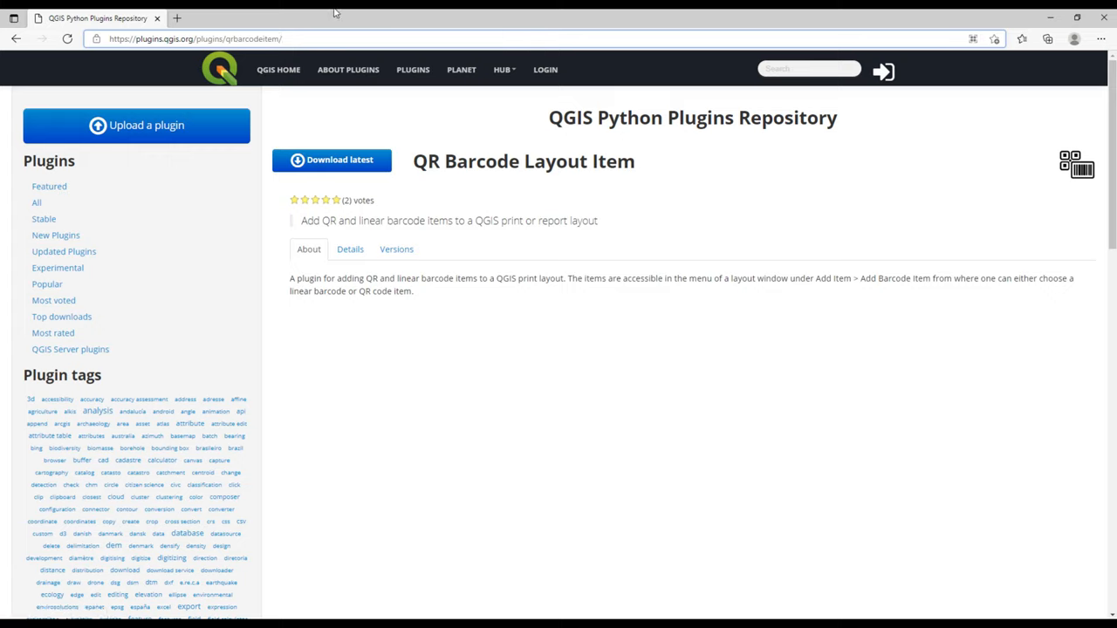
mouse_move(281, 97)
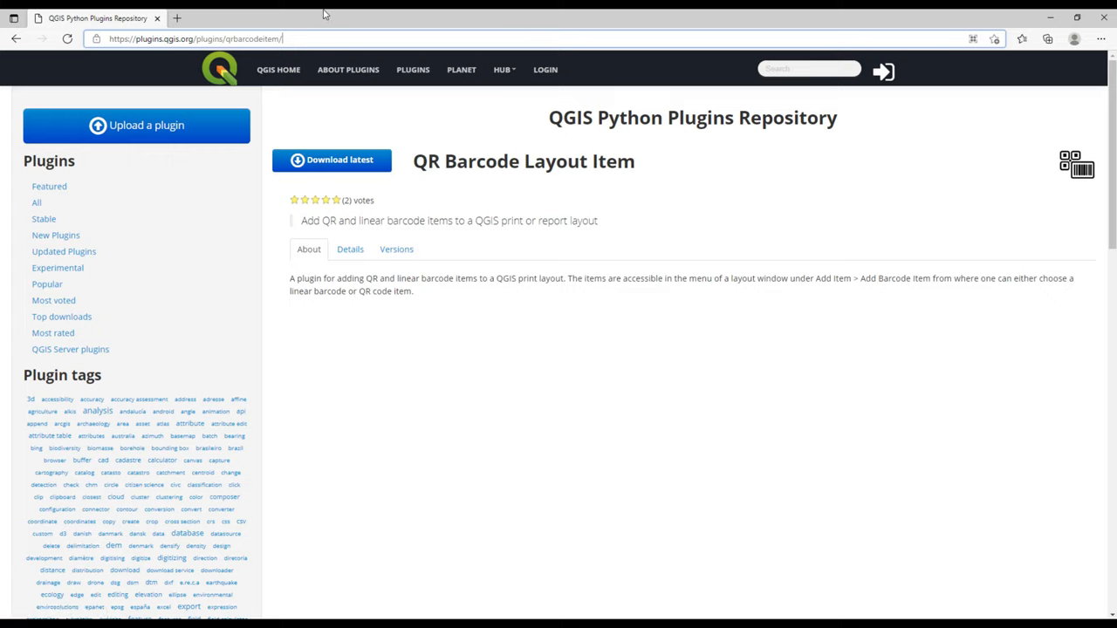
mouse_move(685, 161)
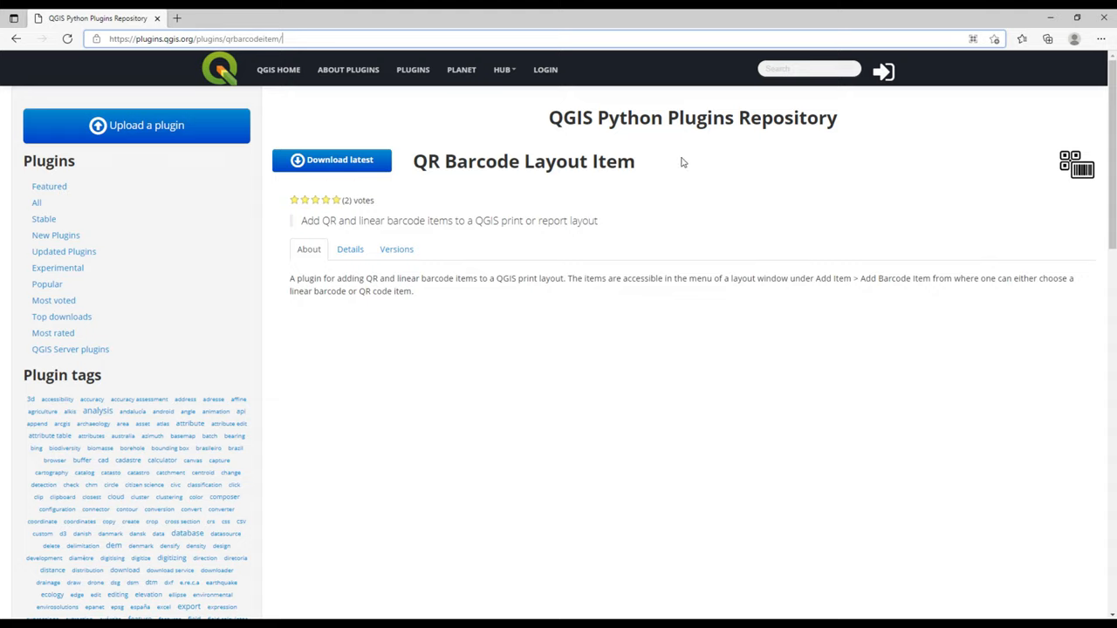
mouse_move(499, 199)
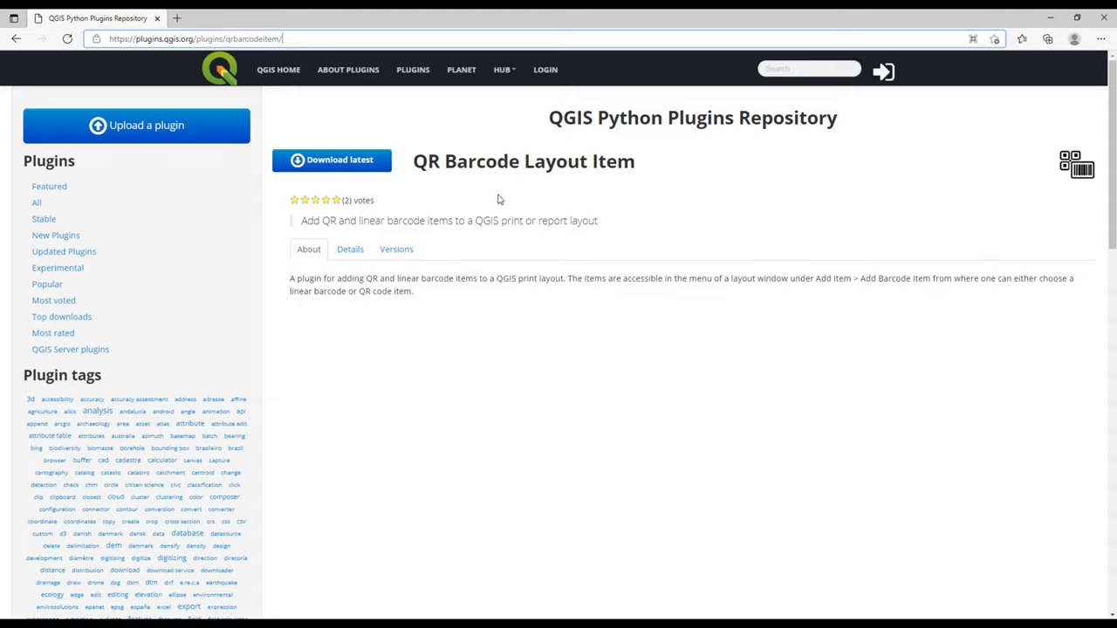
mouse_move(409, 174)
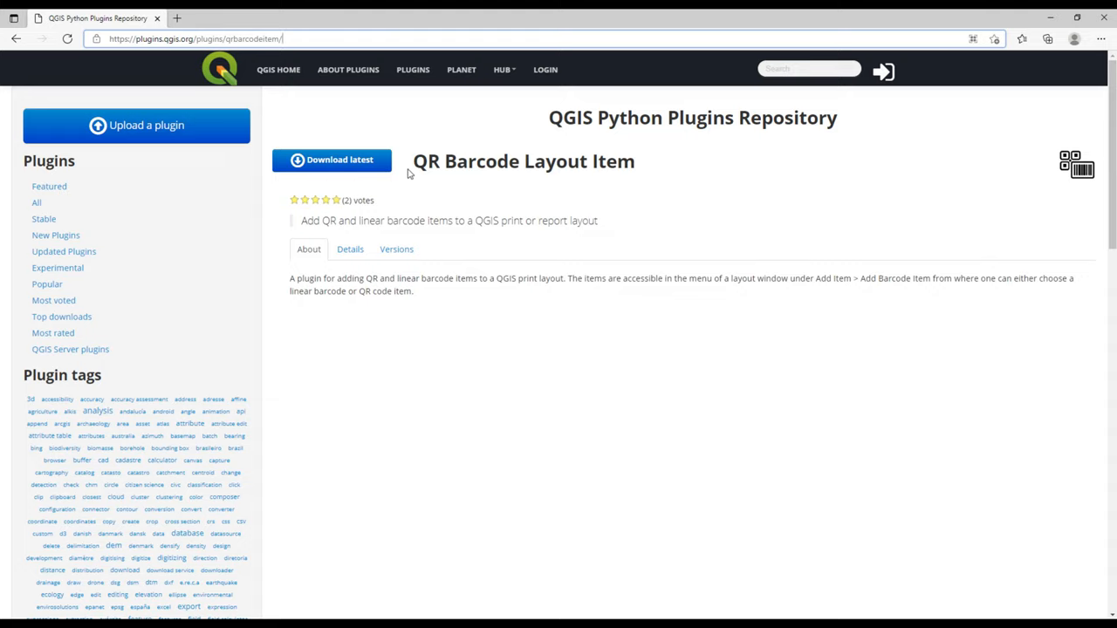
triple_click(524, 161)
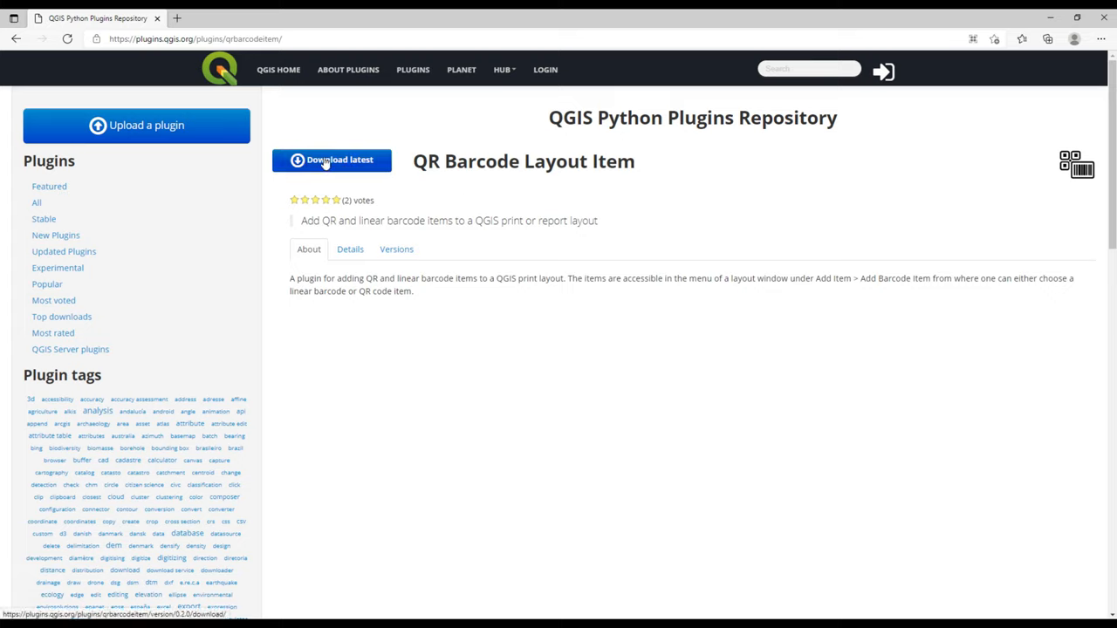
mouse_move(611, 222)
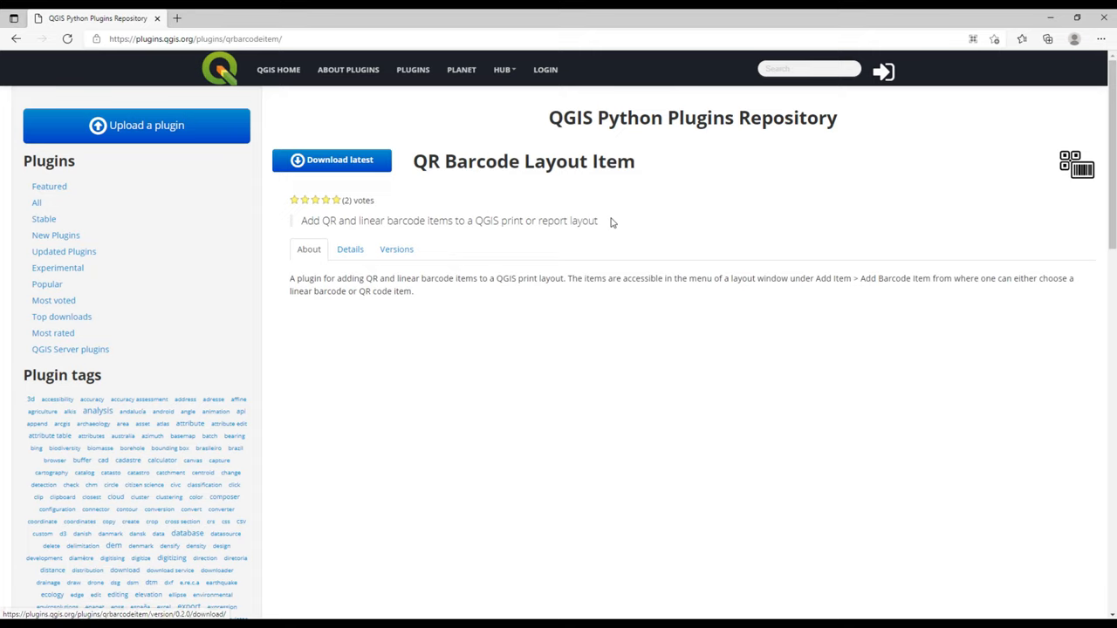
click(349, 248)
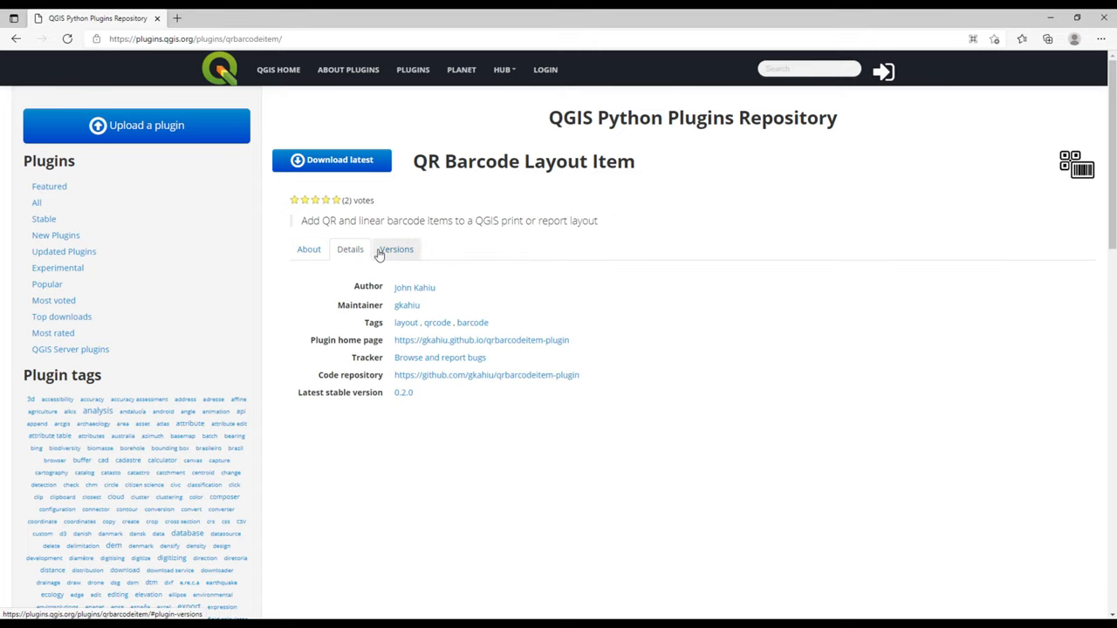
mouse_move(345, 279)
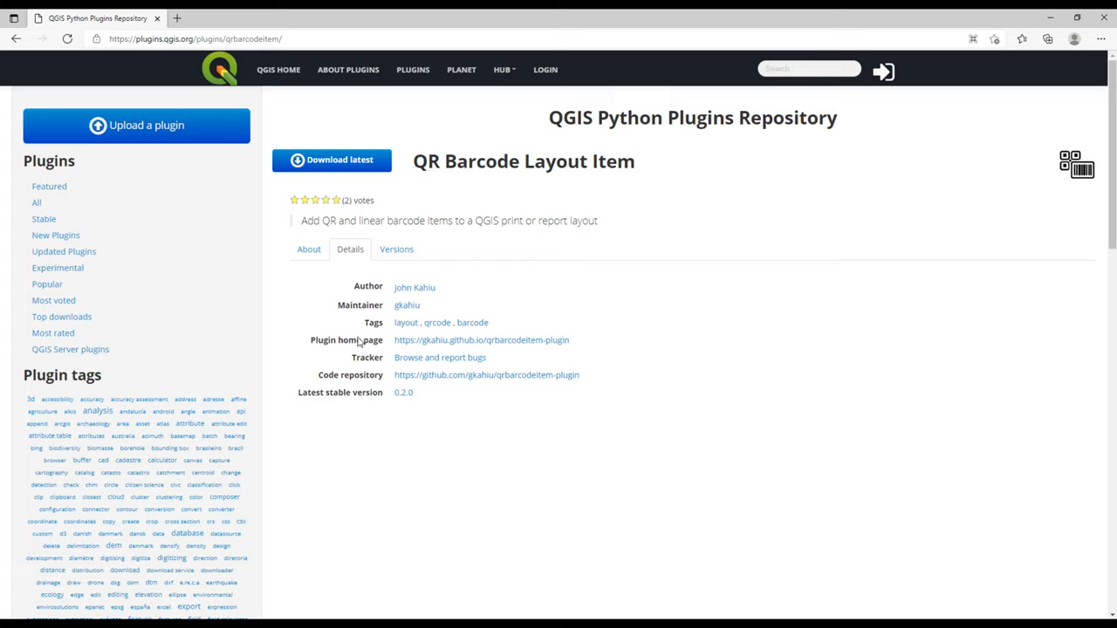
mouse_move(367, 353)
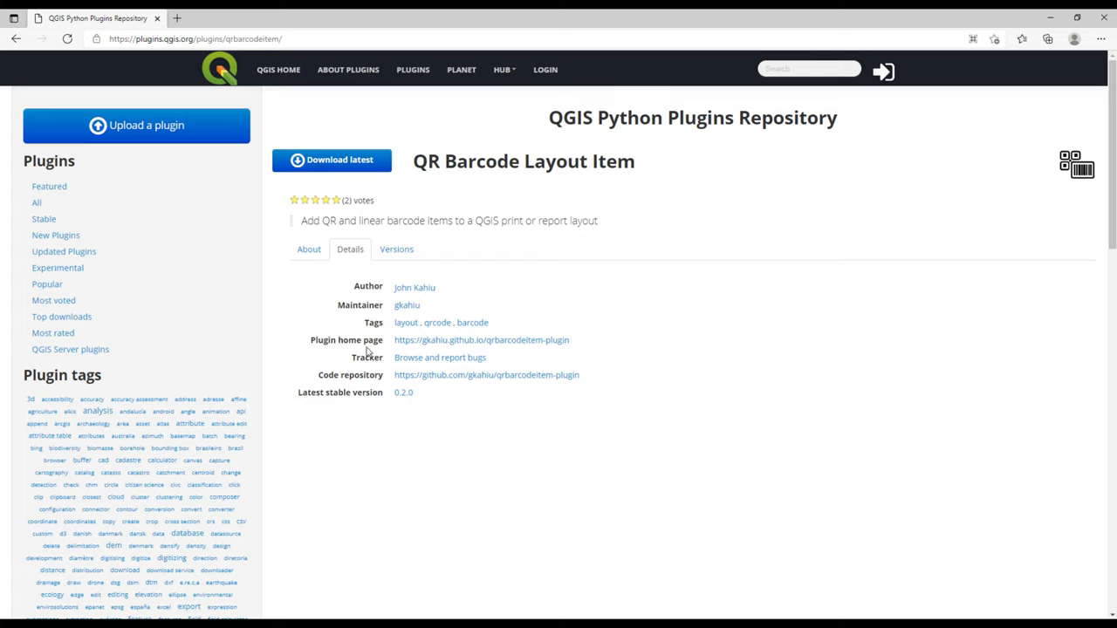
mouse_move(300, 381)
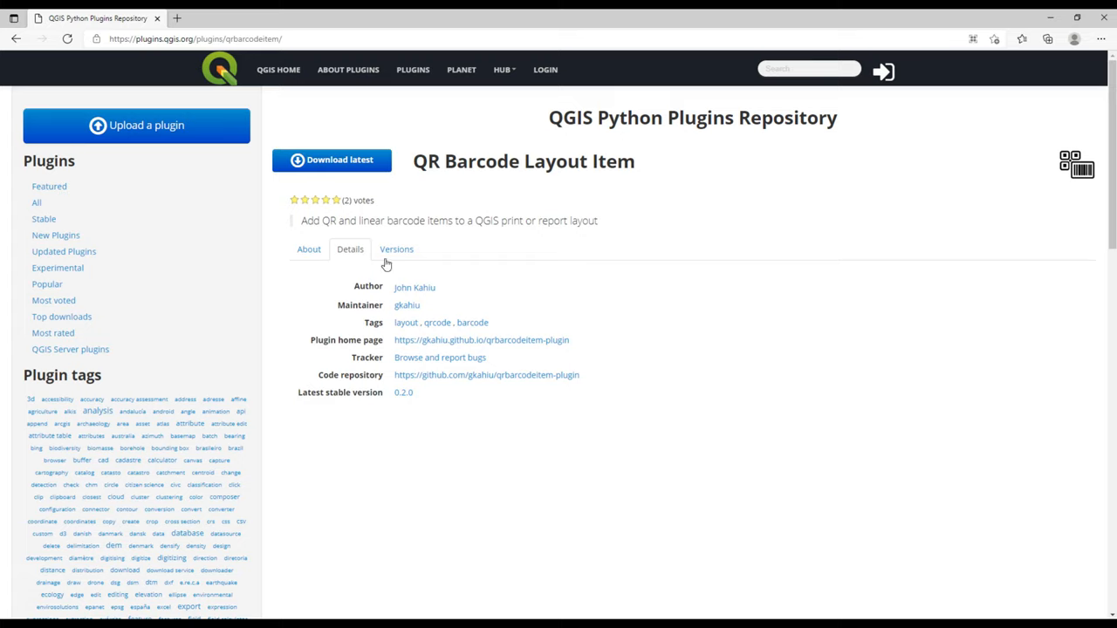
click(396, 247)
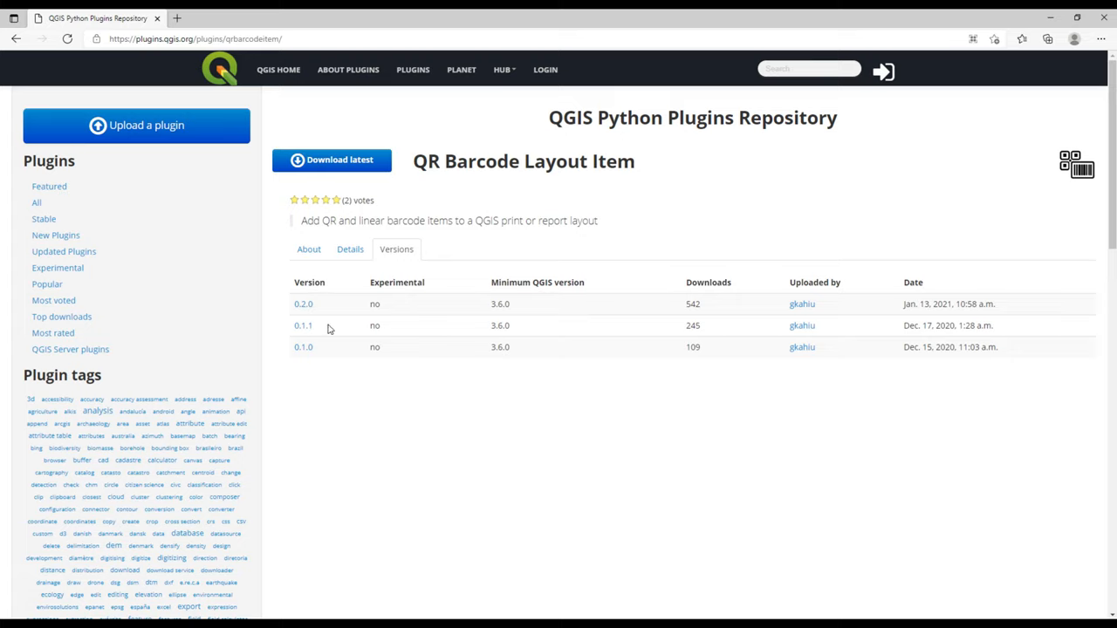
click(309, 248)
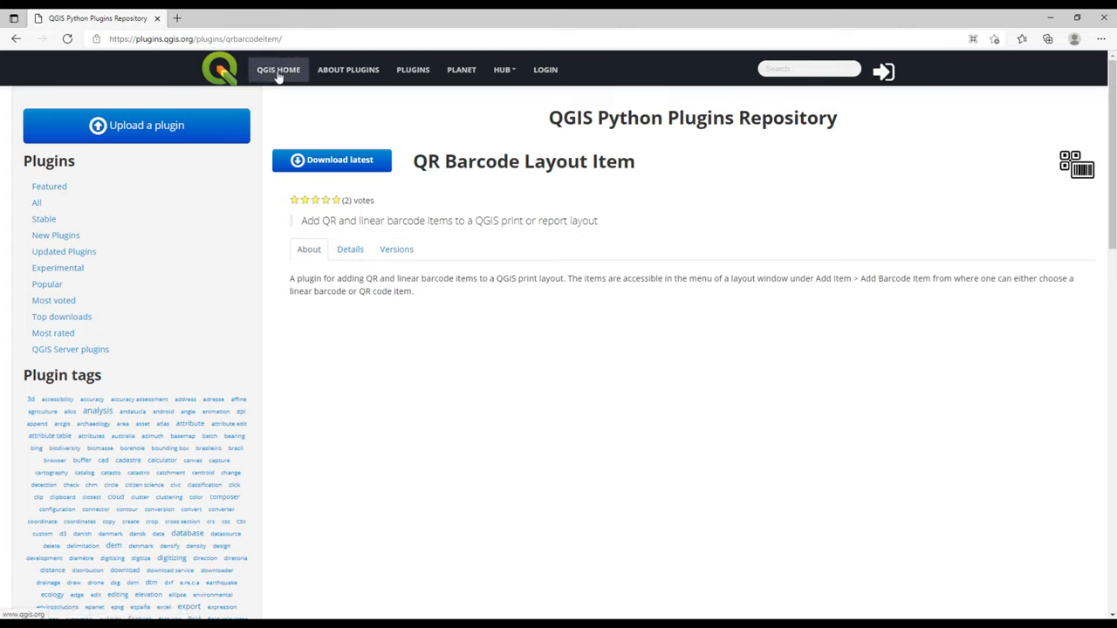
mouse_move(353, 165)
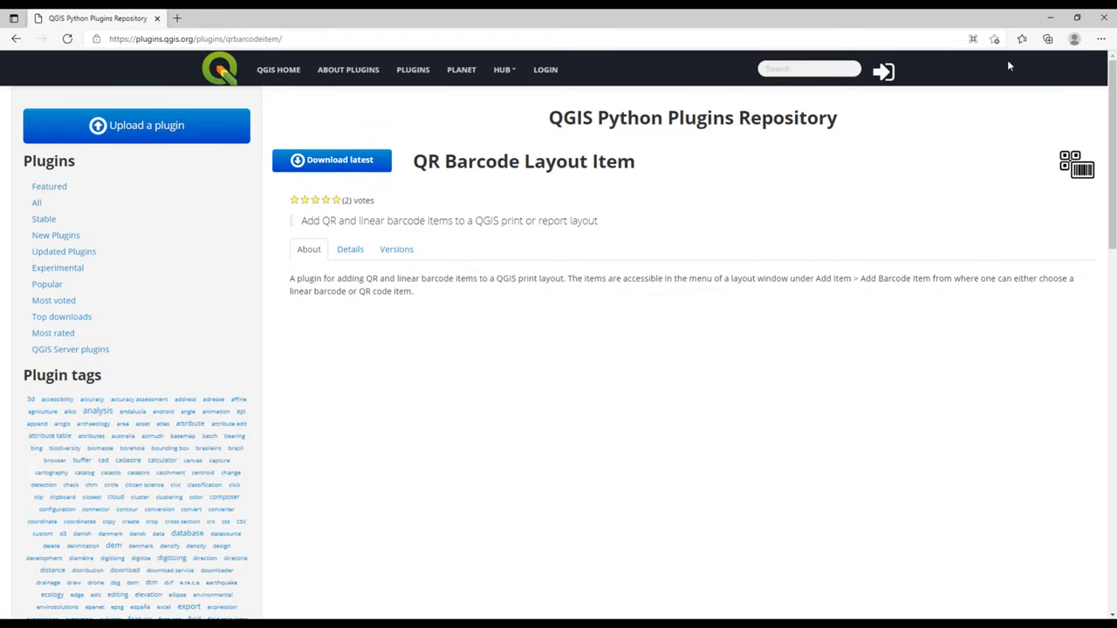
mouse_move(154, 607)
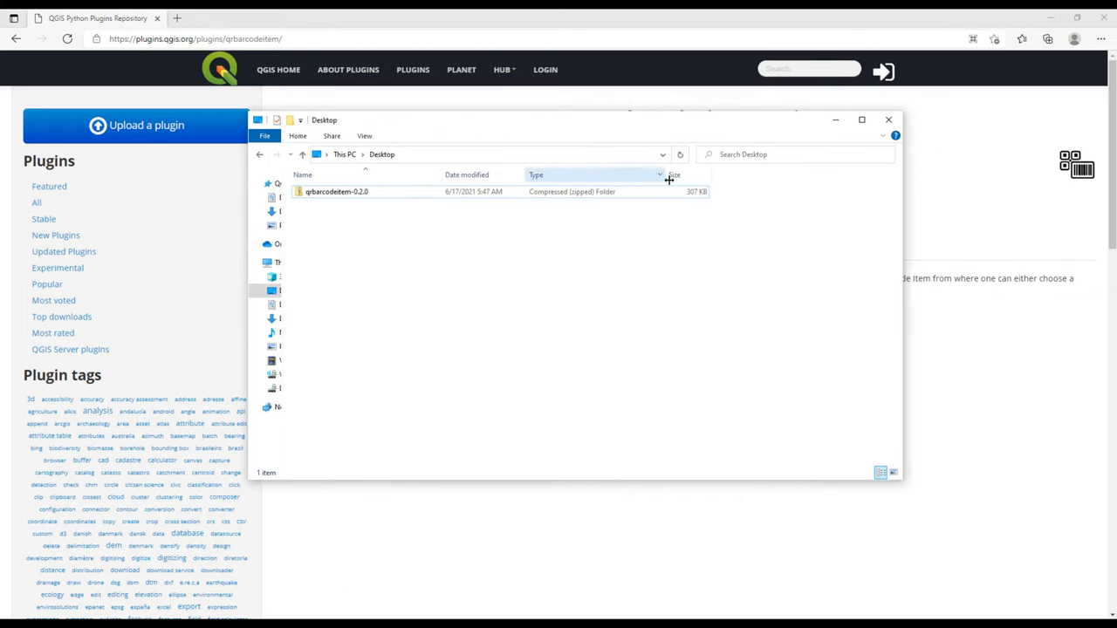
- Inspect the downloaded qrbarcodeitem-0.2.0 zip's Properties on the Desktop without changes
right_click(337, 190)
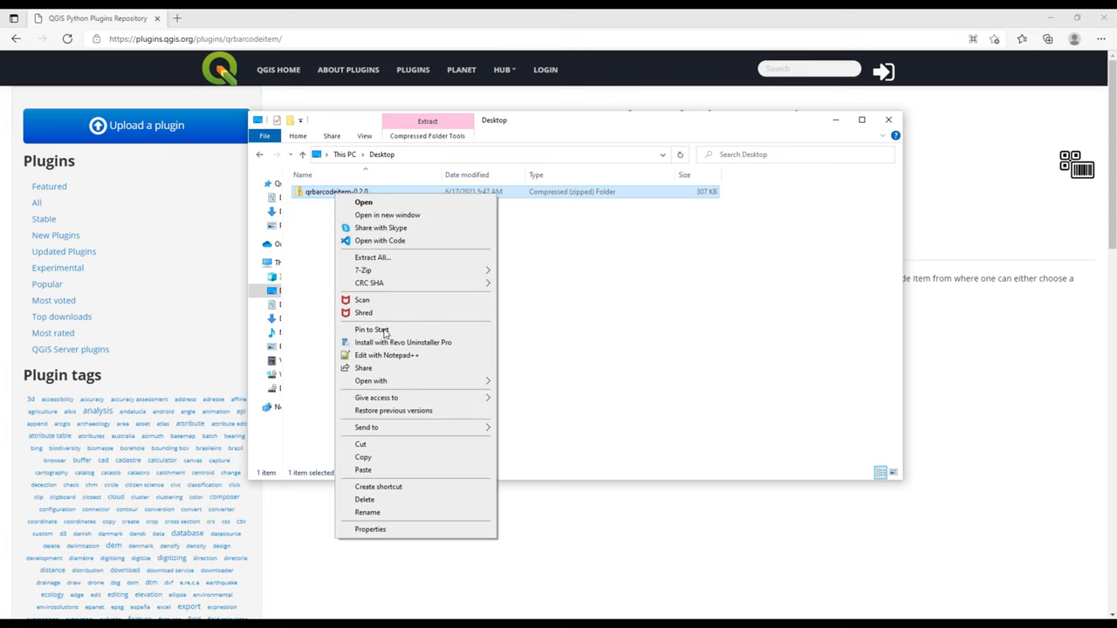
click(370, 529)
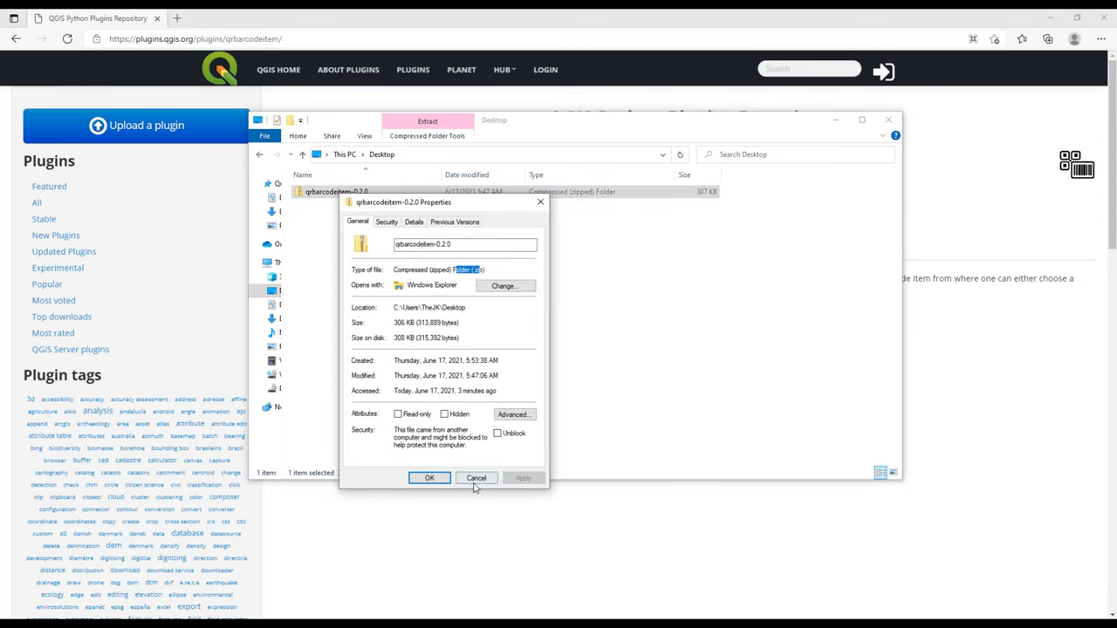
click(475, 478)
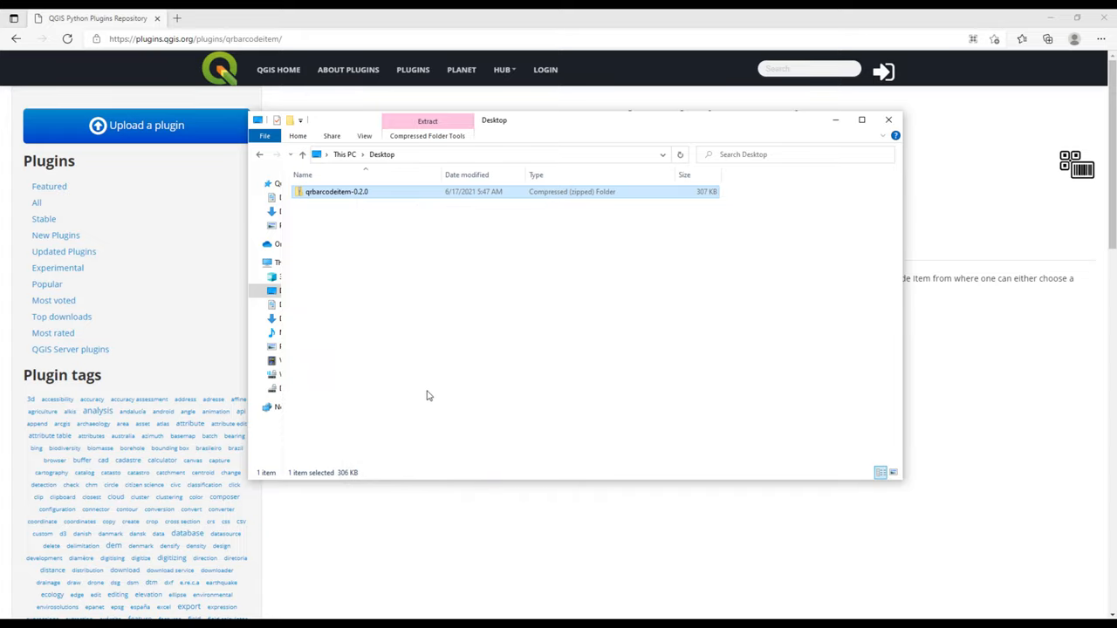
mouse_move(347, 206)
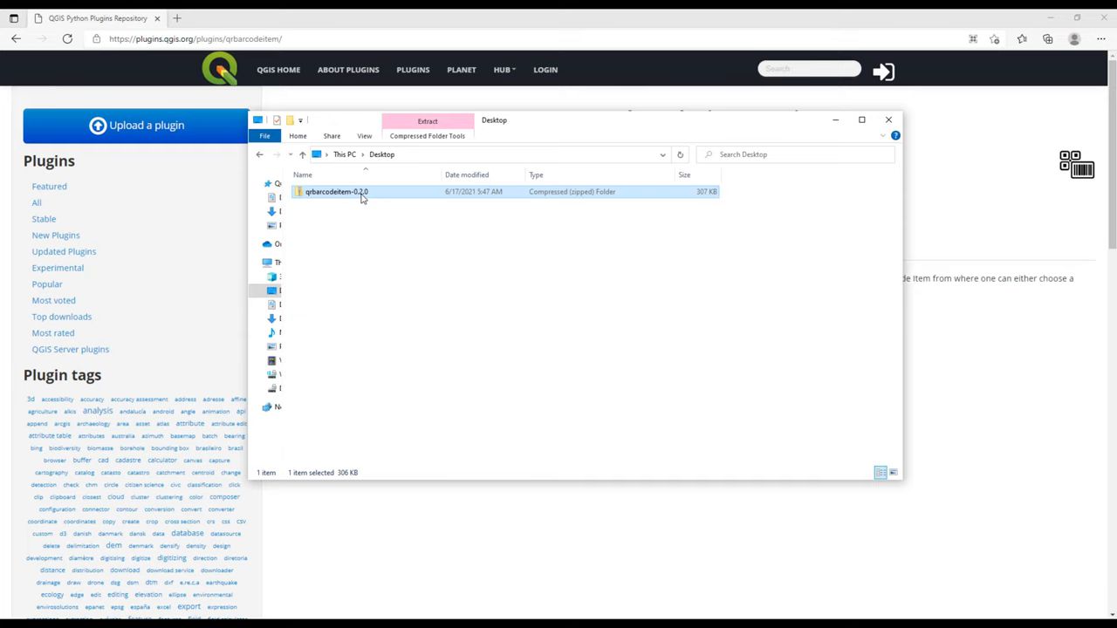
- Extract All from the zip into the suggested same-named Desktop folder
right_click(337, 190)
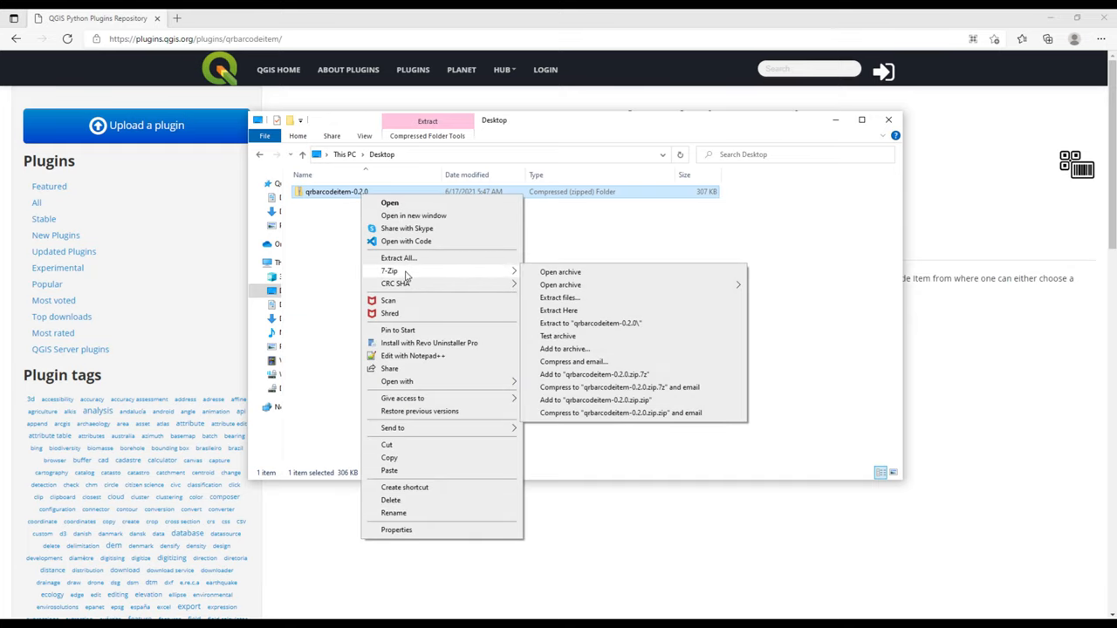
click(398, 258)
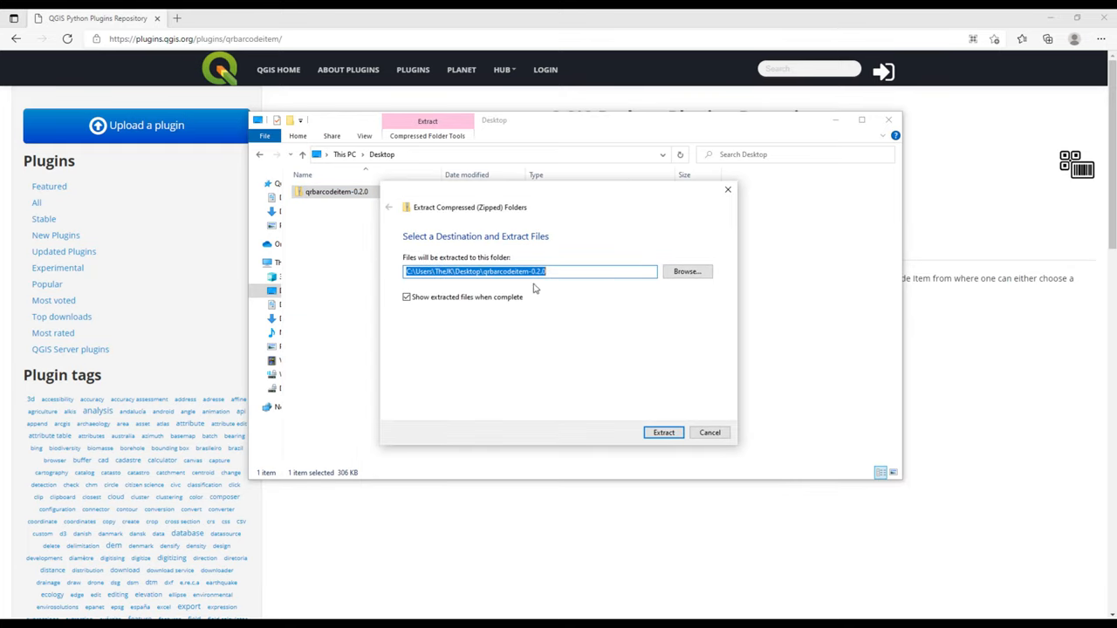
click(663, 433)
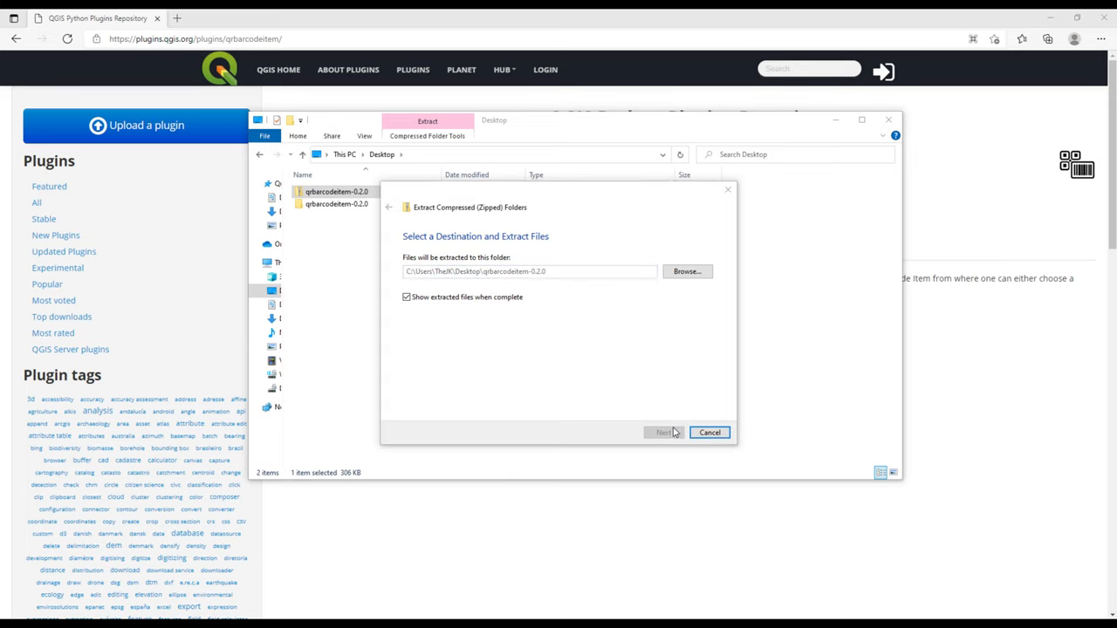
click(663, 433)
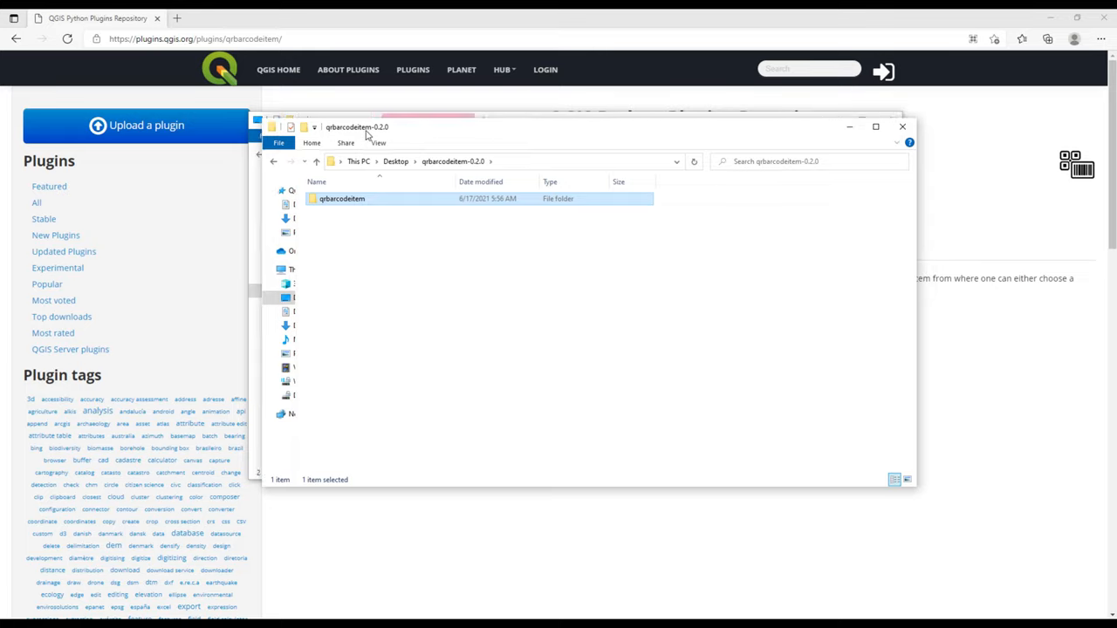
drag(366, 125, 352, 122)
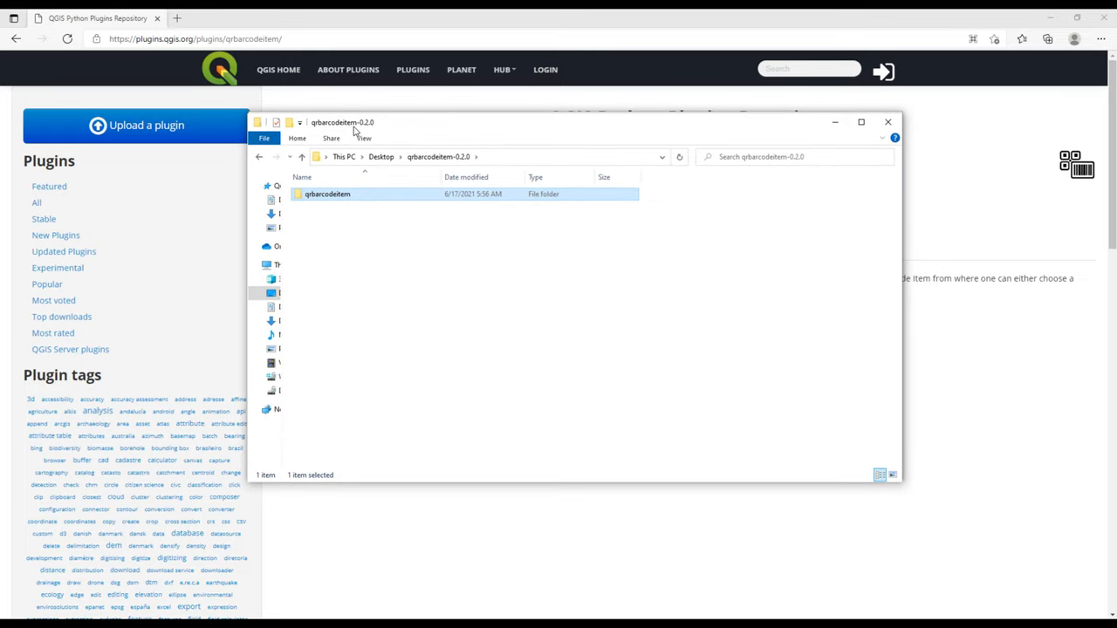
click(538, 290)
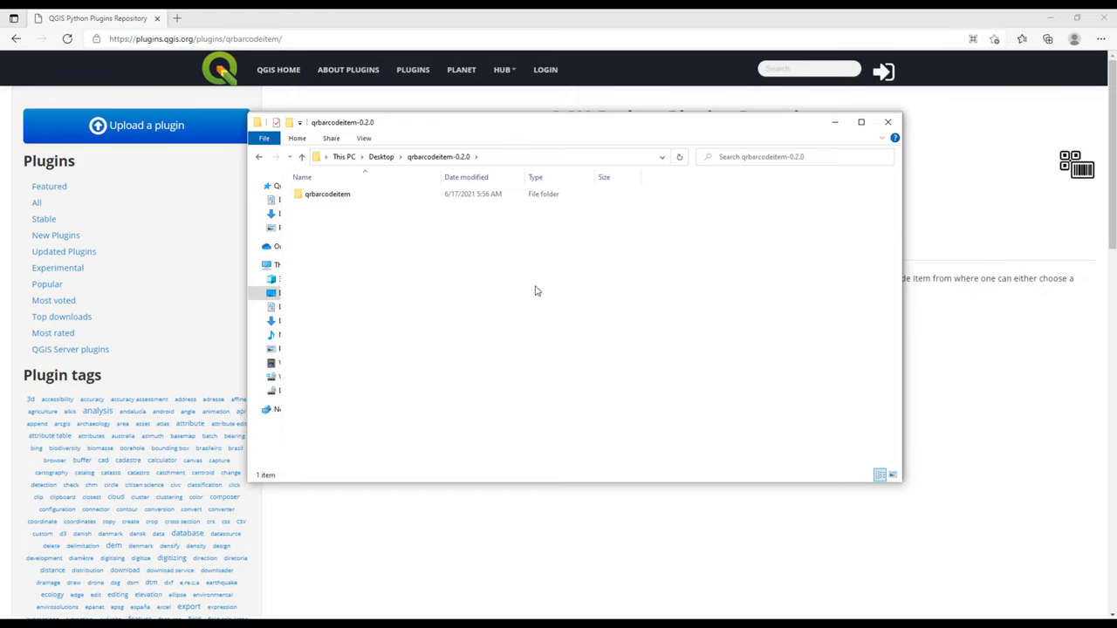
mouse_move(548, 298)
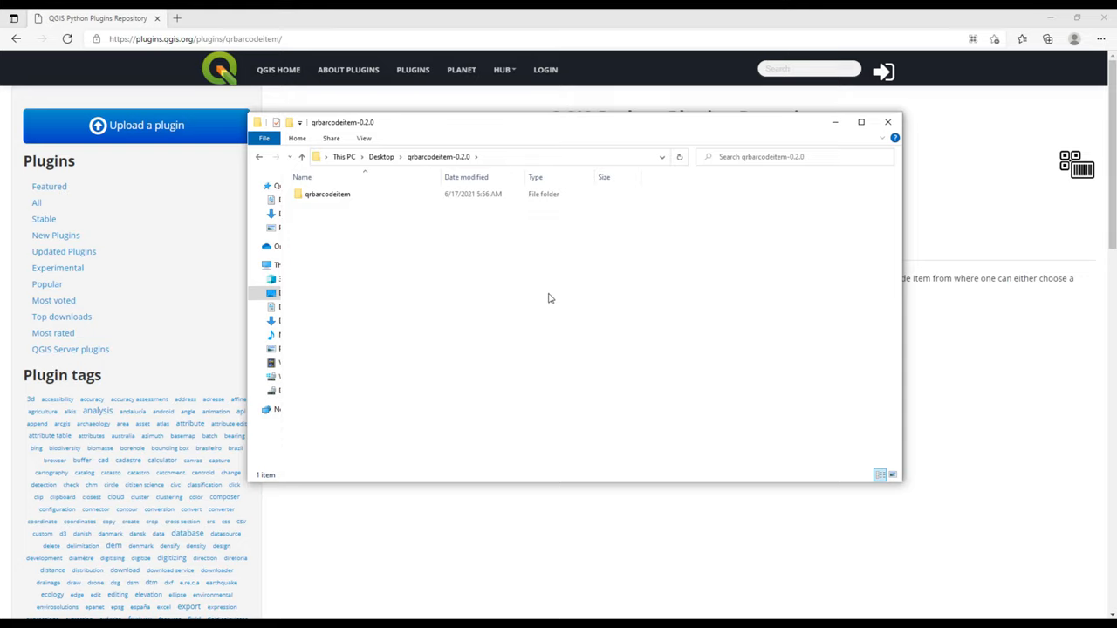
mouse_move(562, 299)
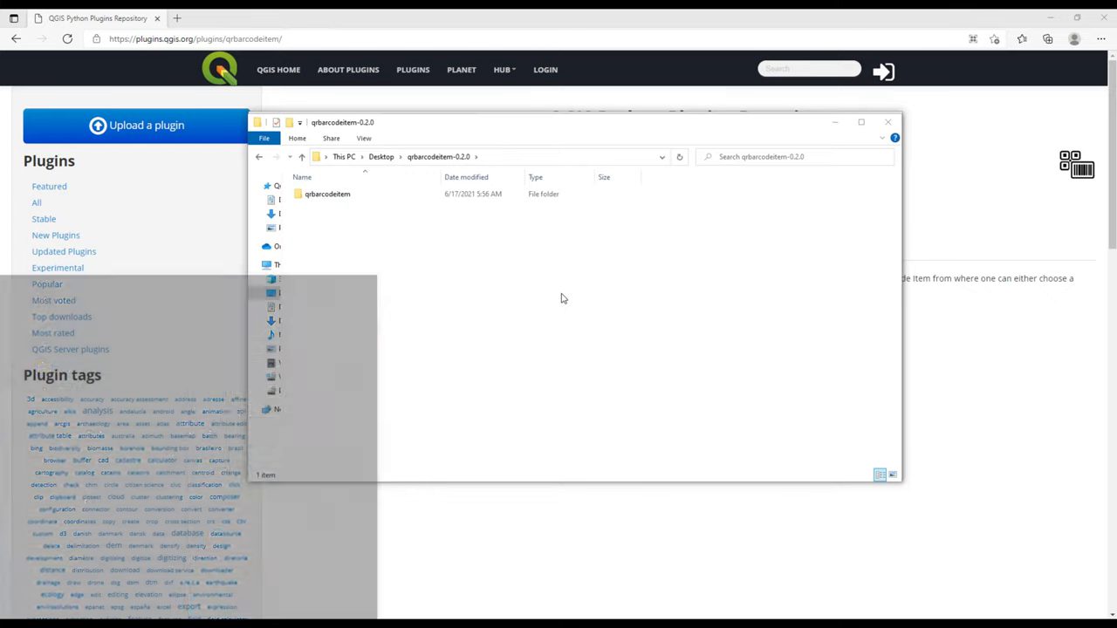
- From the Run dialog, go to %APPDATA% so Explorer shows the Roaming folder
text(run)
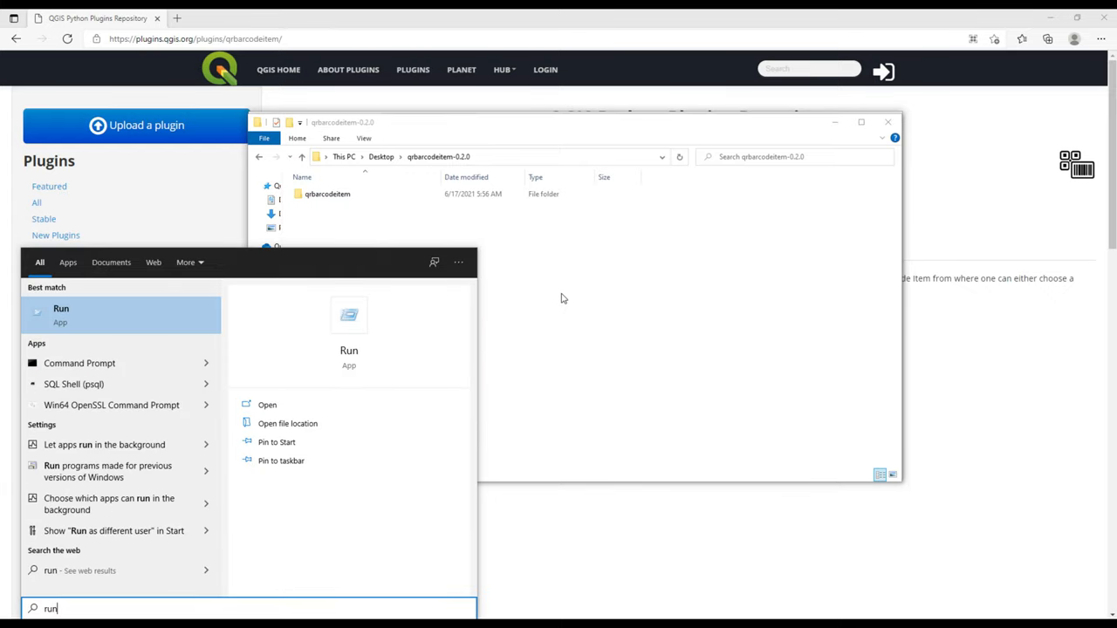
mouse_move(113, 330)
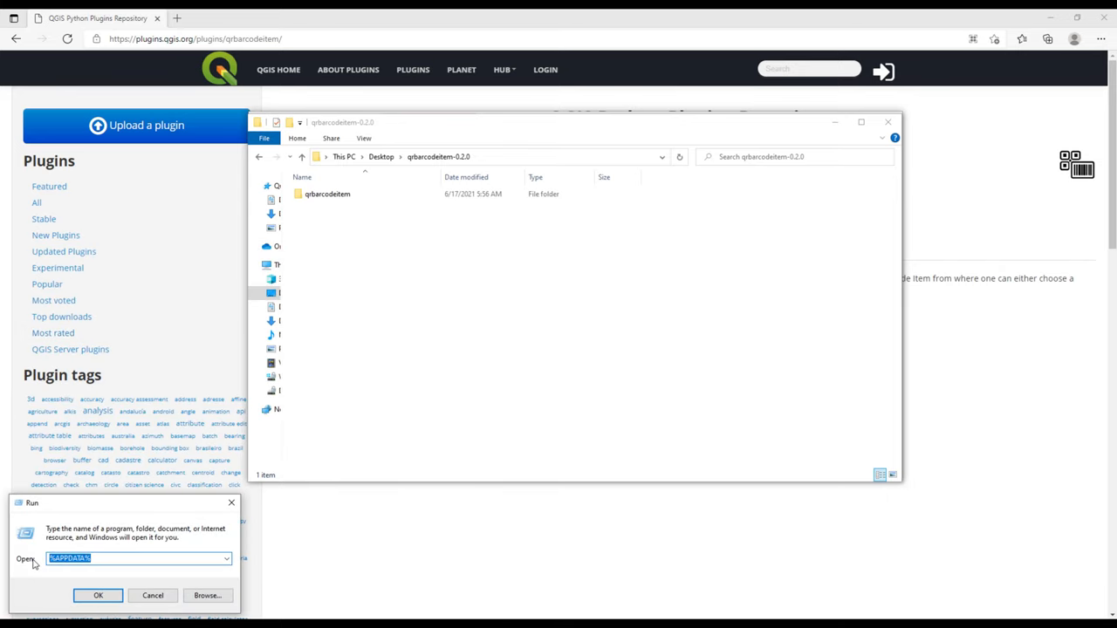
text(%)
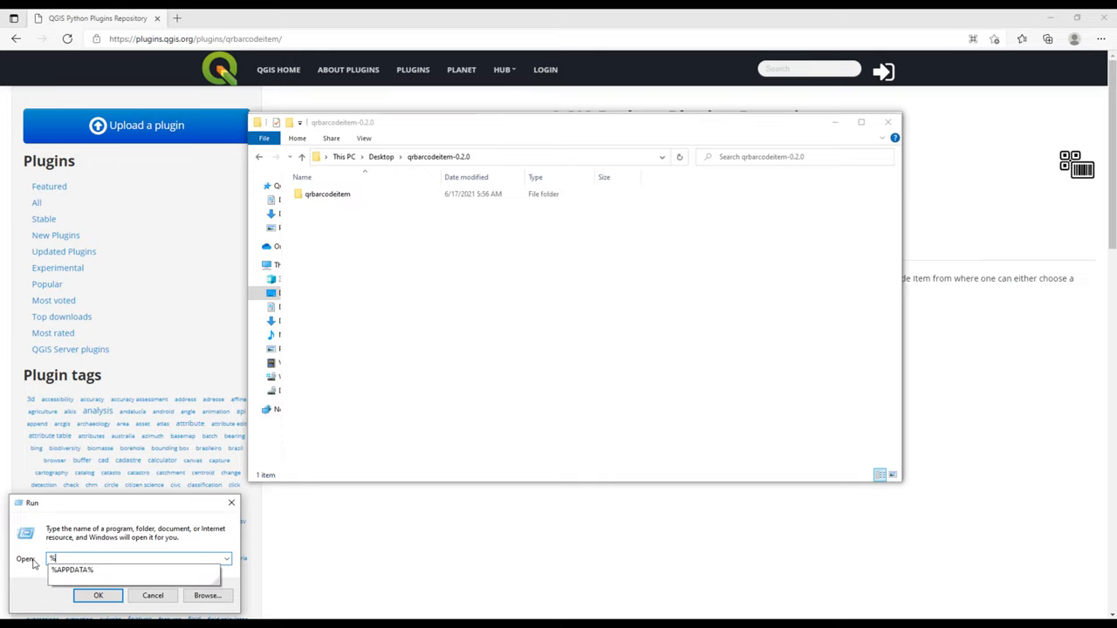
text(APPD)
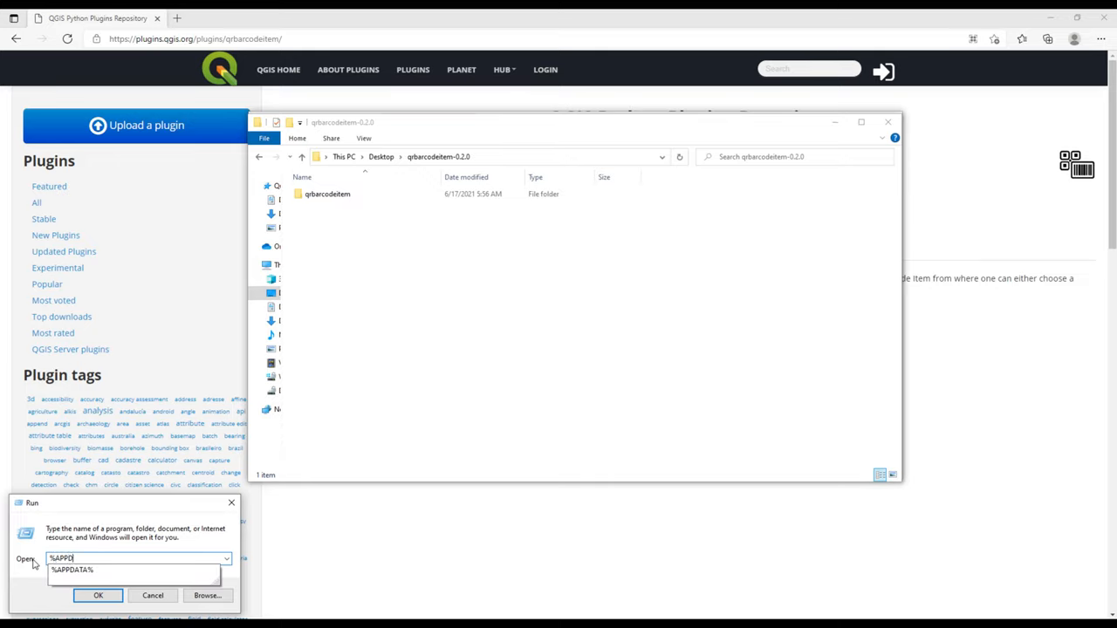
click(72, 569)
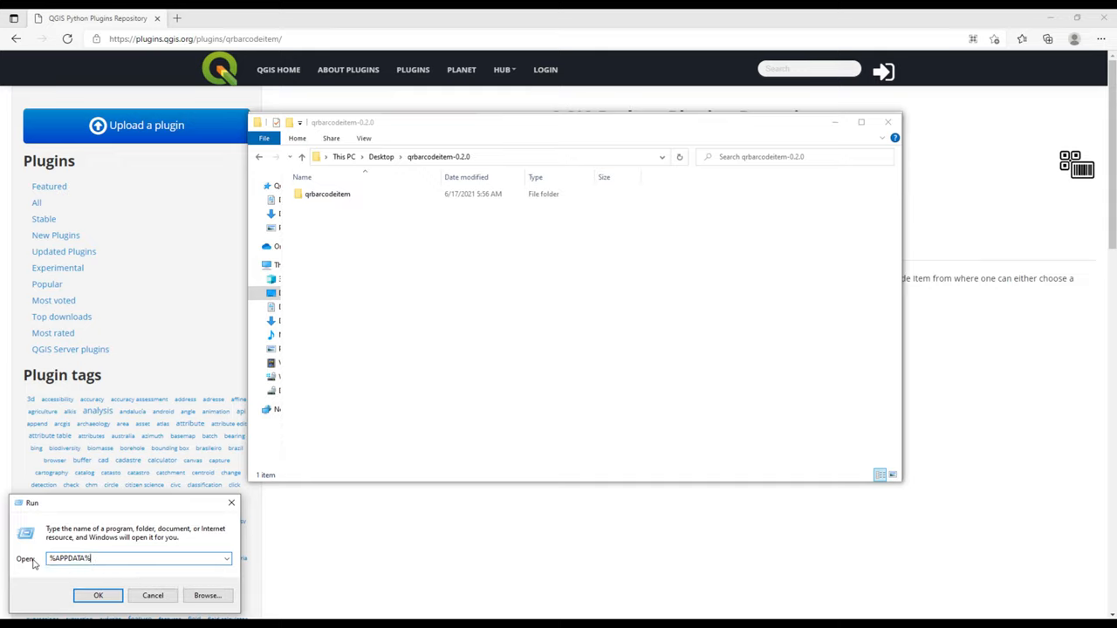
mouse_move(83, 555)
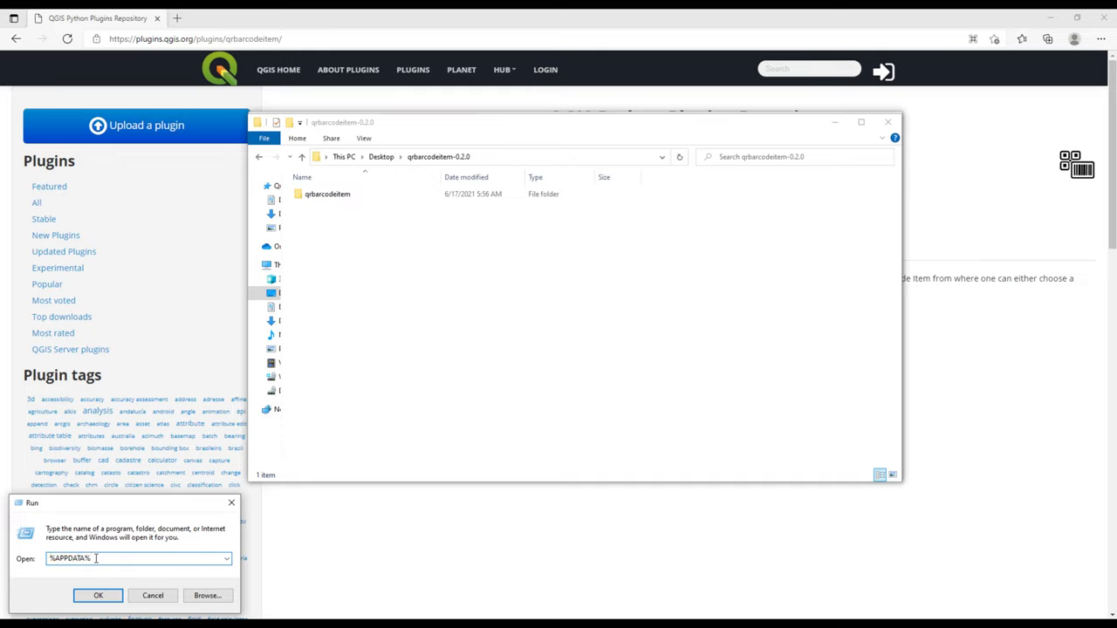
click(97, 595)
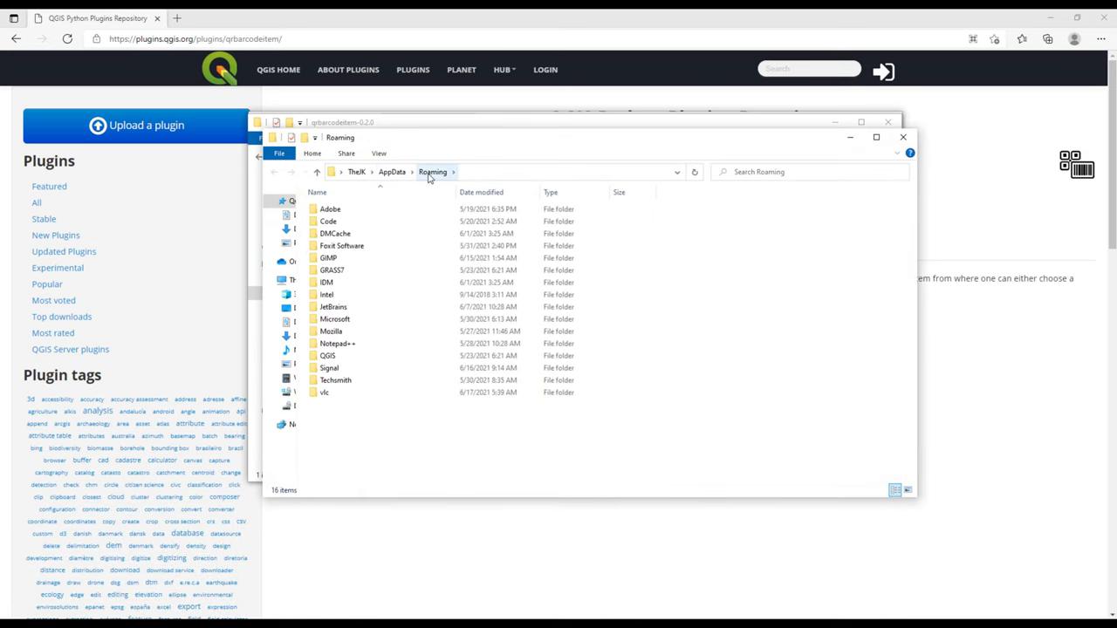
- Descend into QGIS > QGIS3 > profiles > default inside the Roaming folder
click(328, 356)
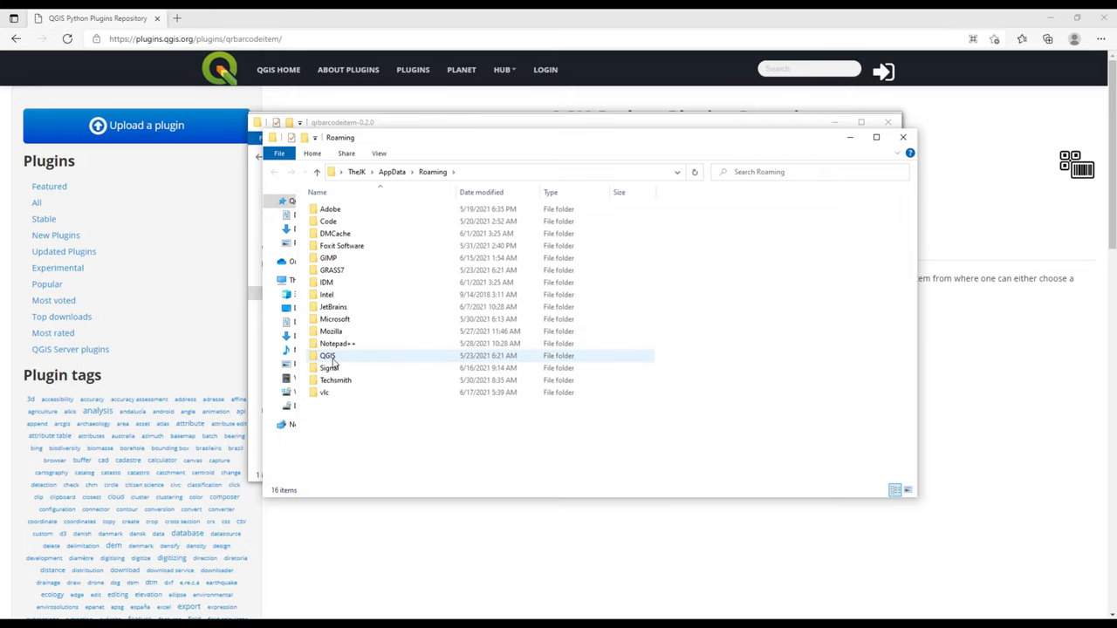
click(328, 356)
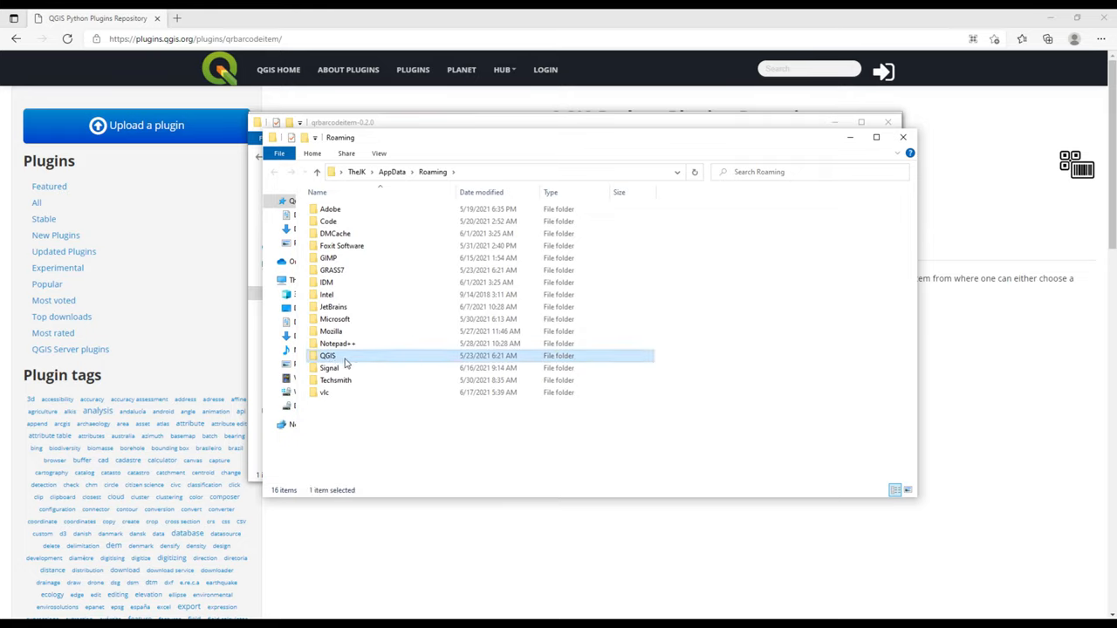
double_click(328, 356)
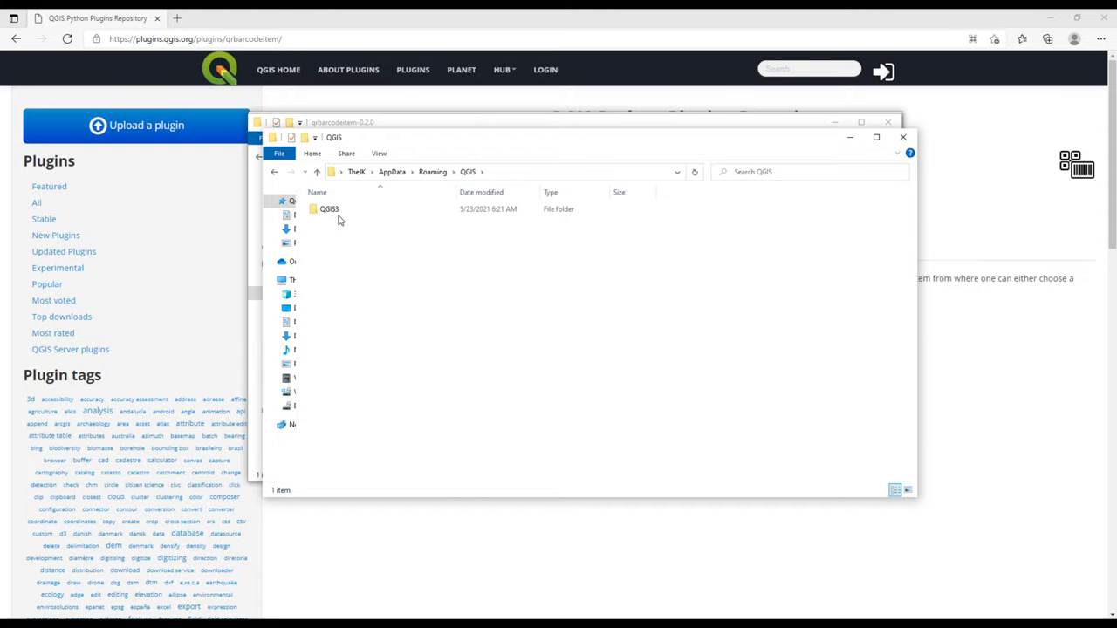
mouse_move(330, 209)
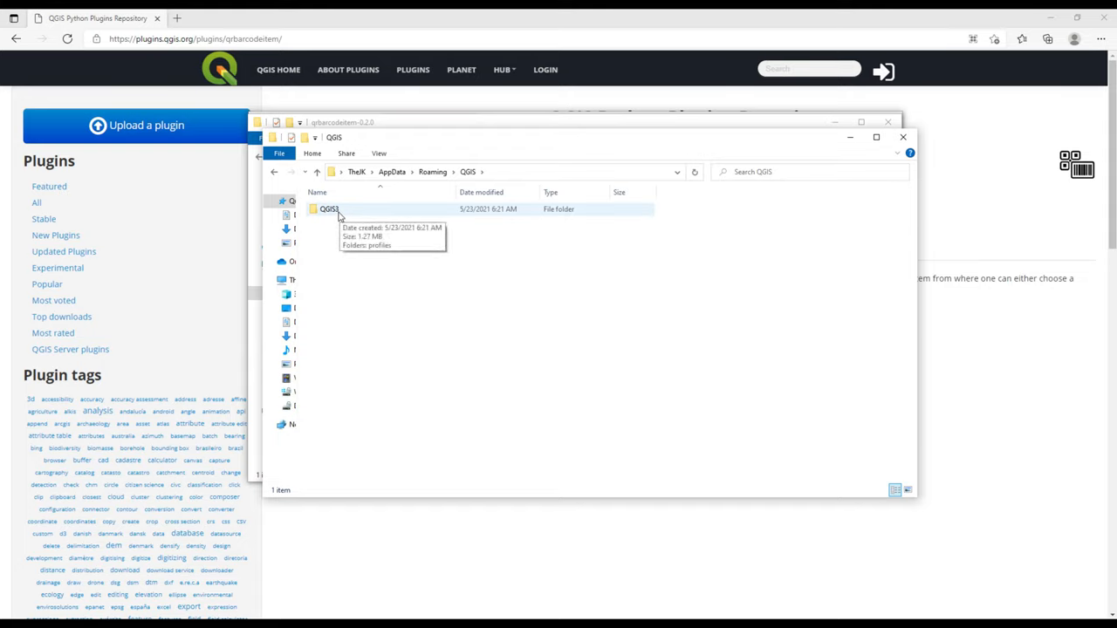
mouse_move(352, 215)
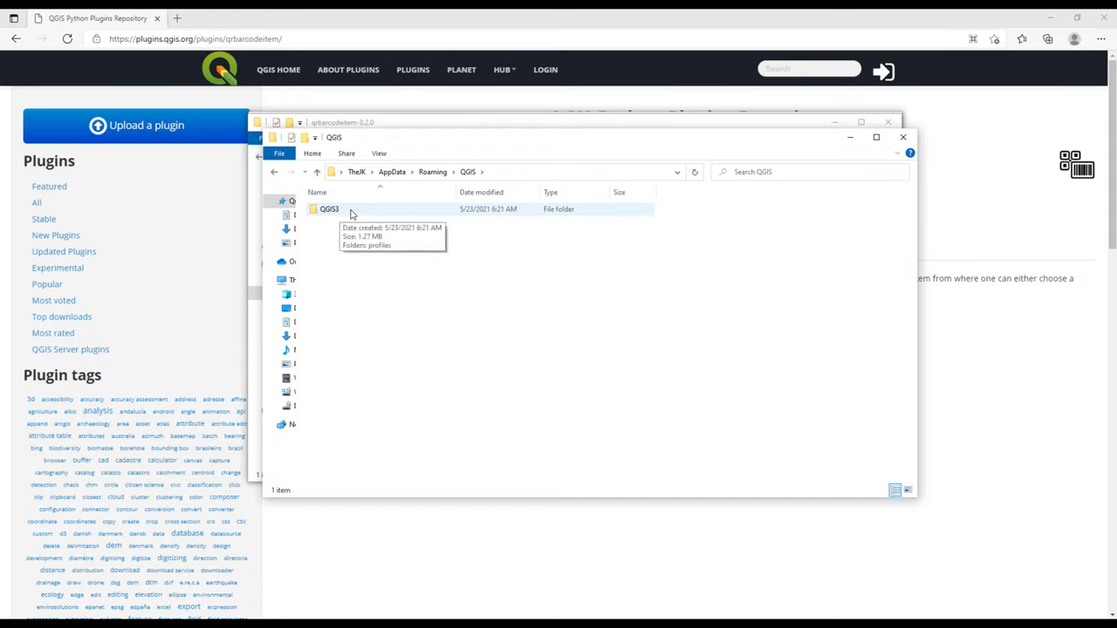
double_click(328, 209)
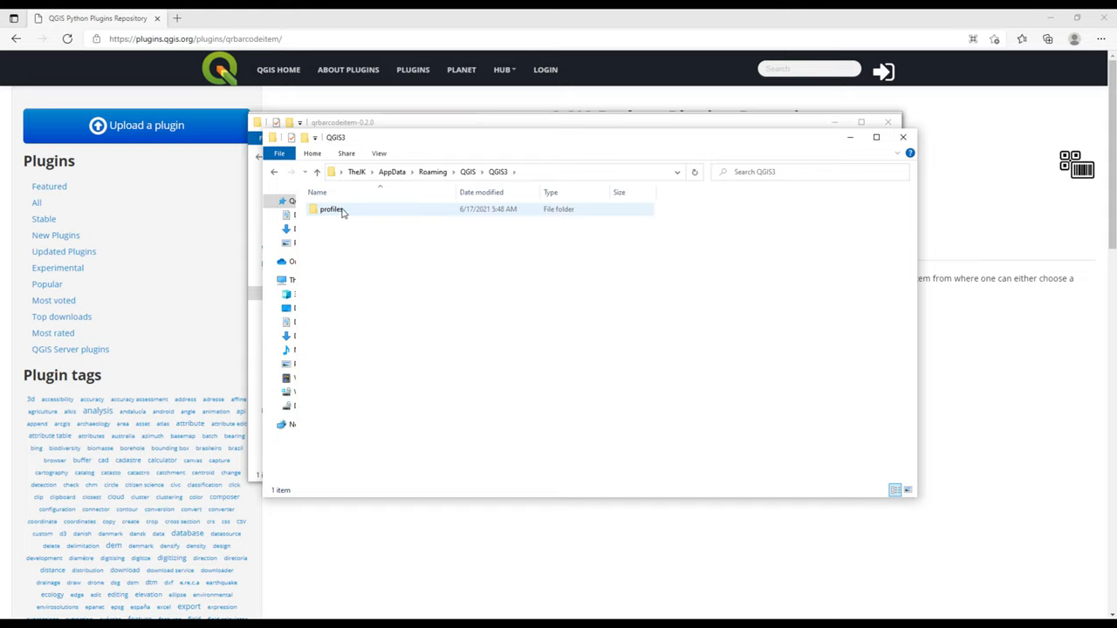
mouse_move(332, 209)
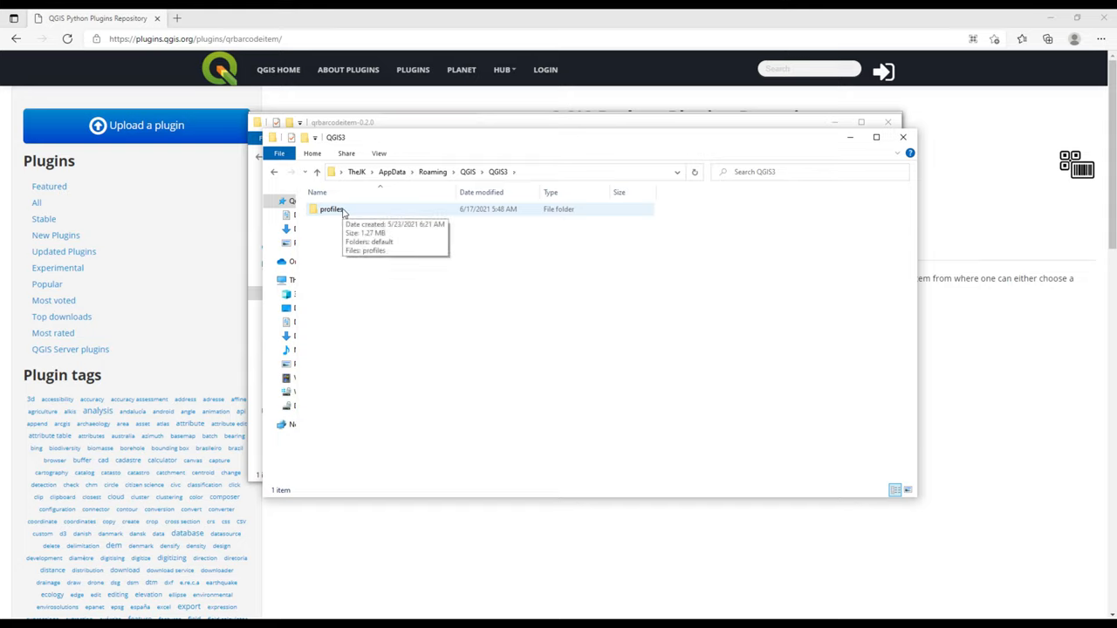
double_click(329, 210)
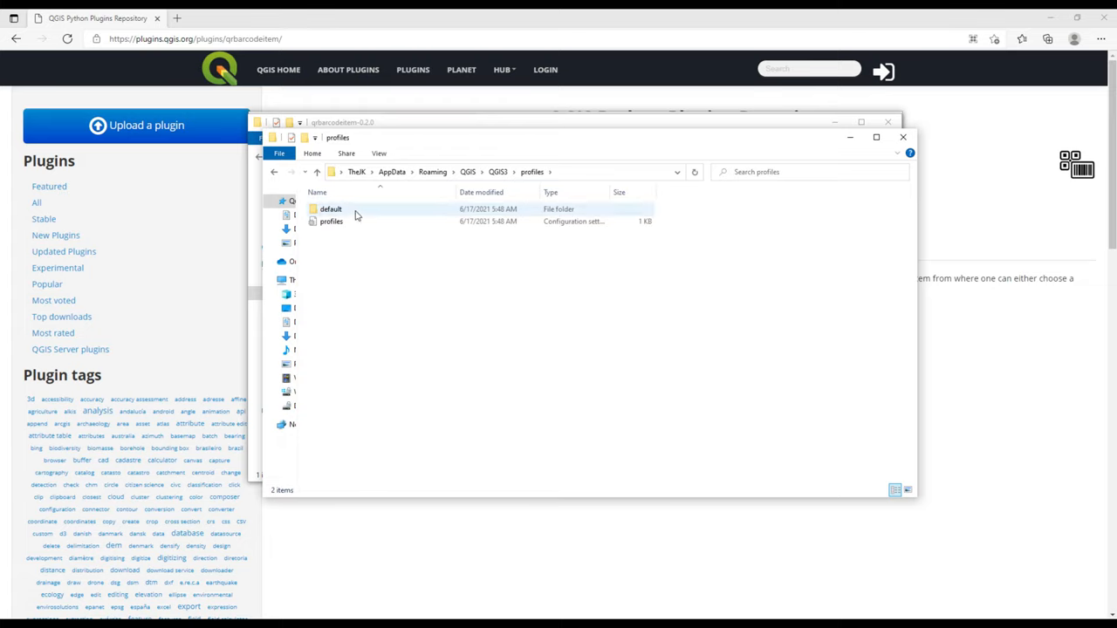
mouse_move(332, 209)
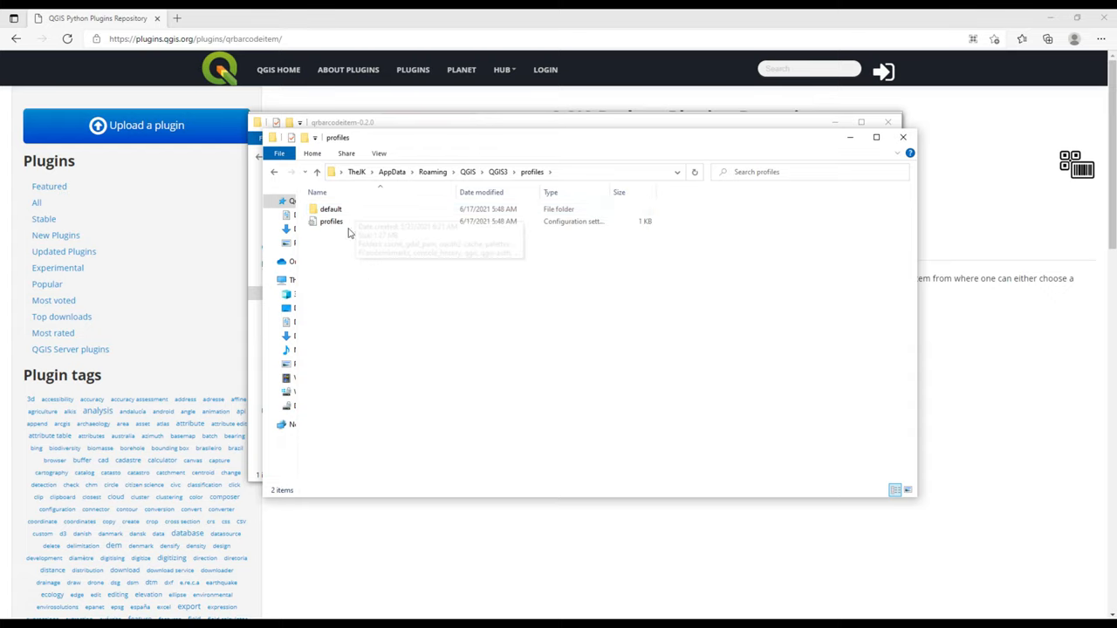
mouse_move(345, 209)
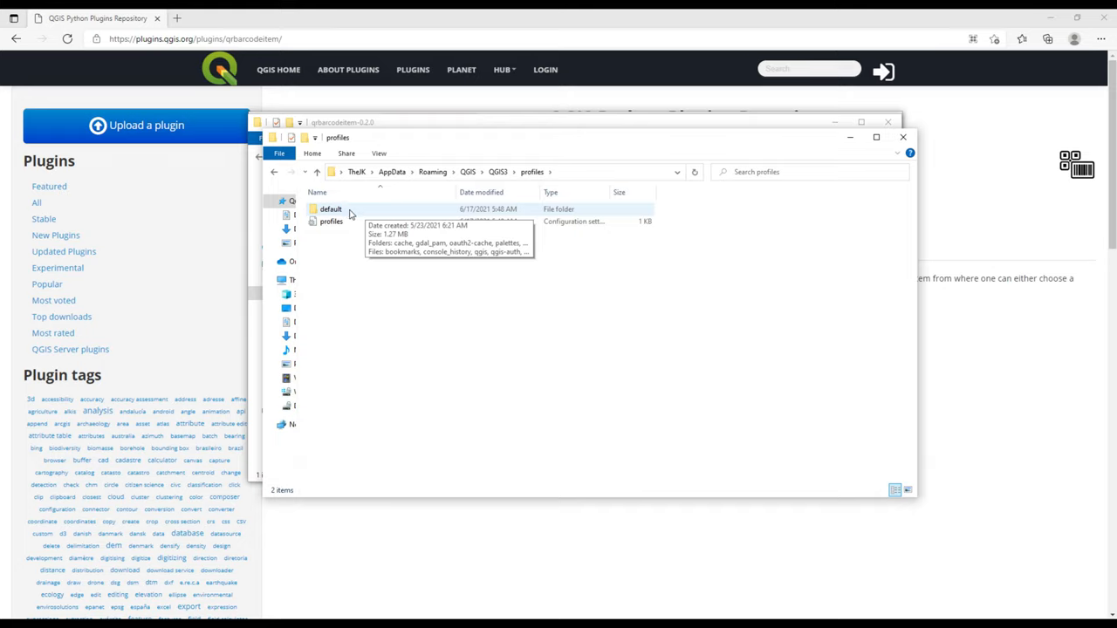
double_click(330, 210)
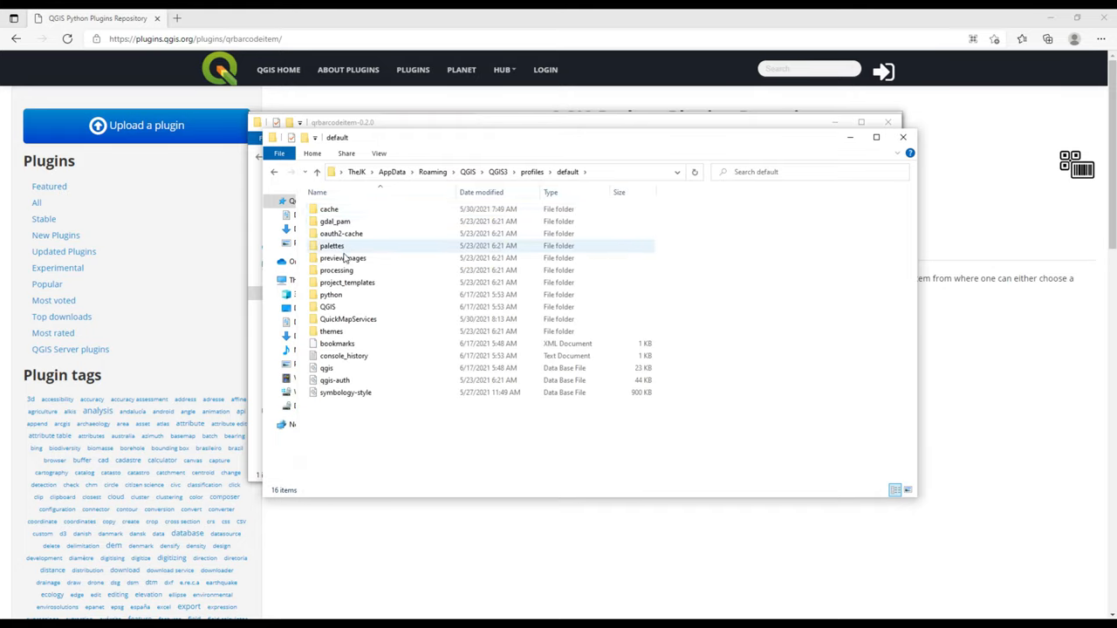
mouse_move(375, 245)
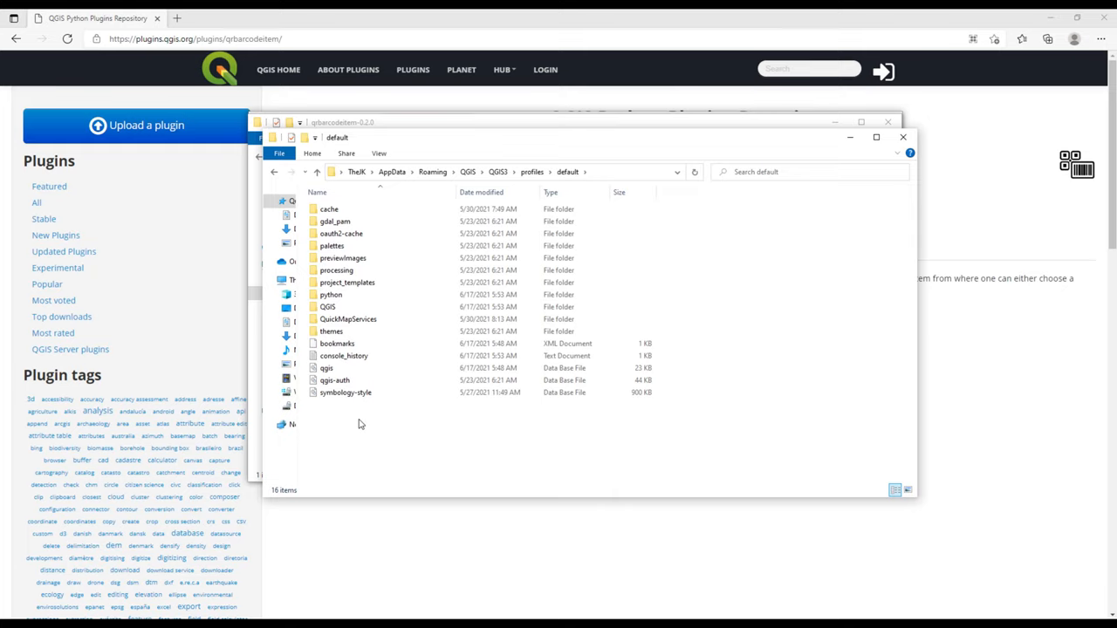
- Enter the default profile's python folder and its empty plugins folder
click(349, 317)
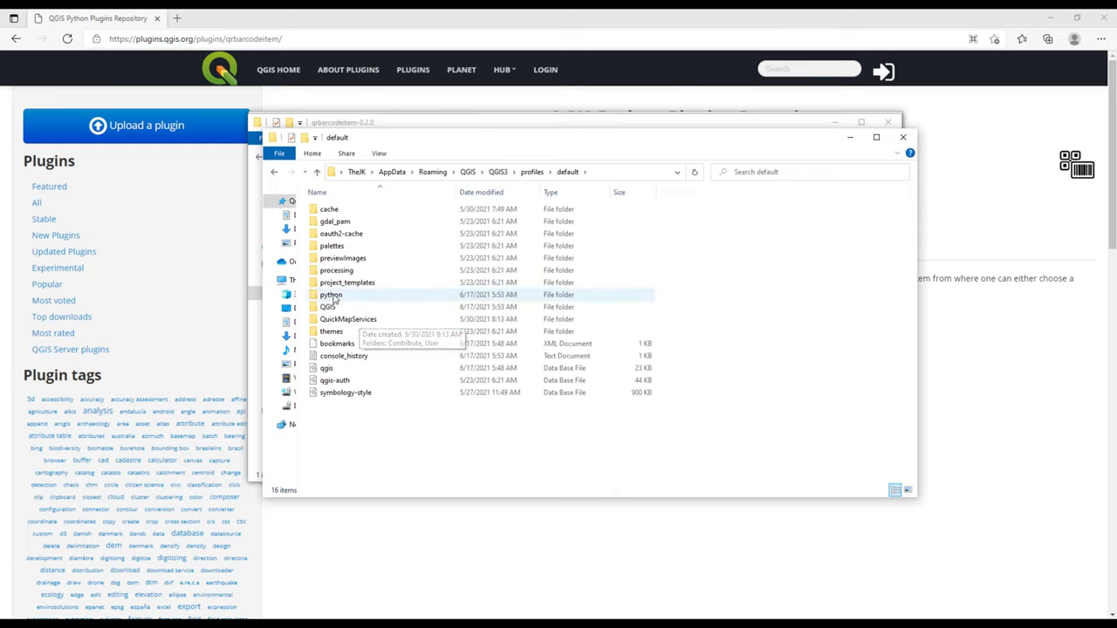
mouse_move(328, 307)
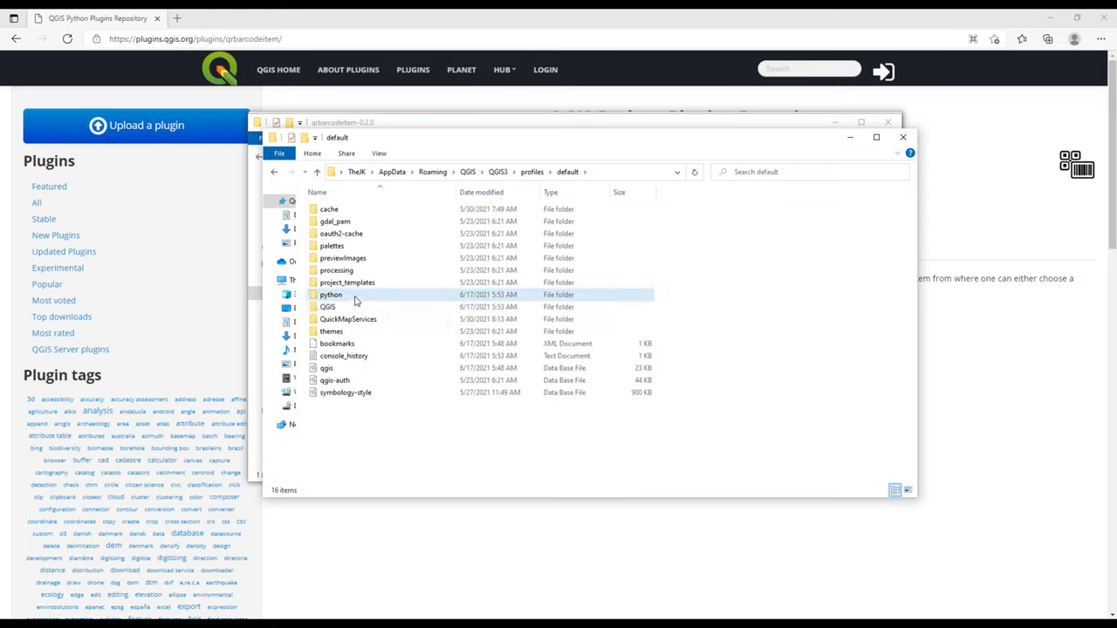
double_click(330, 293)
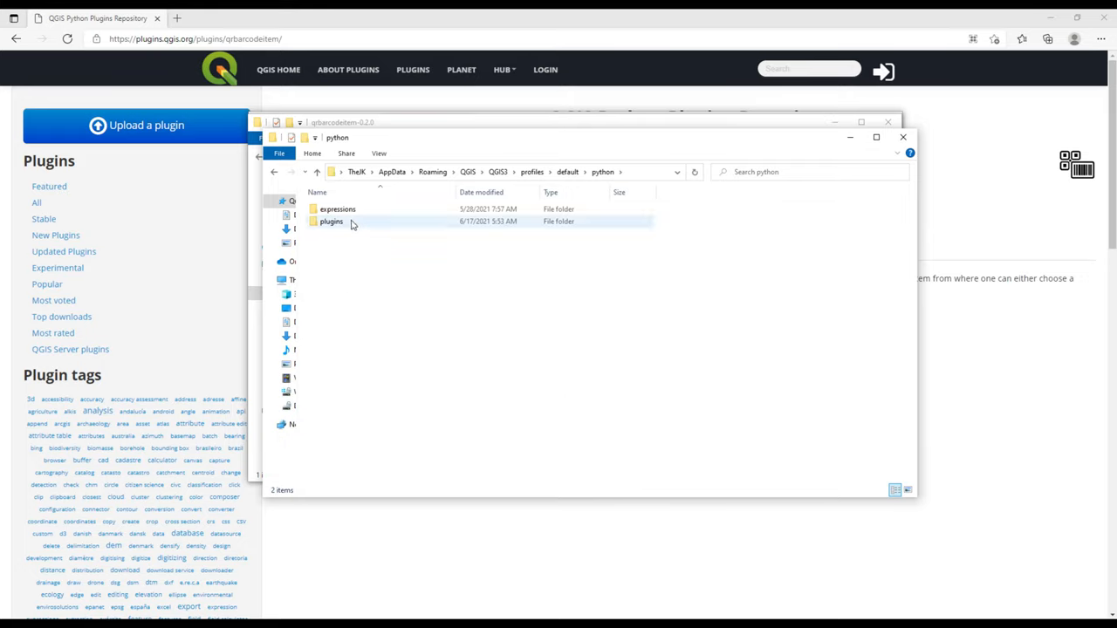
mouse_move(339, 223)
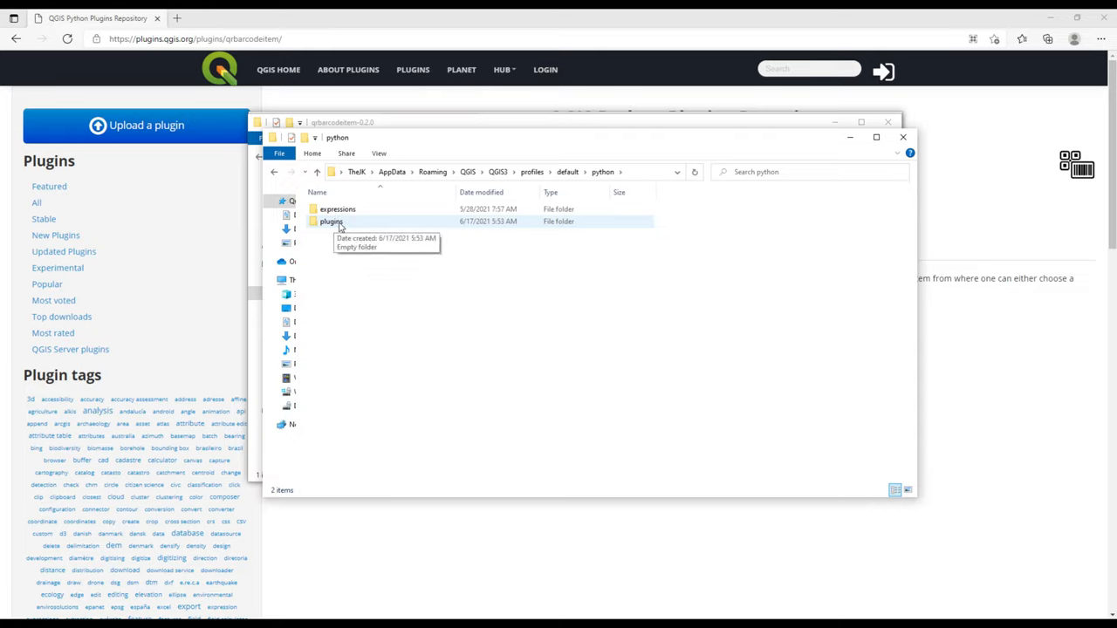
double_click(332, 219)
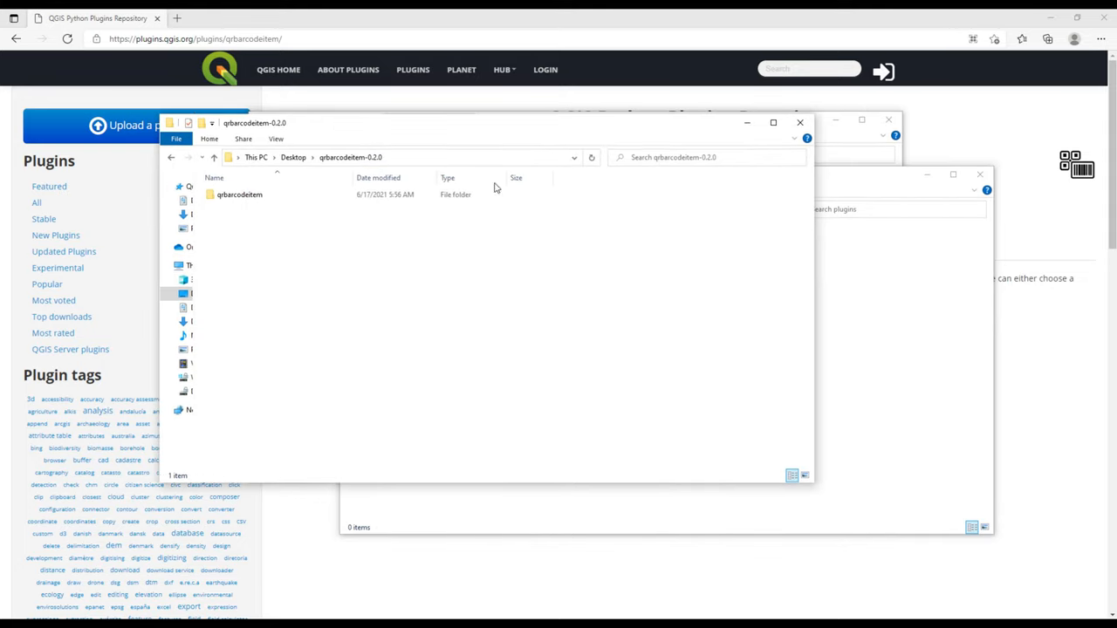
- Copy the qrbarcodeitem folder from the extracted window into the plugins folder
click(239, 194)
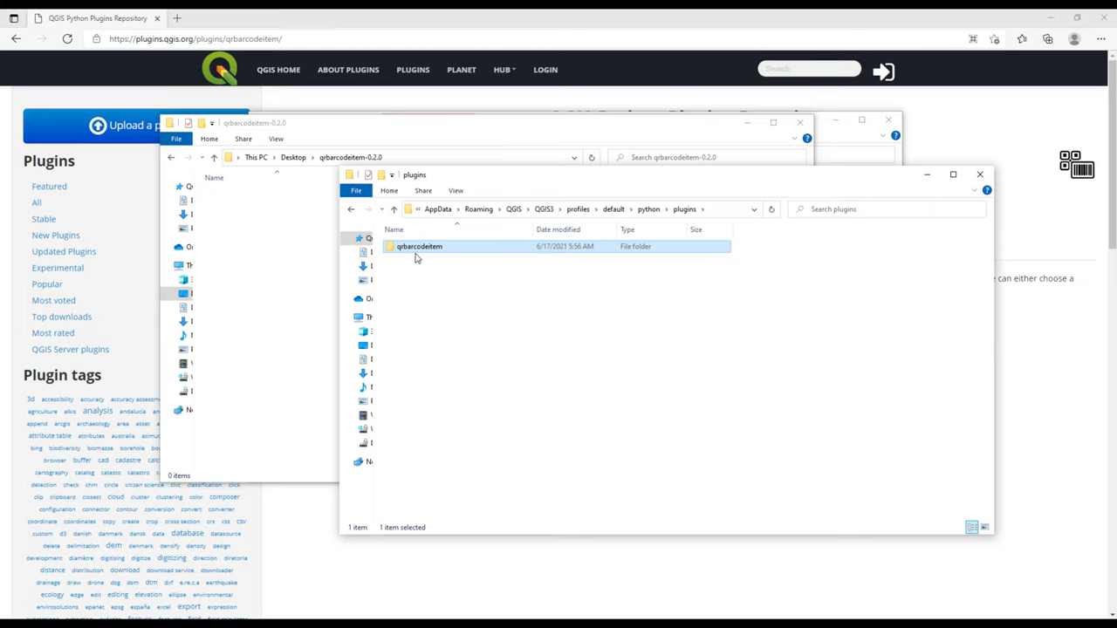
double_click(419, 246)
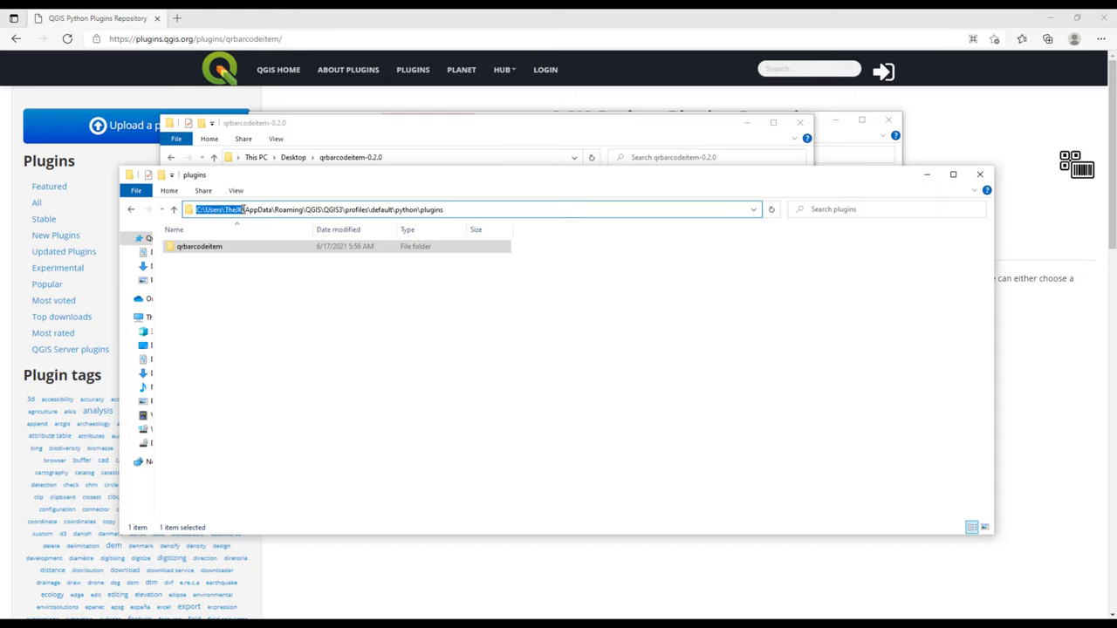
click(276, 209)
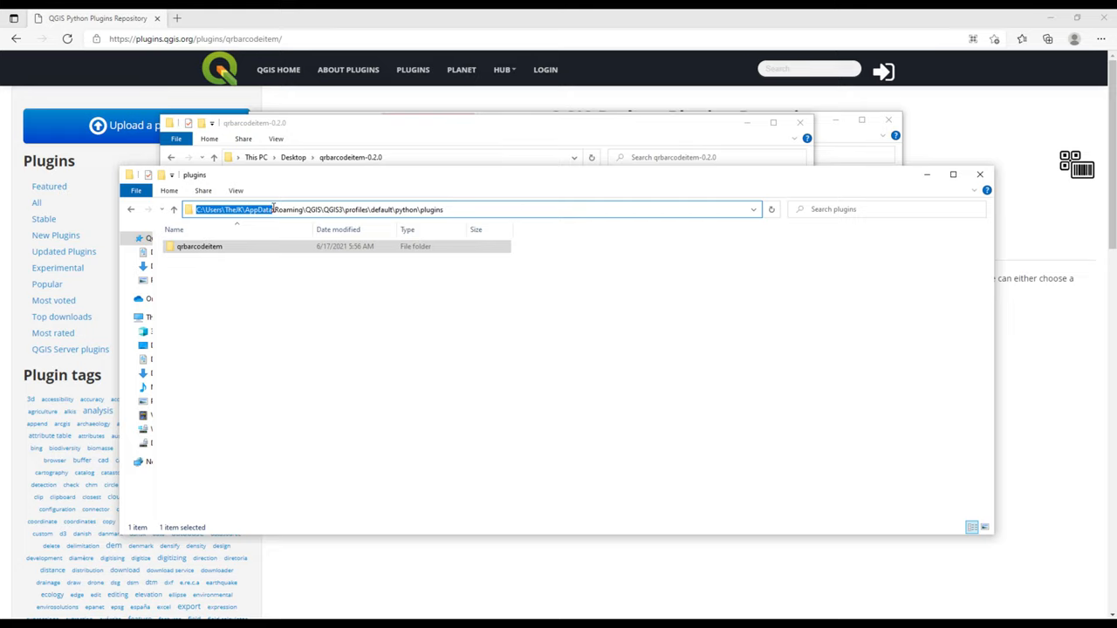
double_click(259, 209)
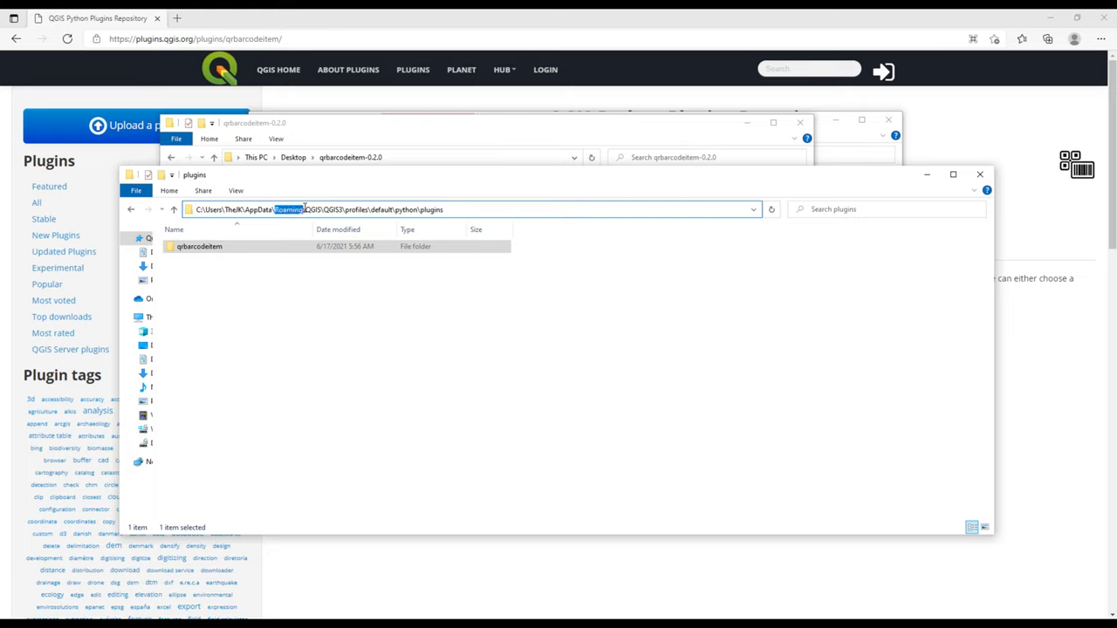
click(316, 209)
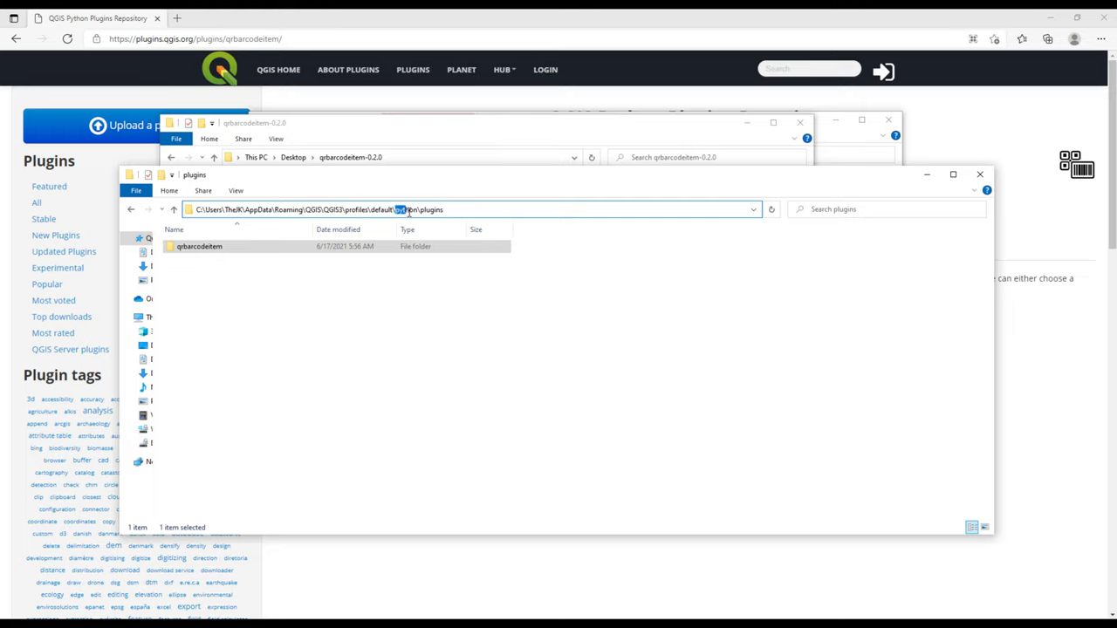
double_click(432, 209)
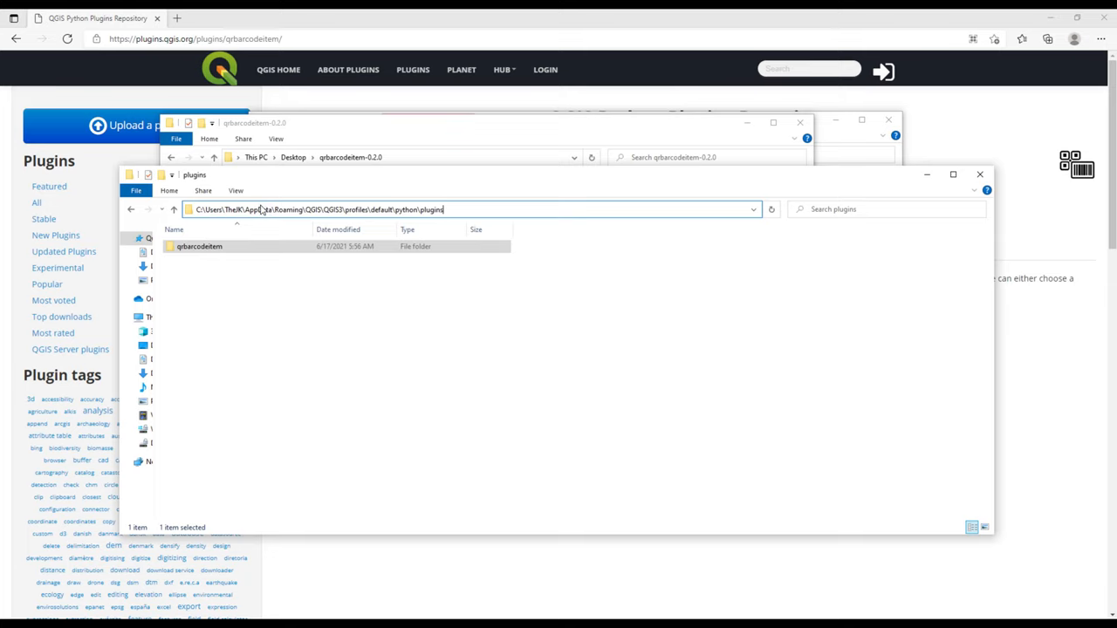
click(288, 335)
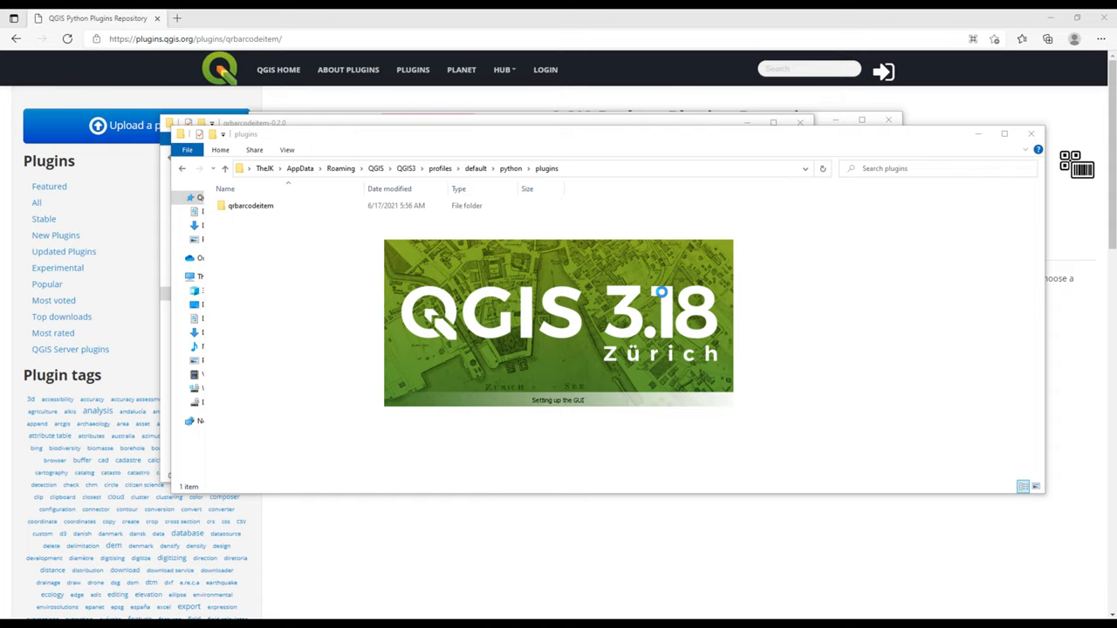
mouse_move(792, 327)
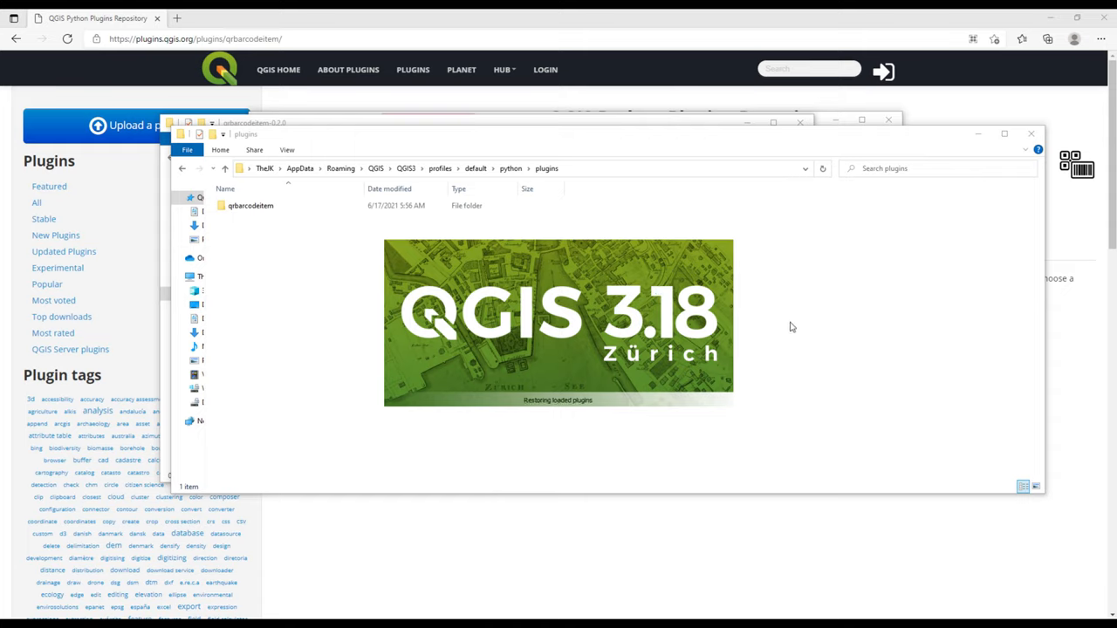
mouse_move(562, 411)
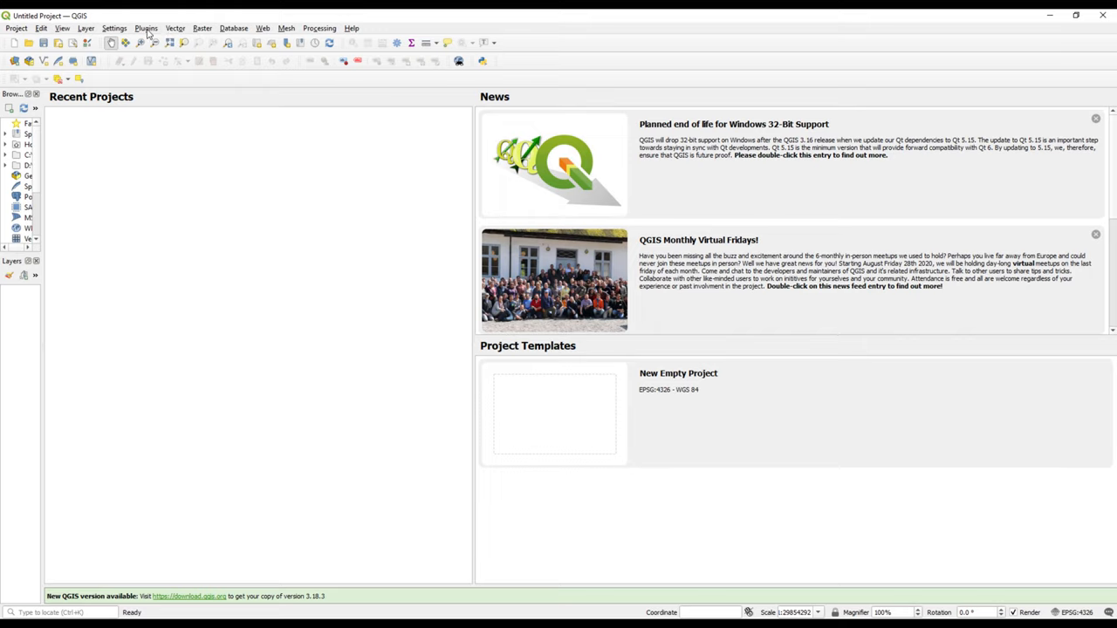
- With QGIS 3.18 started, bring up the Plugins menu
click(146, 28)
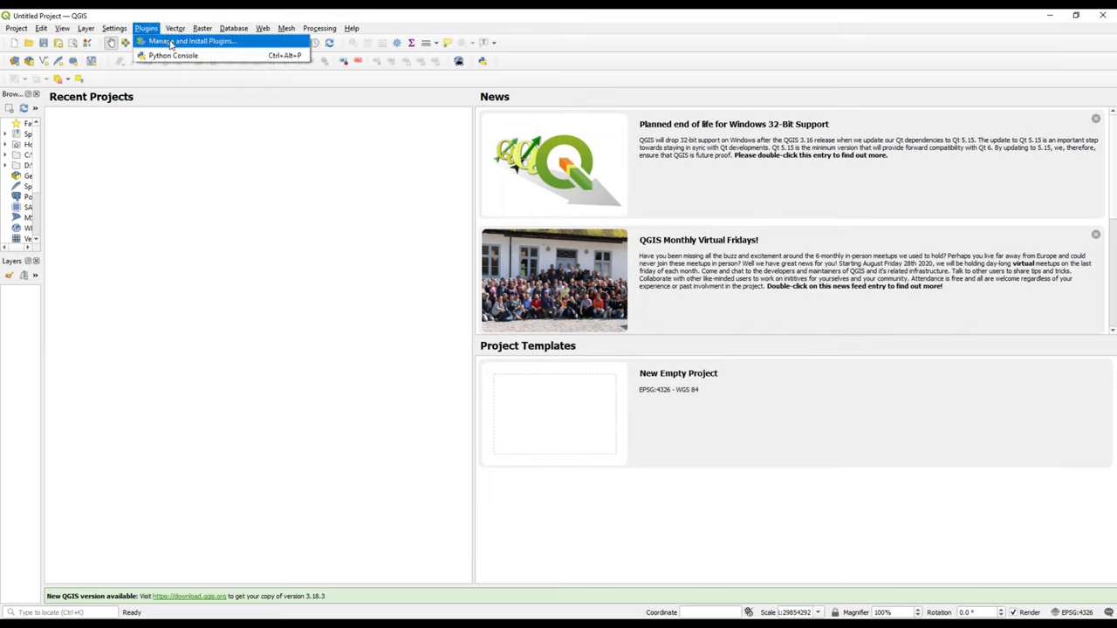
- In Manage and Install Plugins, show Installed and select QR Barcode Layout Item, version 0.2.0
click(192, 42)
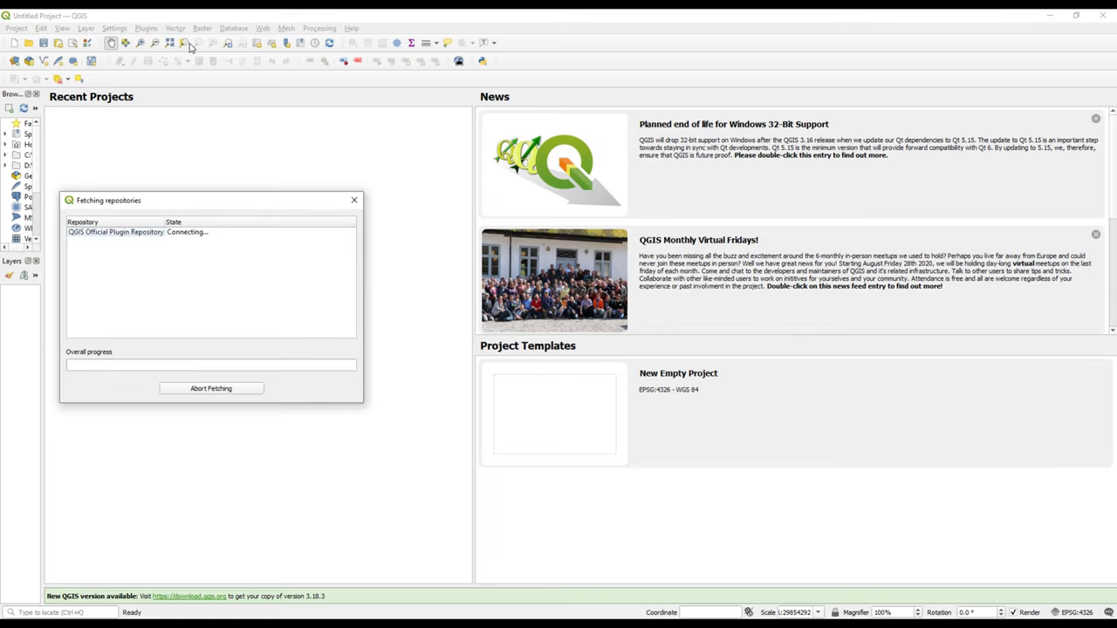
click(354, 199)
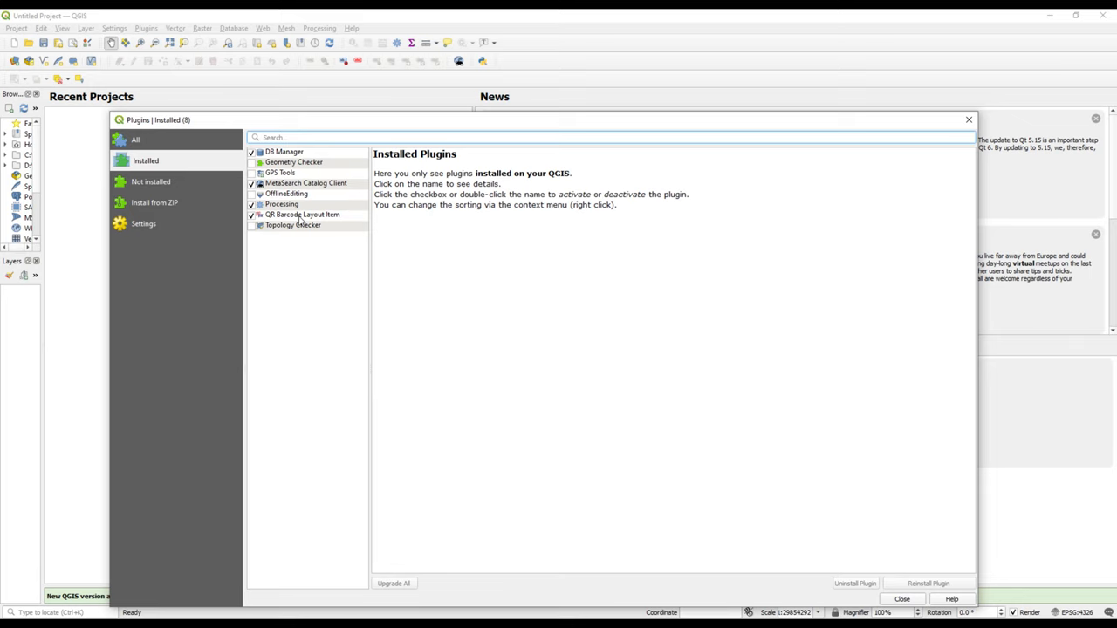
click(302, 213)
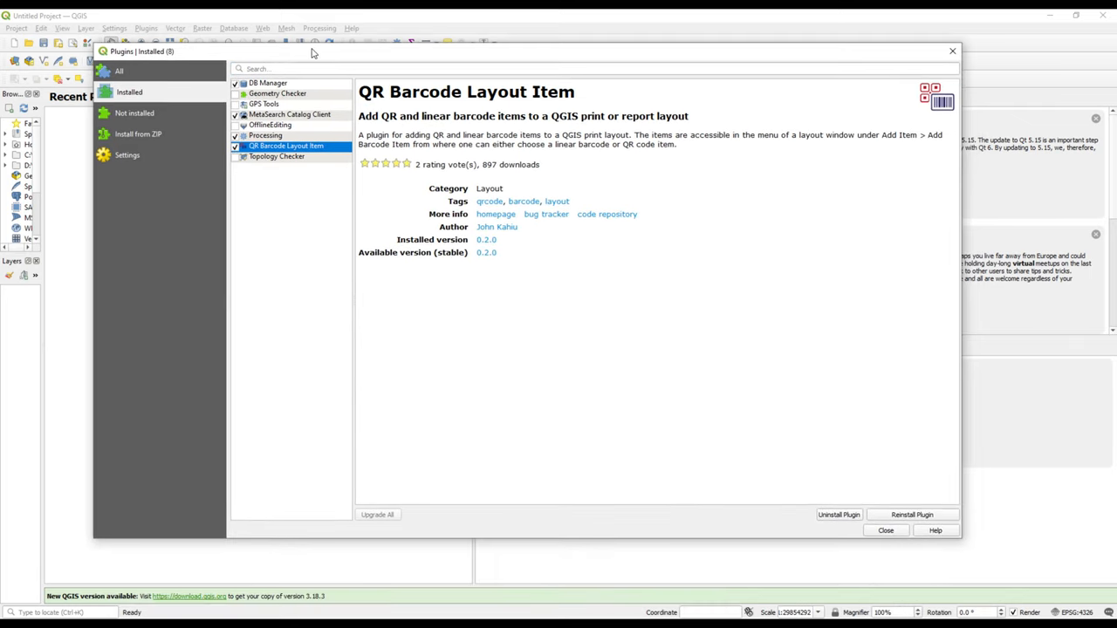
mouse_move(310, 154)
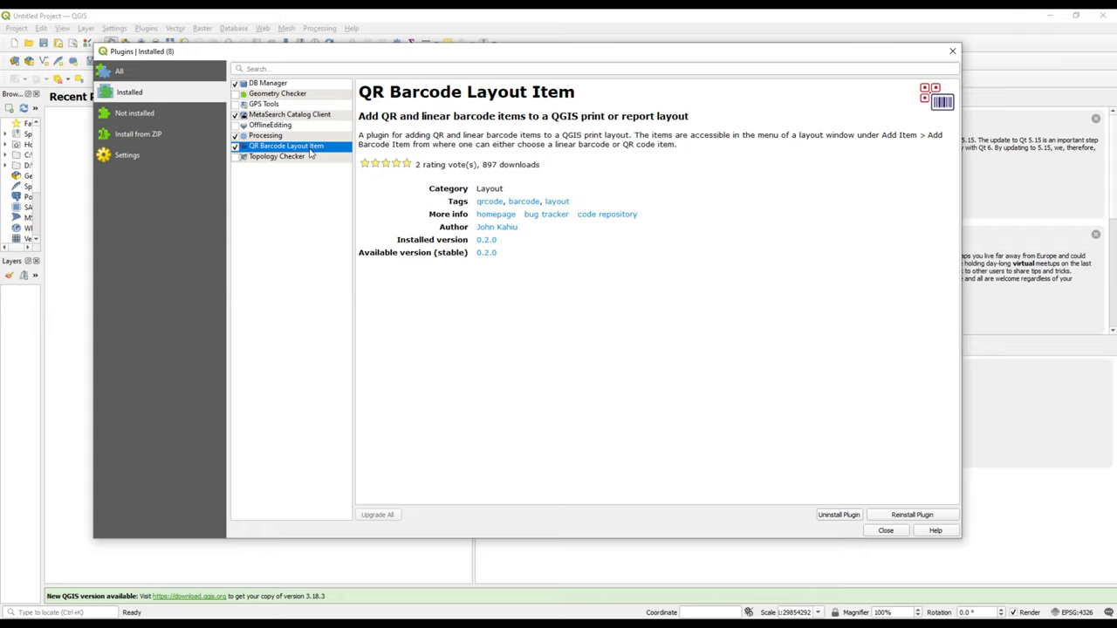
mouse_move(261, 143)
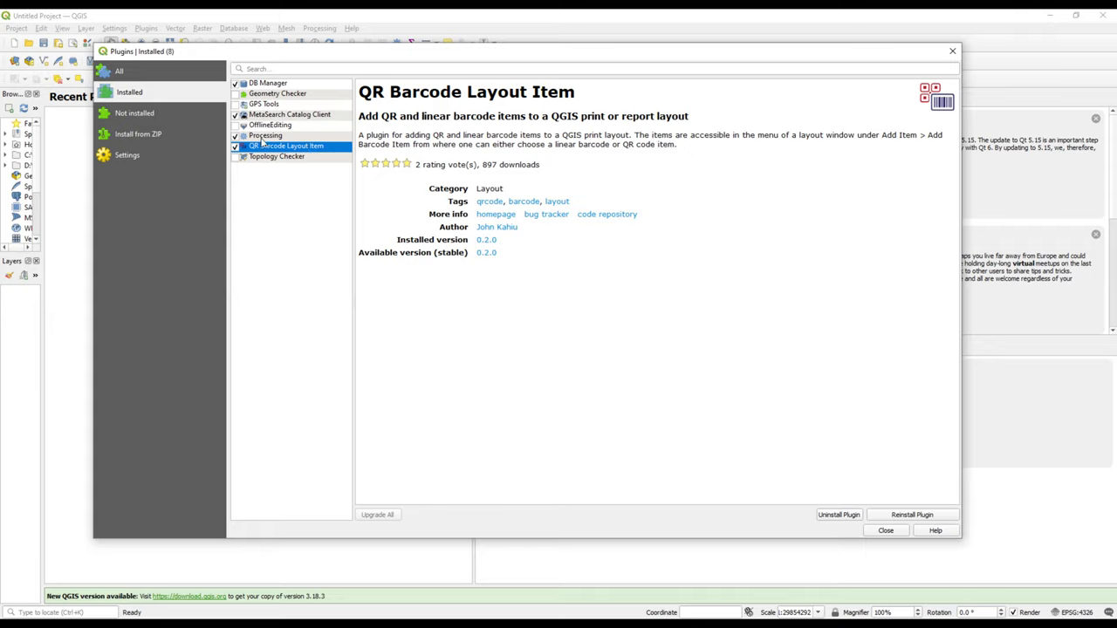
mouse_move(357, 227)
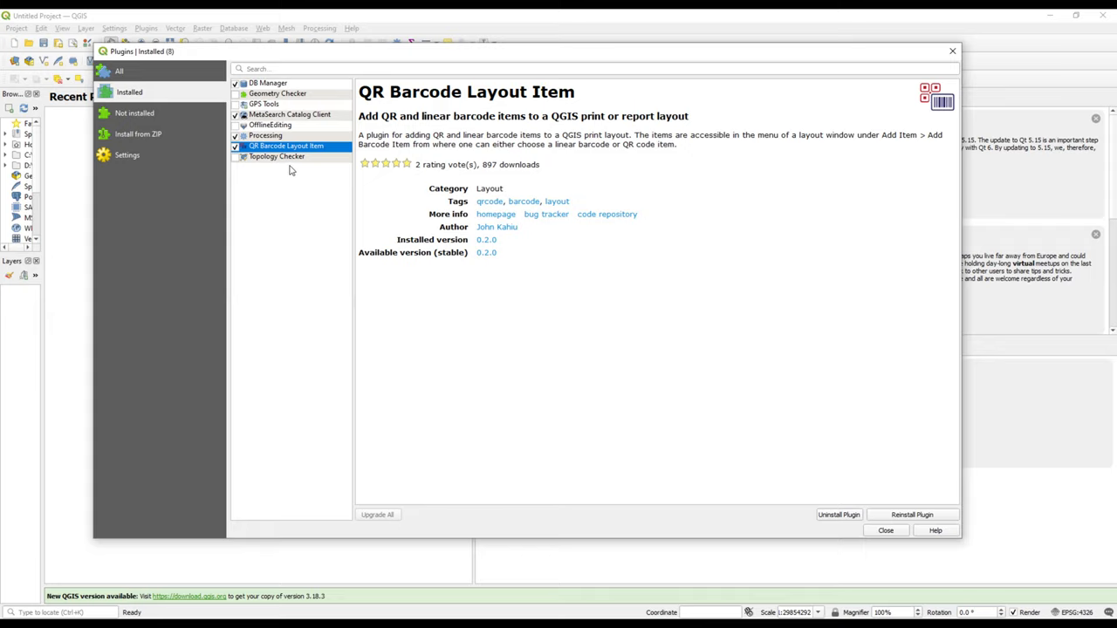
mouse_move(323, 150)
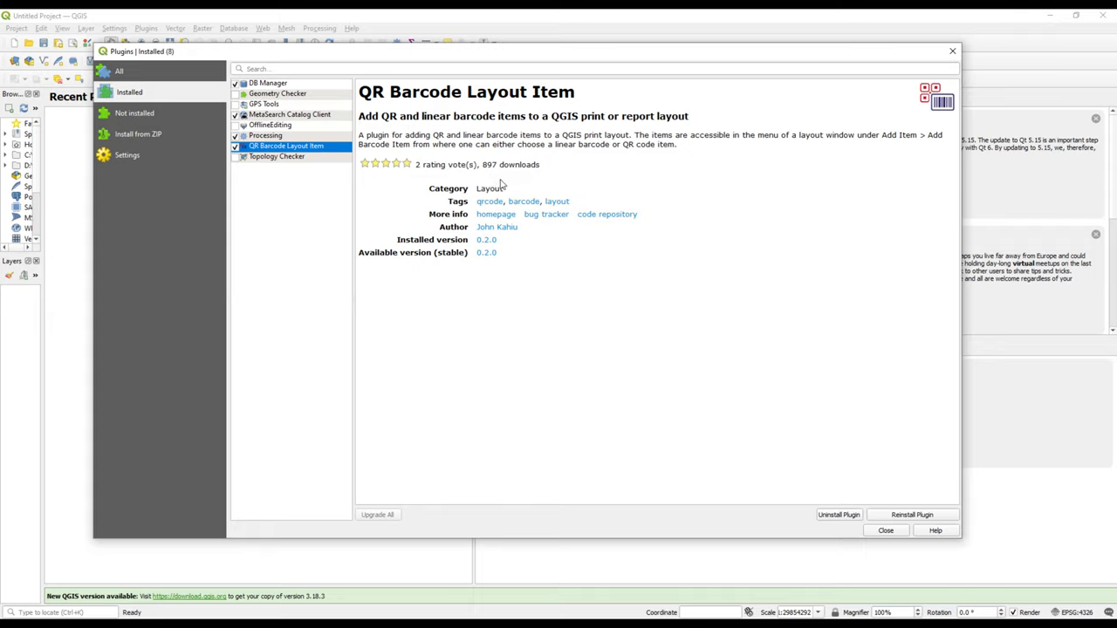
mouse_move(525, 231)
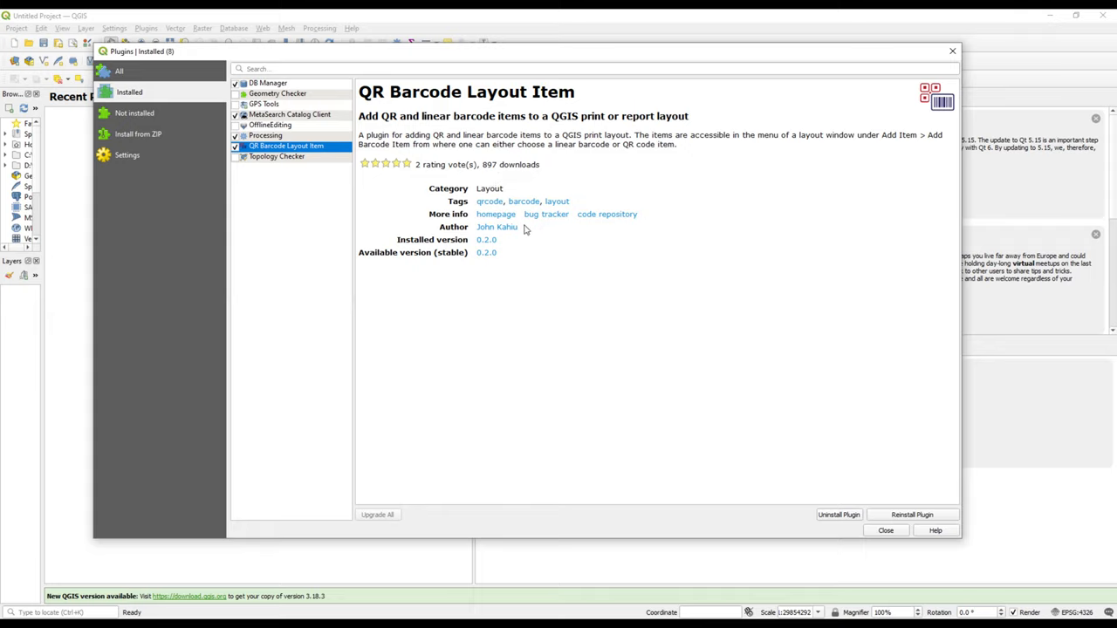
mouse_move(457, 251)
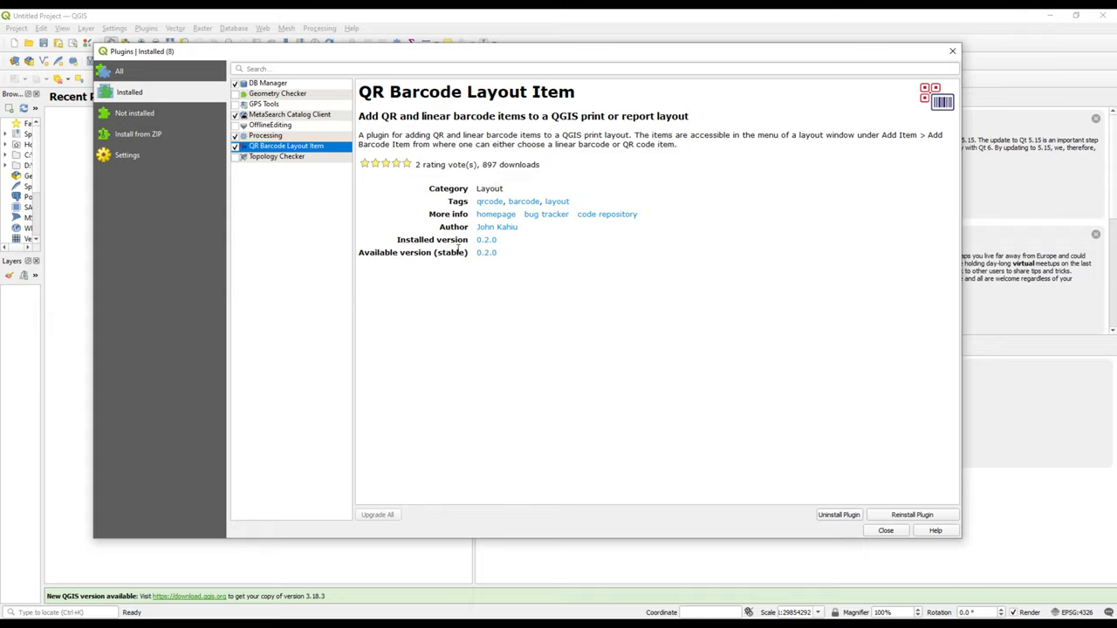
mouse_move(447, 188)
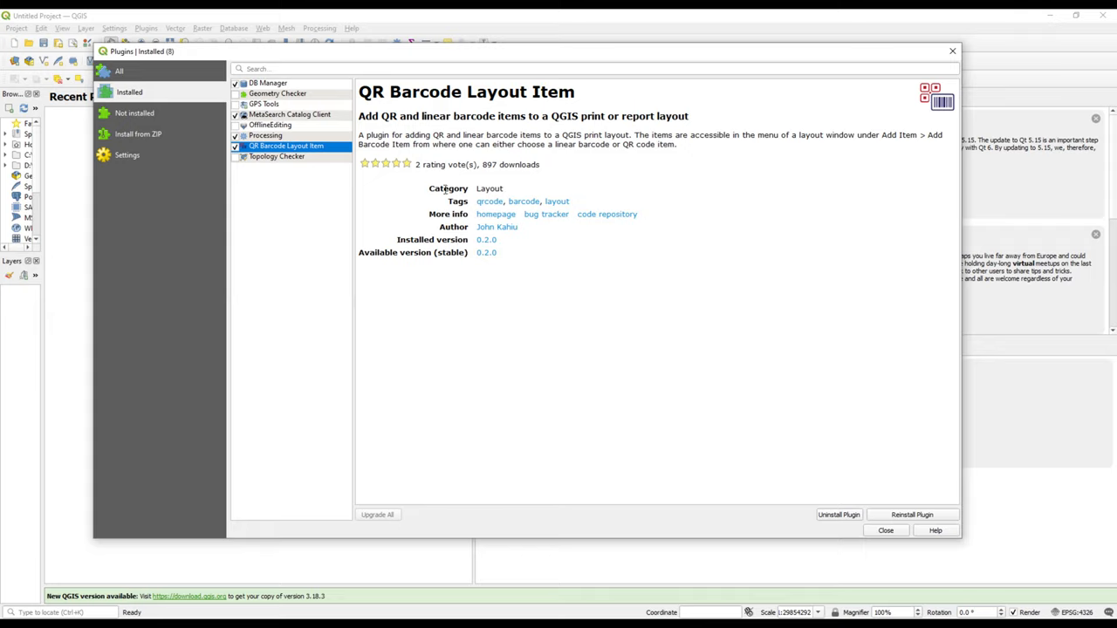
mouse_move(649, 127)
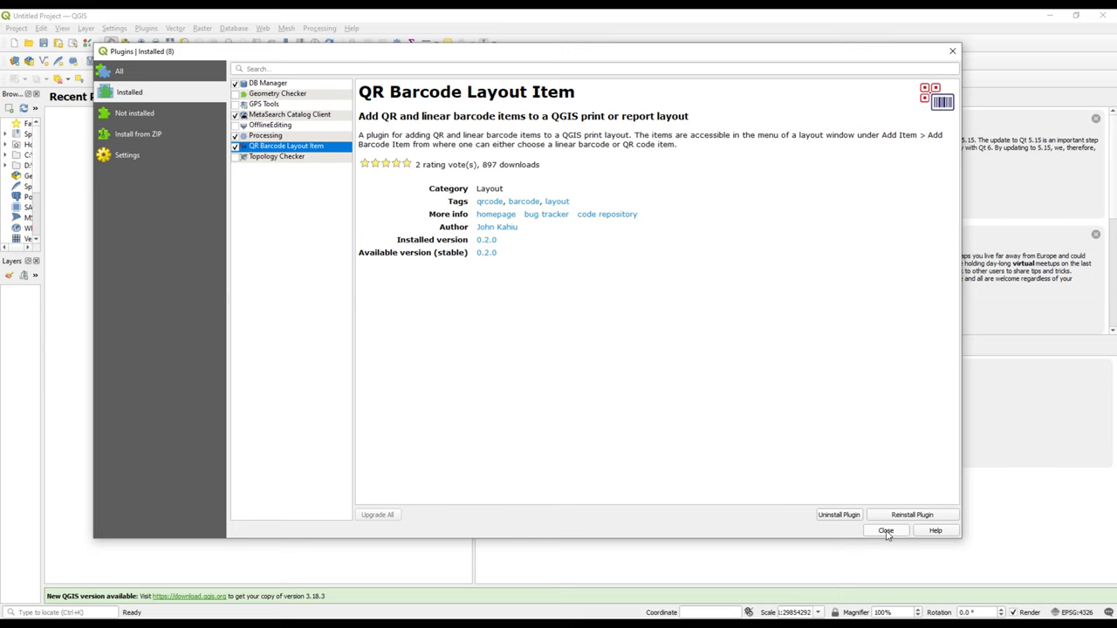
- Close the plugin manager after reviewing the plugin, returning to the welcome screen
click(883, 531)
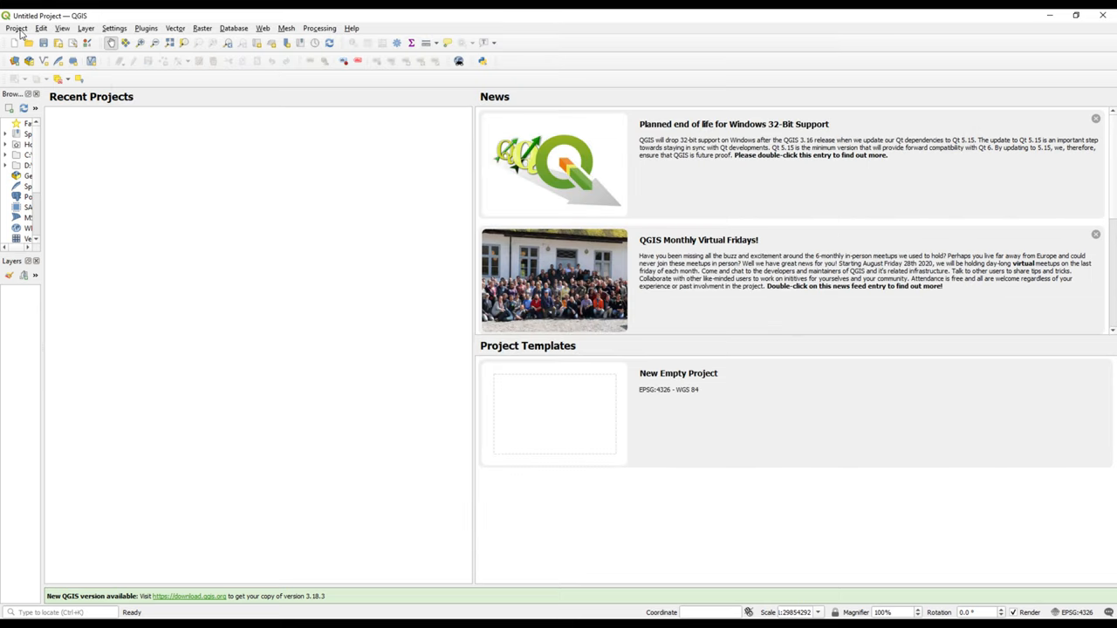
click(40, 28)
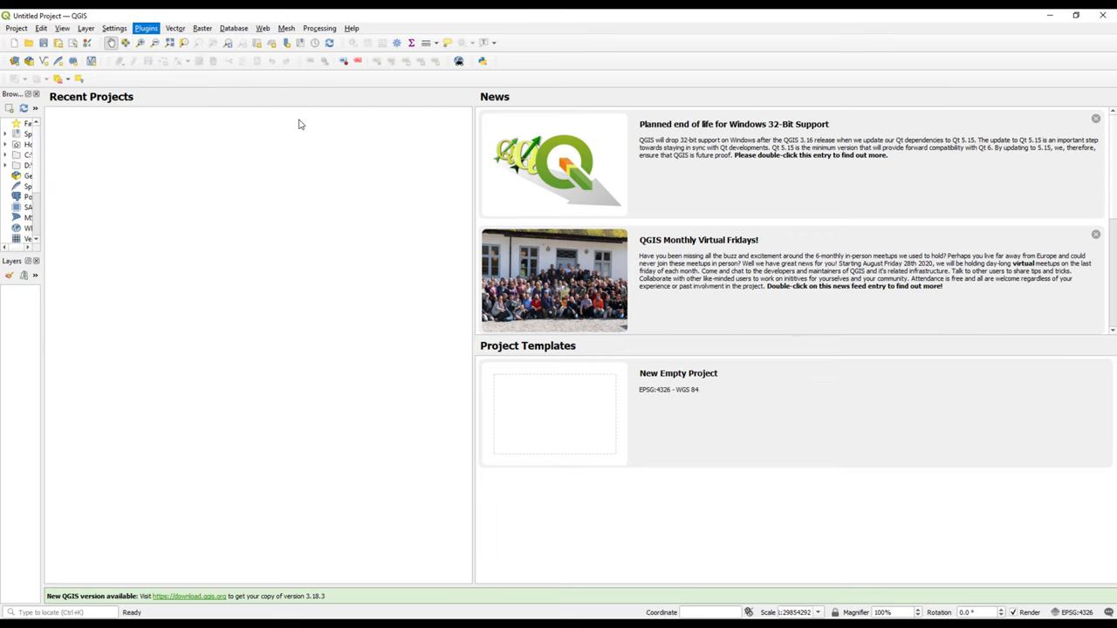
click(146, 27)
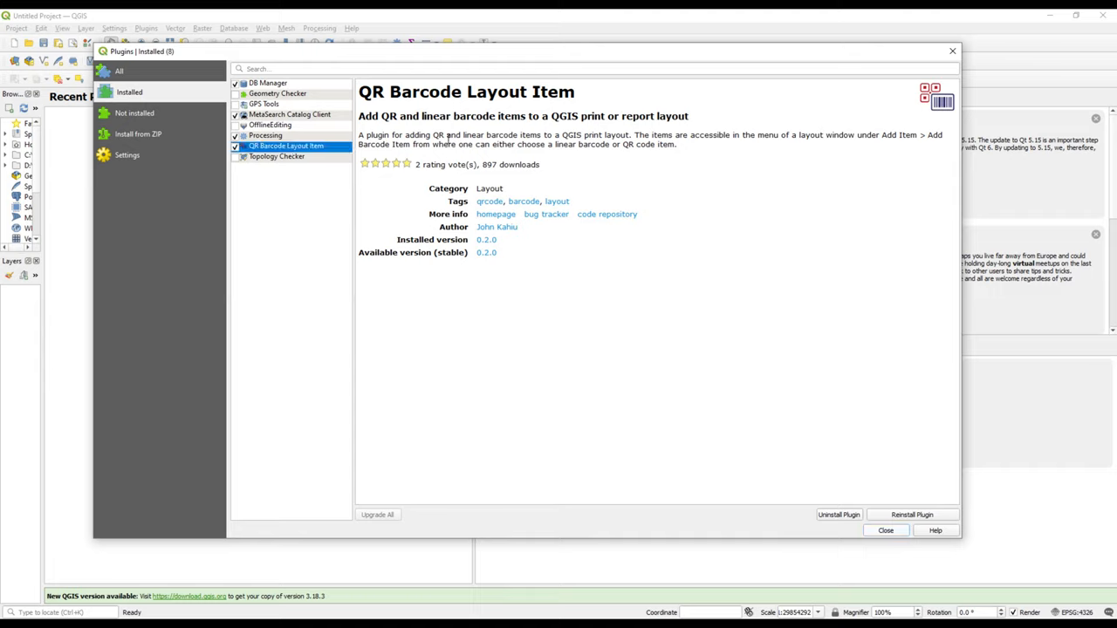
mouse_move(562, 136)
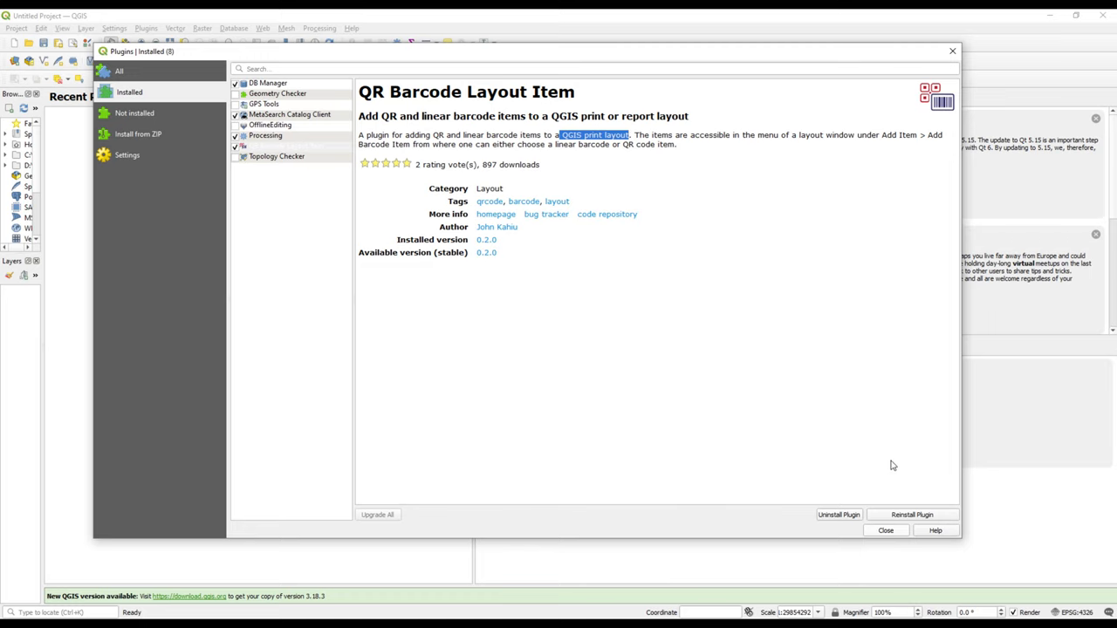
click(885, 530)
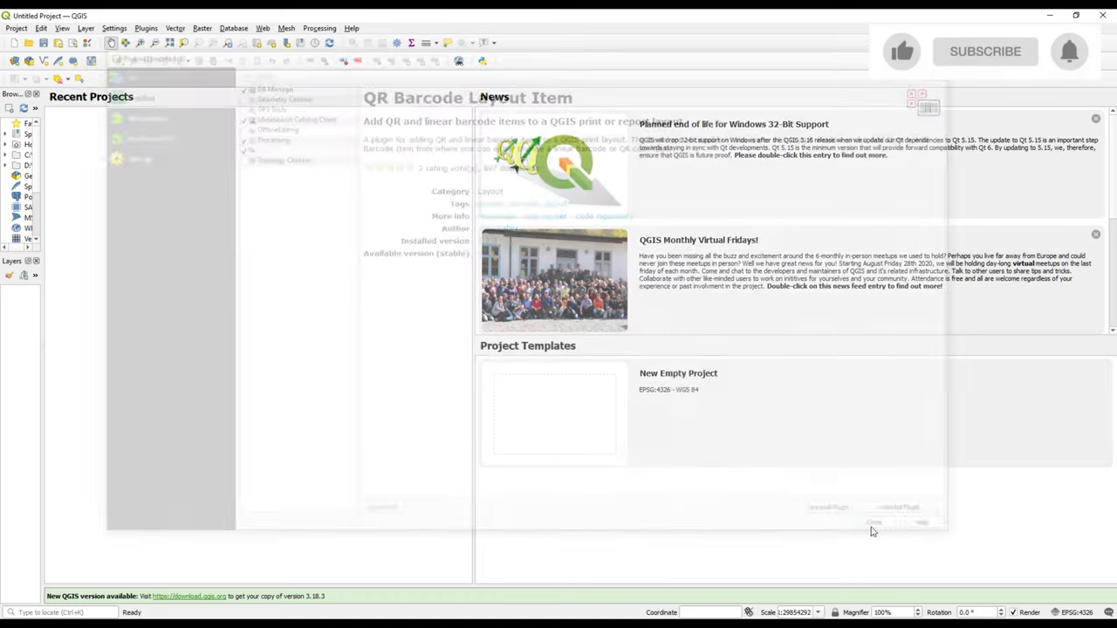
- Via the Layout Manager, create an empty print layout titled Layout1
click(15, 28)
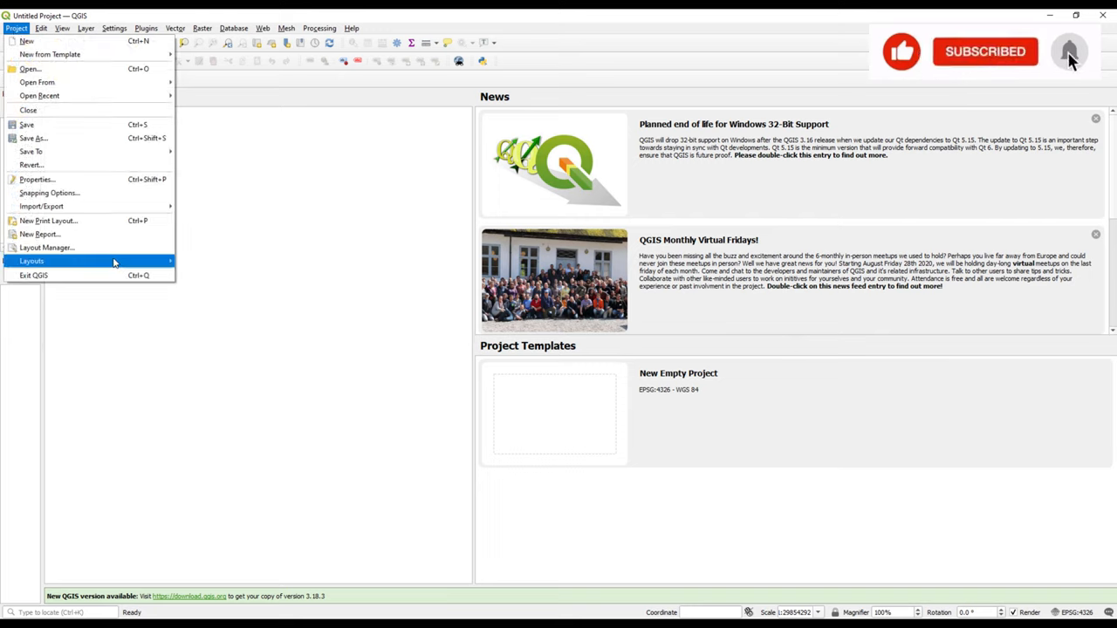
click(46, 248)
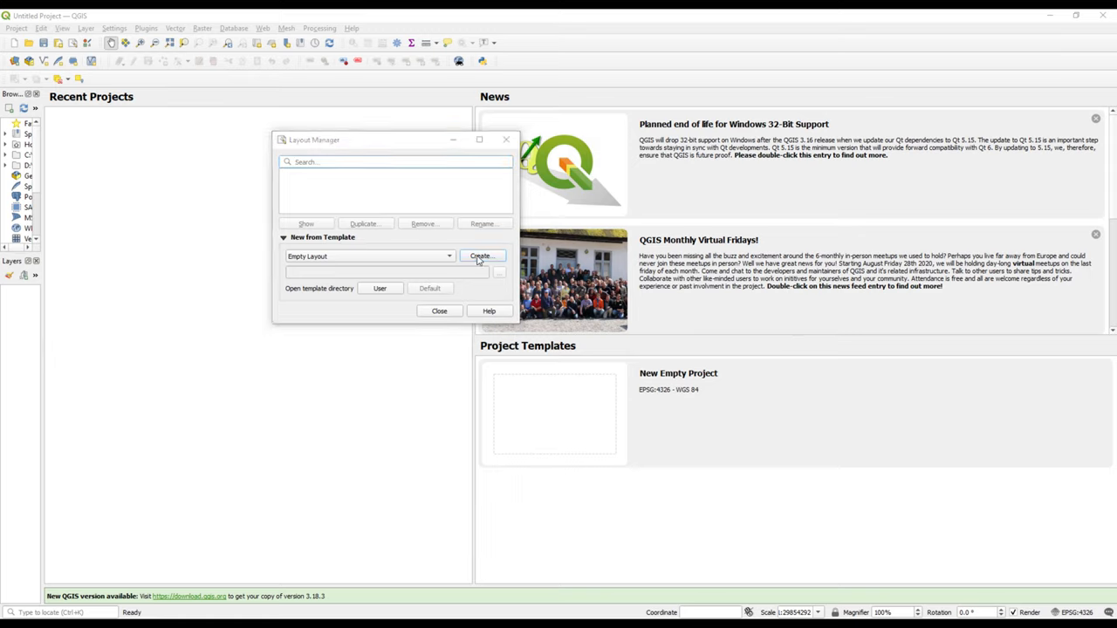
click(482, 255)
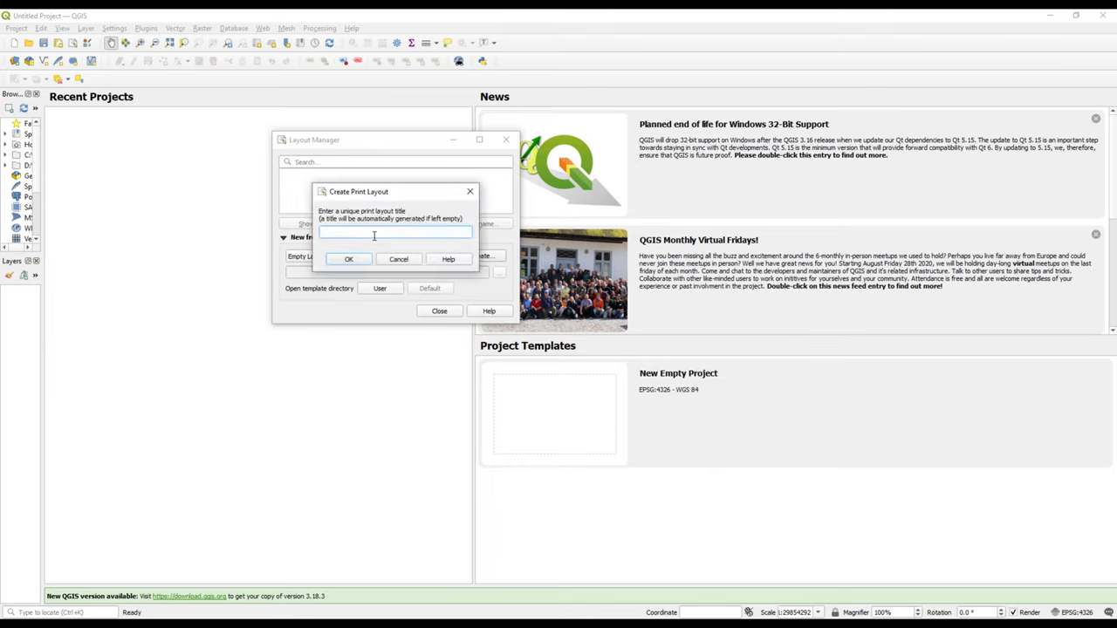
text(Layout)
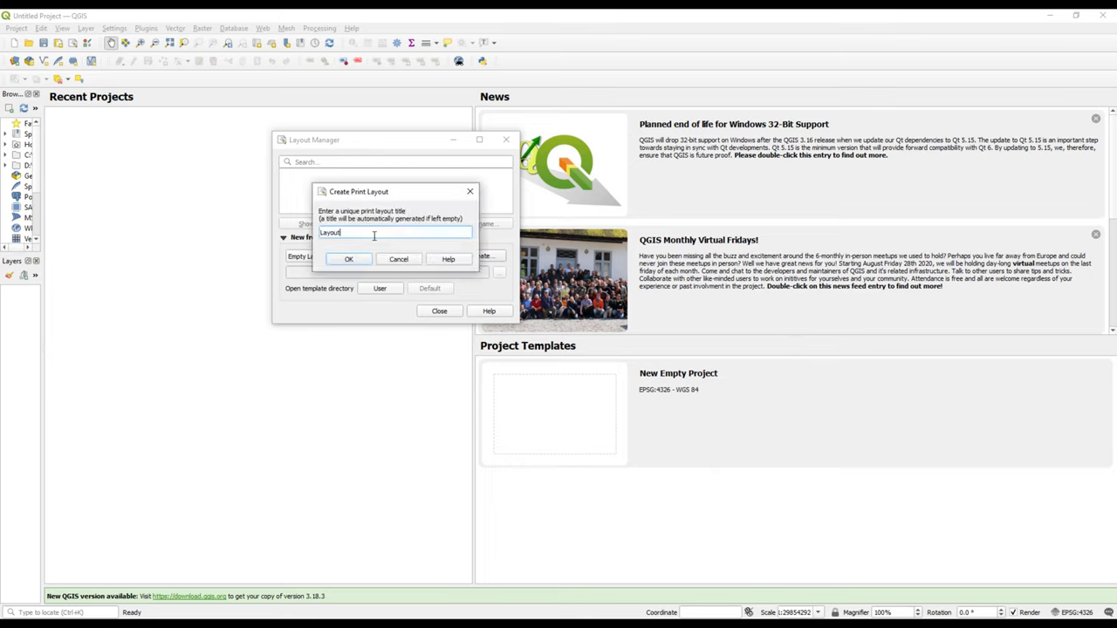
text(1)
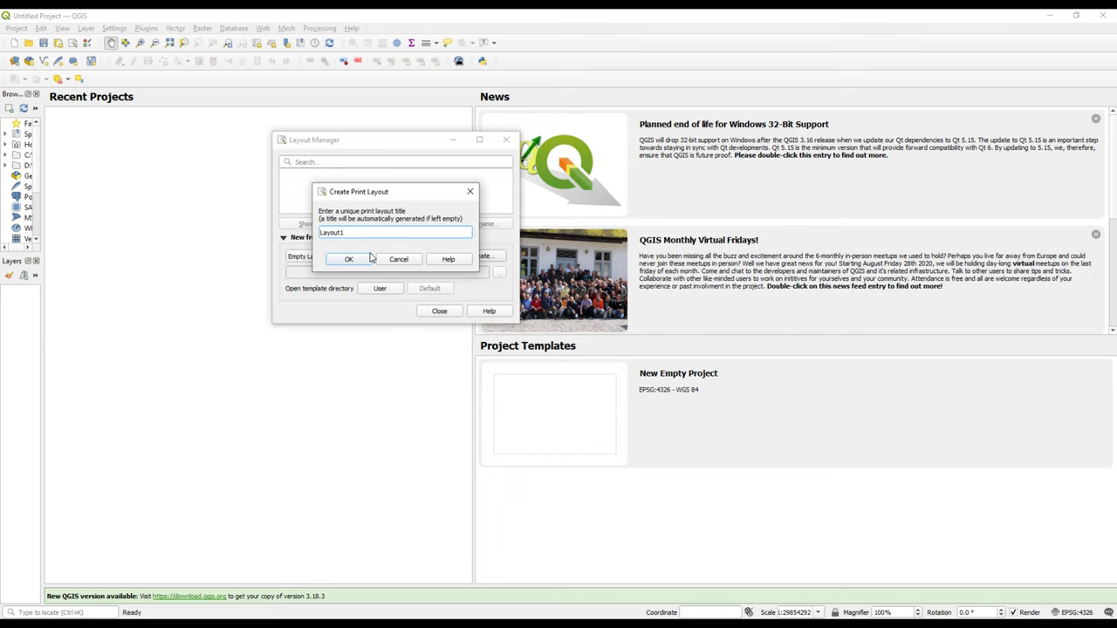
click(349, 259)
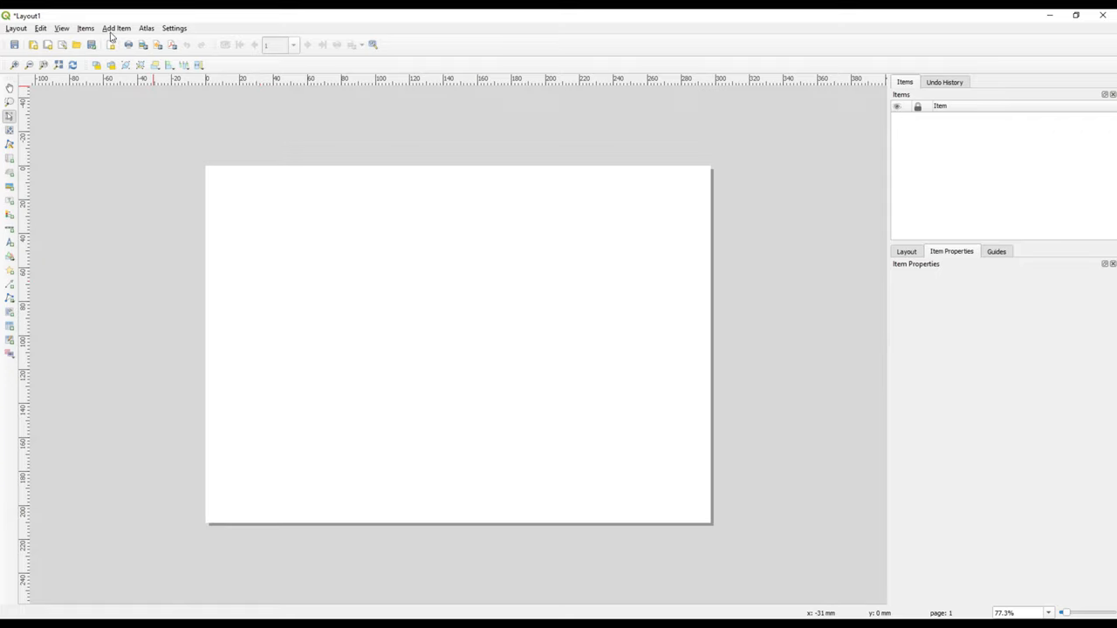
- Place a linear barcode item (Code 39) near the page's top-left corner
click(115, 28)
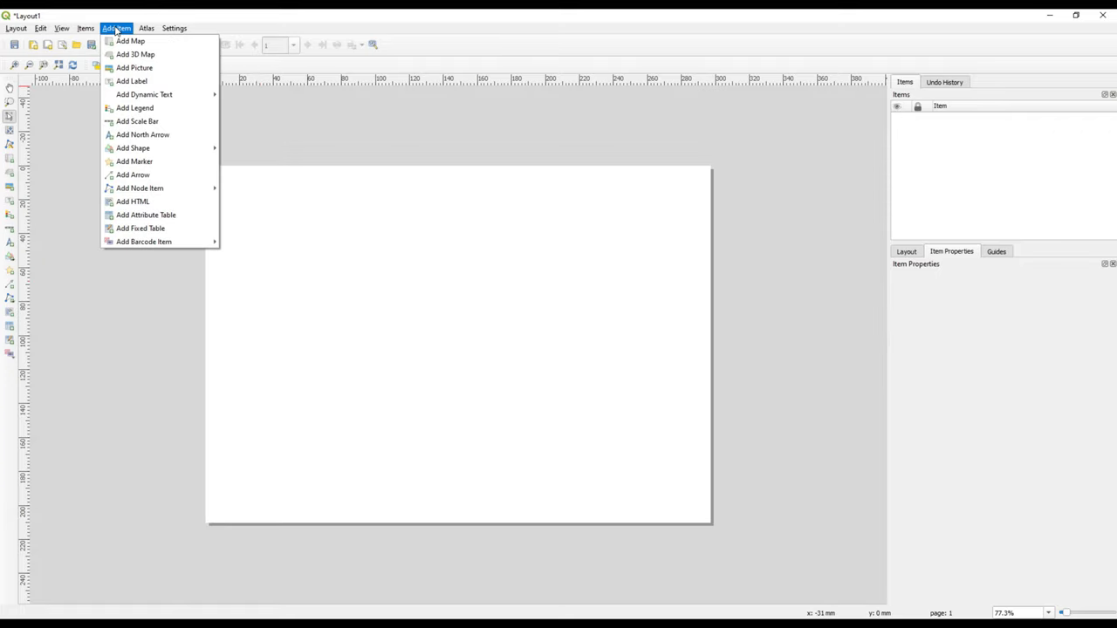
mouse_move(136, 55)
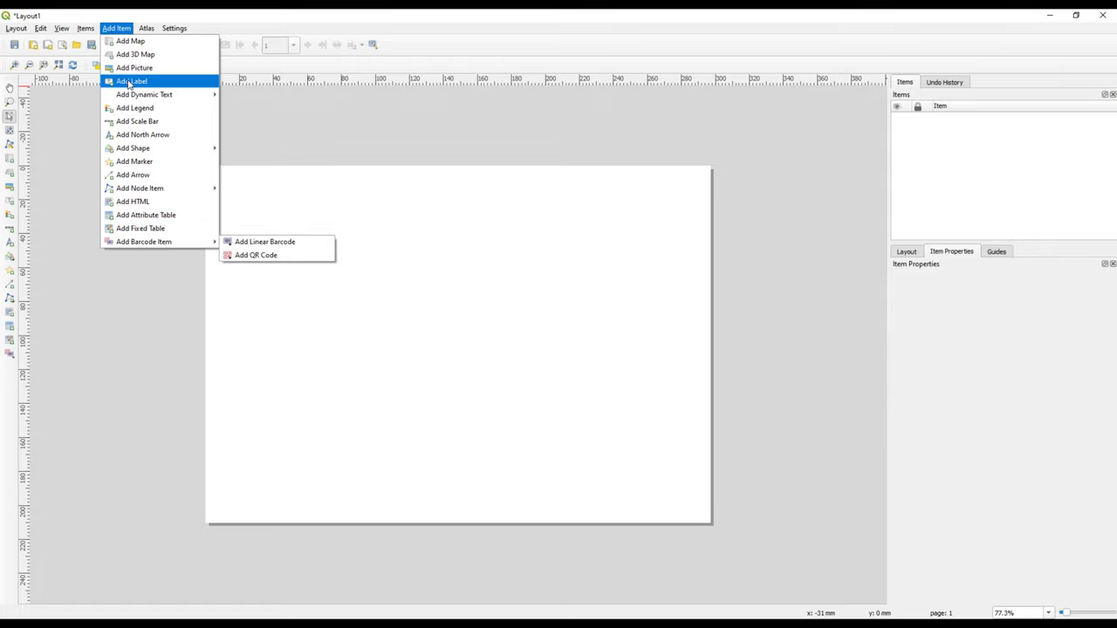
mouse_move(157, 241)
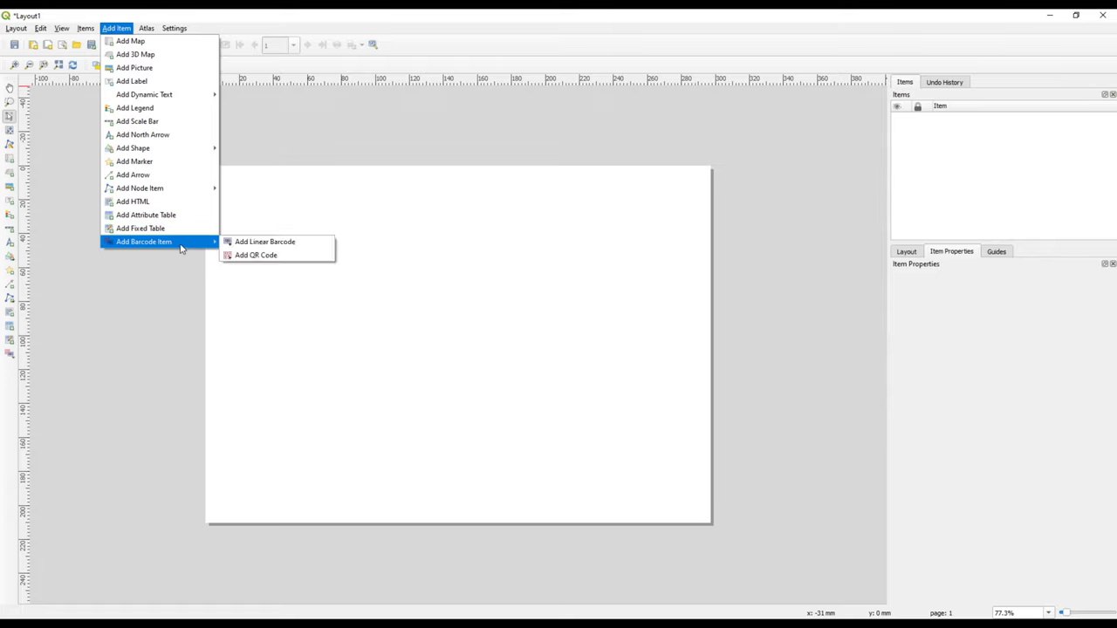
mouse_move(266, 241)
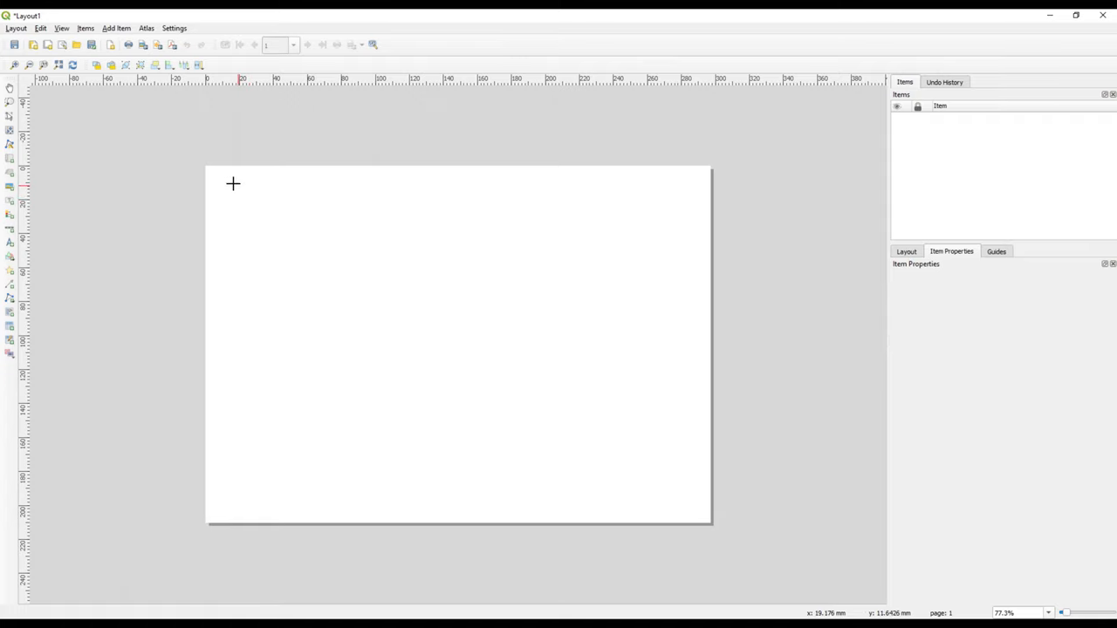
drag(234, 183, 360, 251)
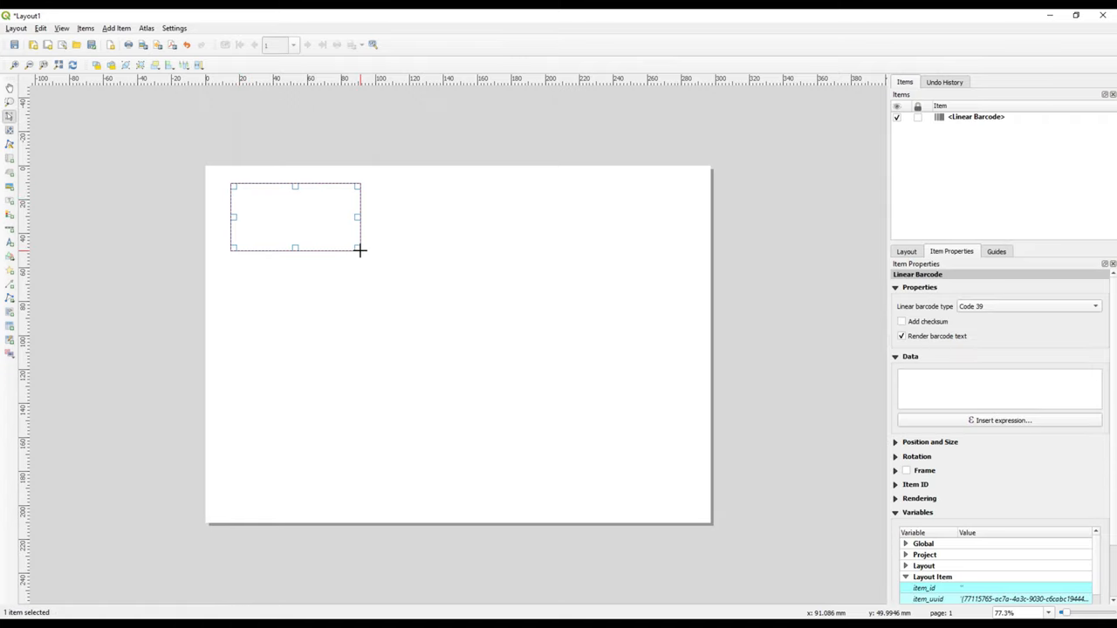
mouse_move(437, 220)
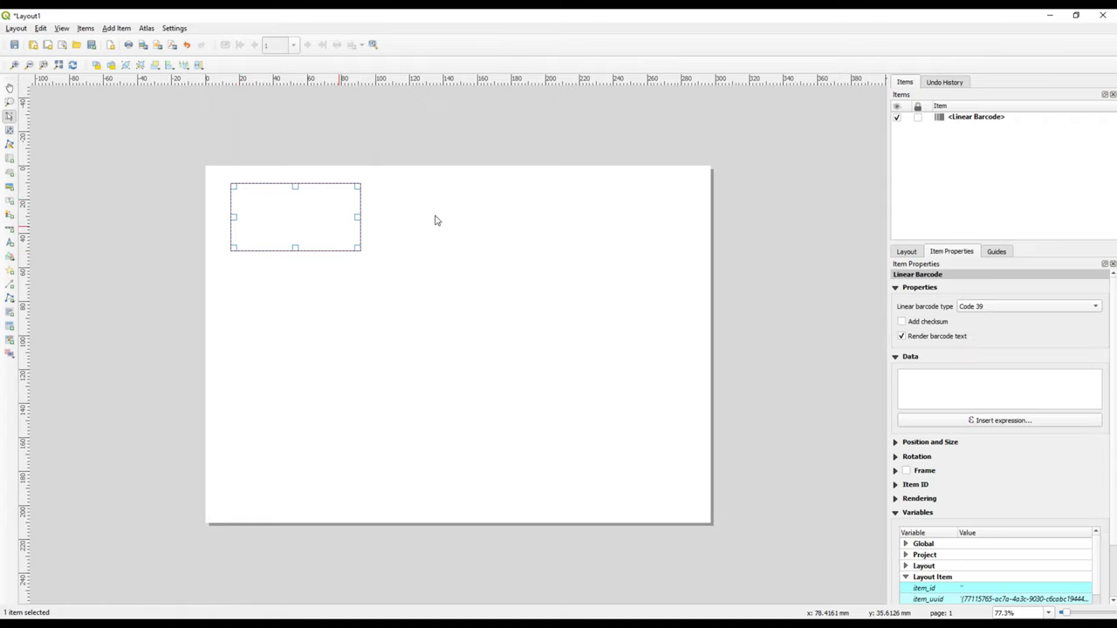
click(974, 115)
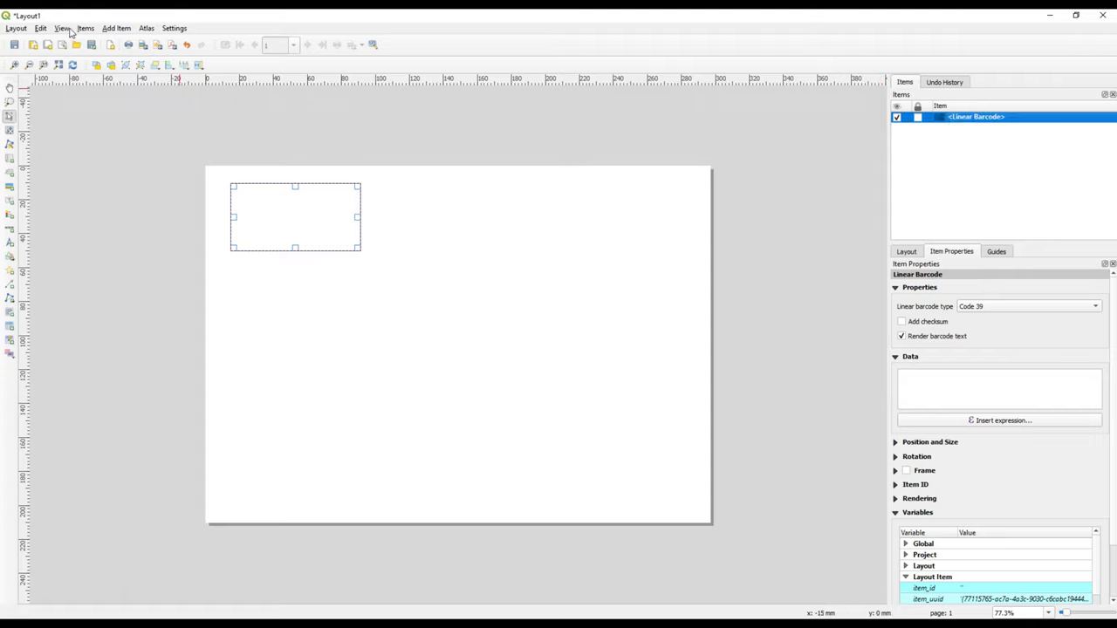
- Place a QR Code item on the page below the linear barcode
click(115, 28)
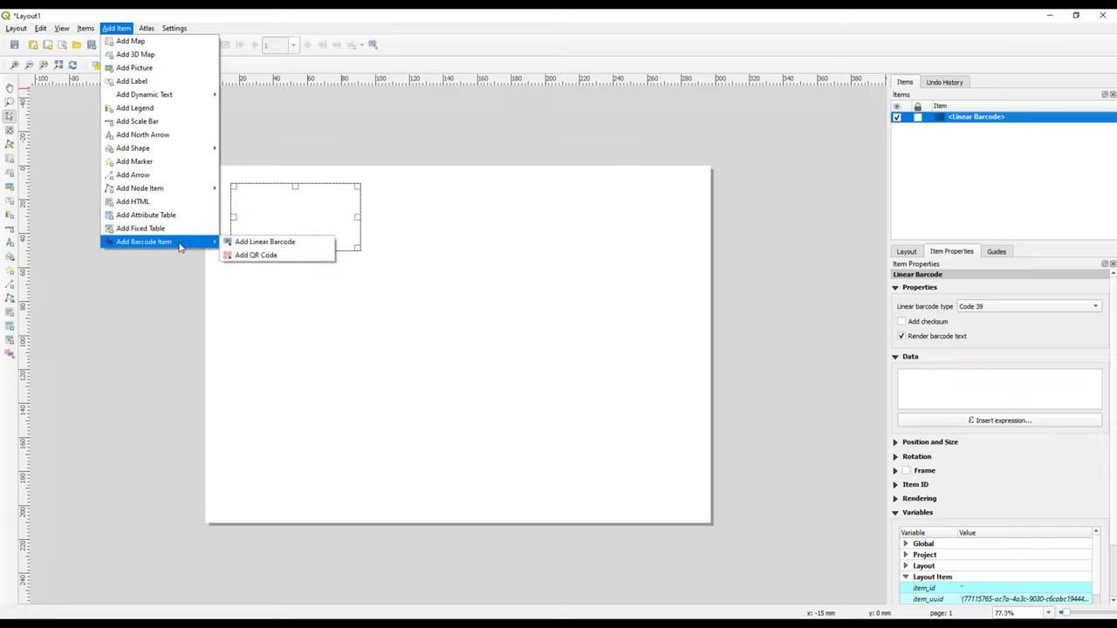
mouse_move(255, 255)
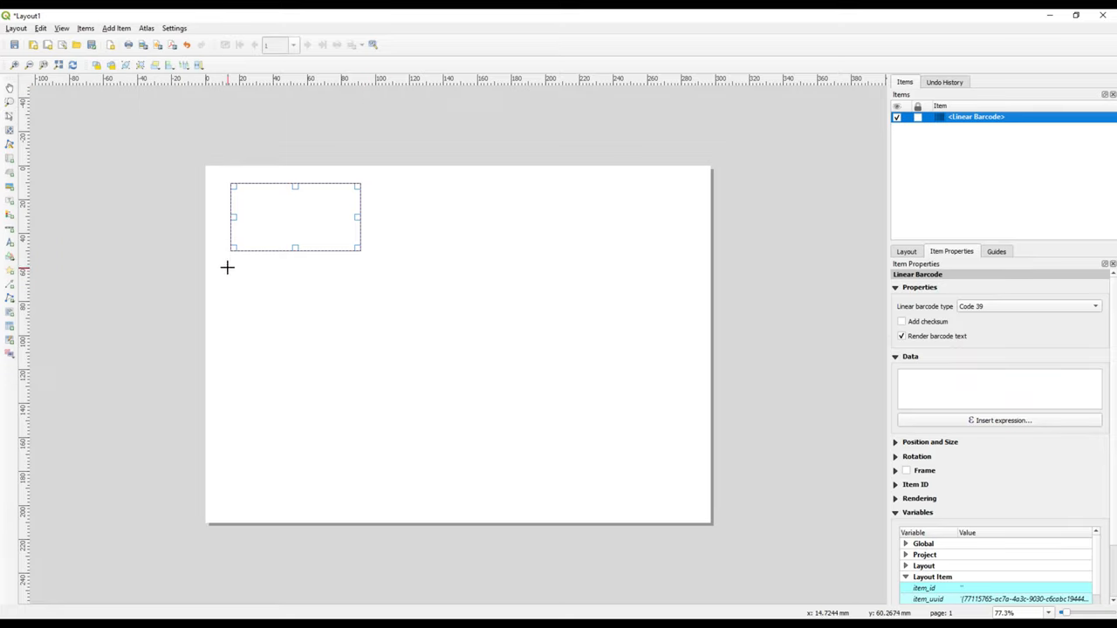
drag(227, 265, 359, 340)
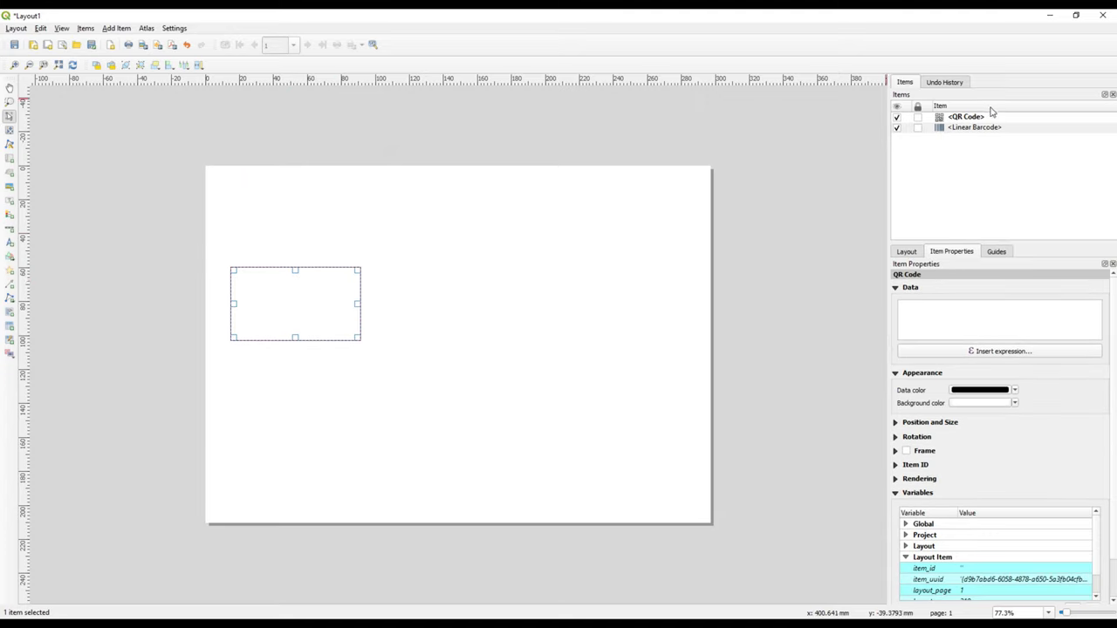
- Select the linear barcode item and choose a type from its barcode type list
click(974, 128)
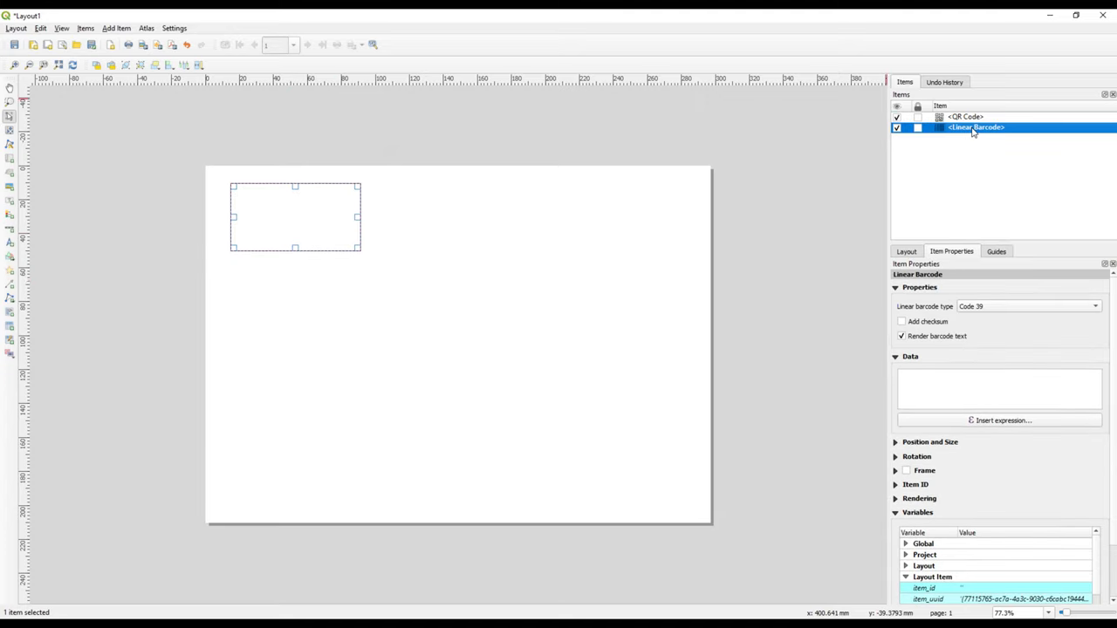
click(1030, 307)
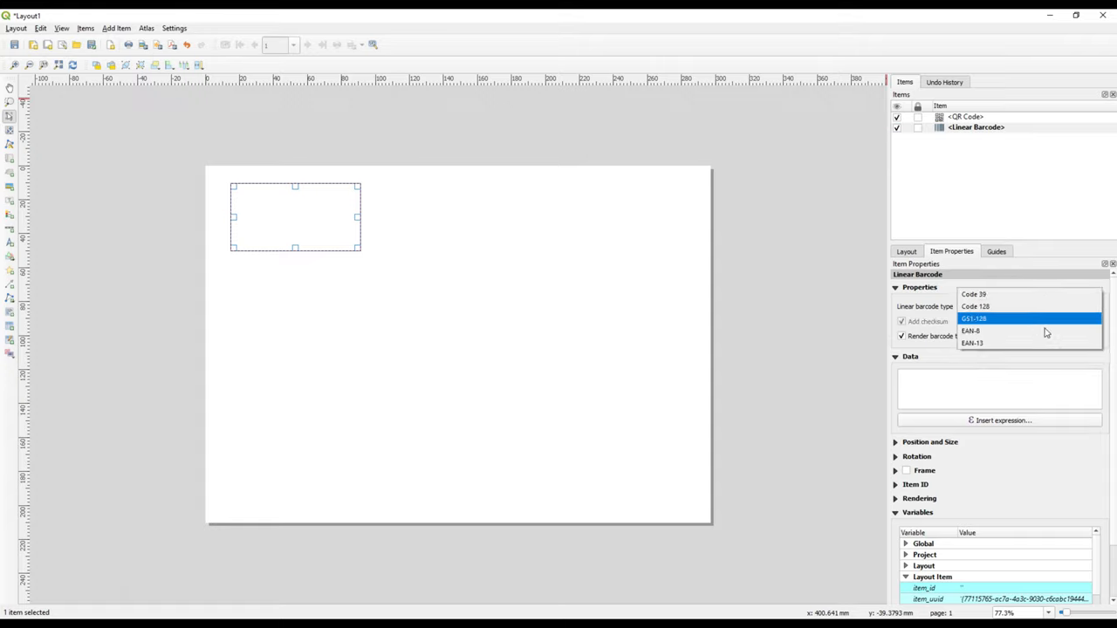
click(970, 330)
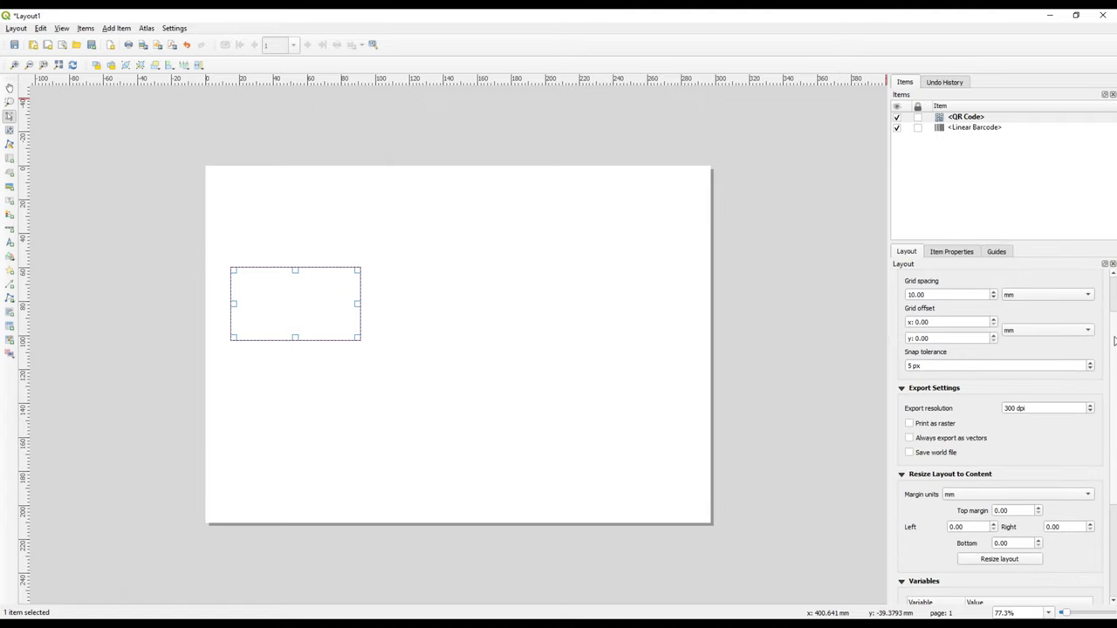
- Set the QR code item's background colour to dark red in Item Properties
click(951, 251)
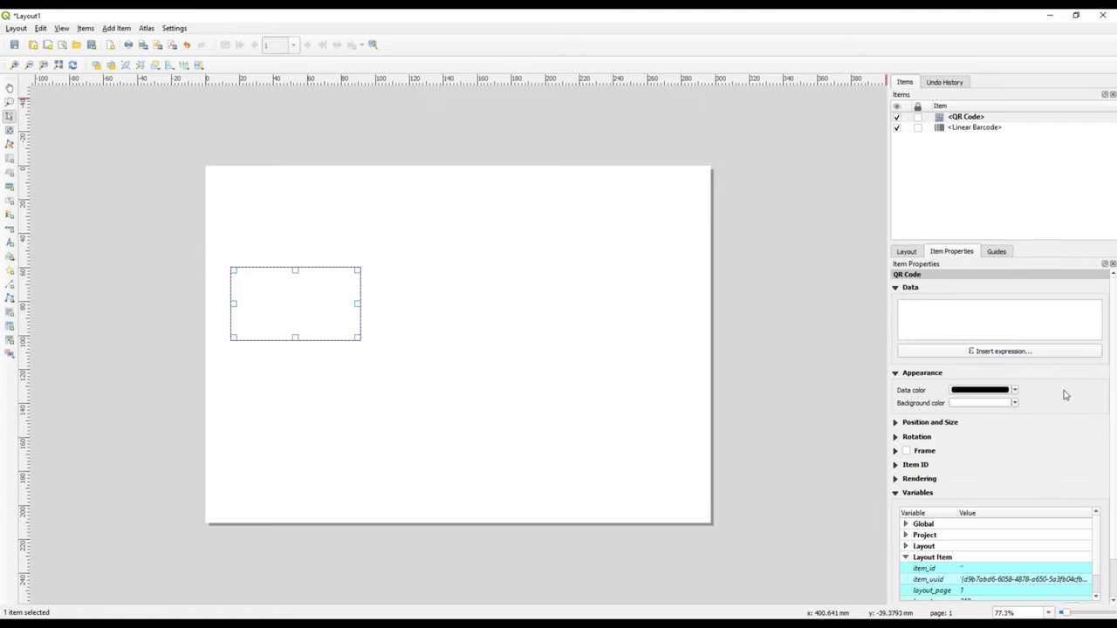
mouse_move(1103, 420)
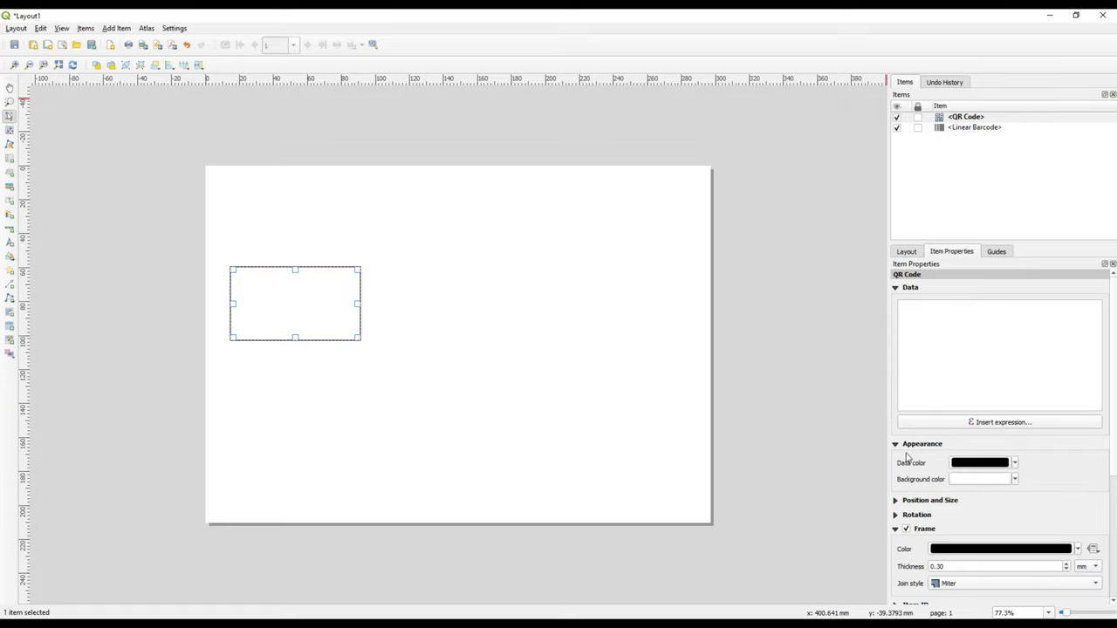
click(1012, 463)
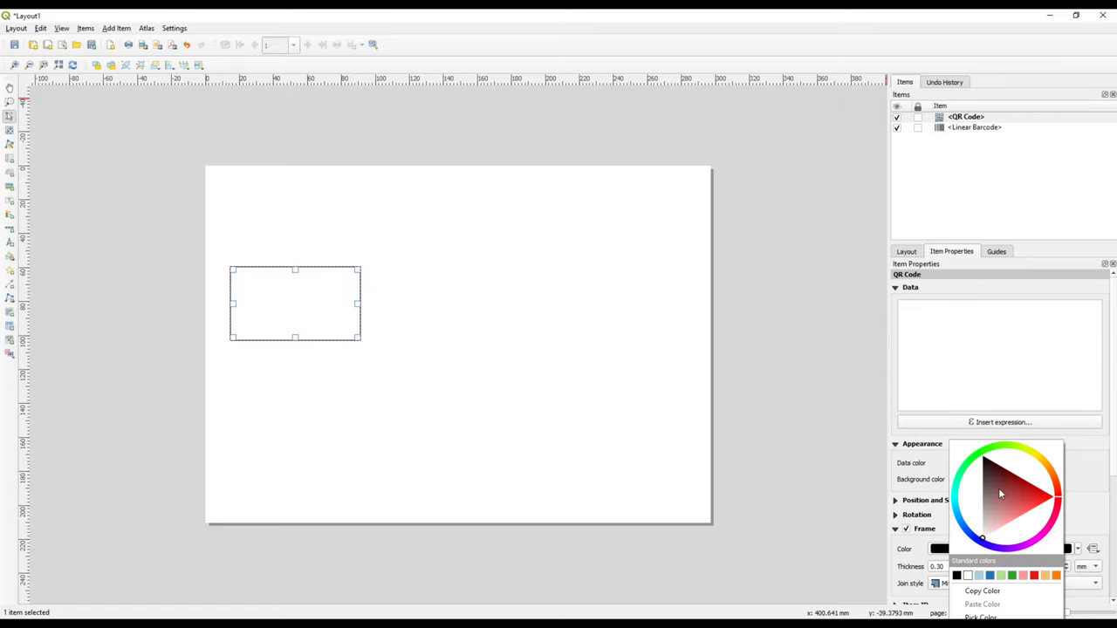
click(1002, 495)
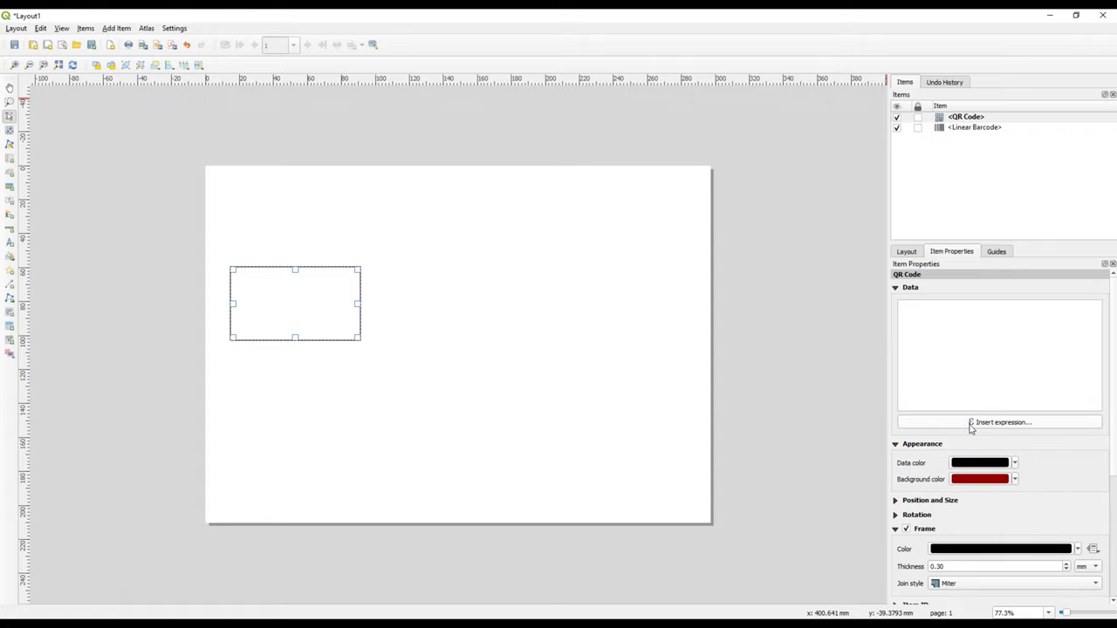
- Leave the expression editor unchanged and enable a thicker black frame on the QR code
click(999, 421)
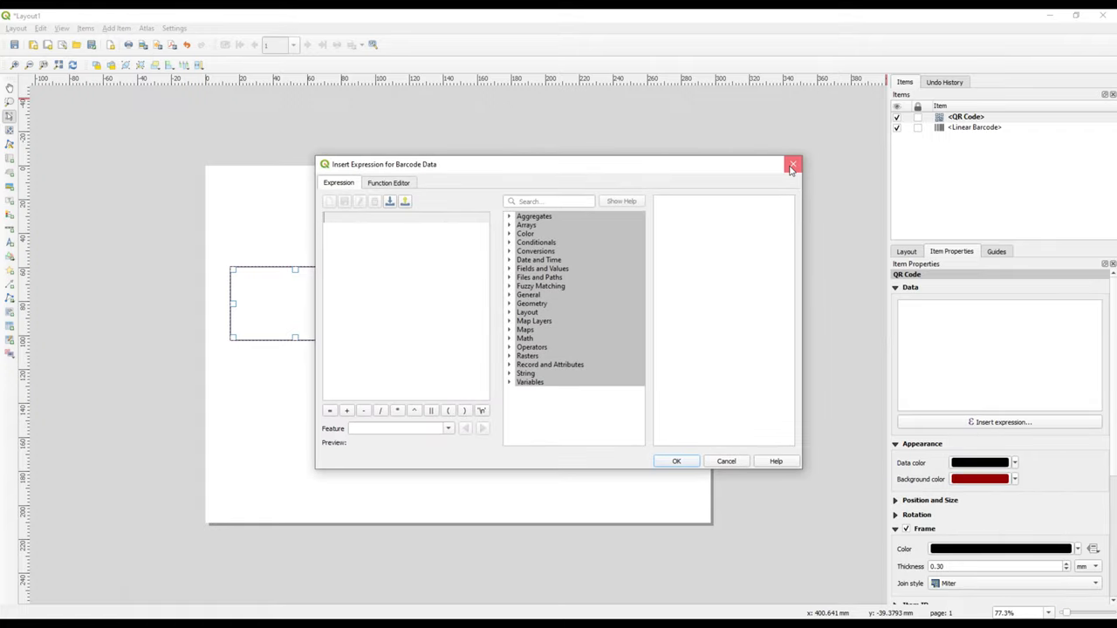
click(793, 164)
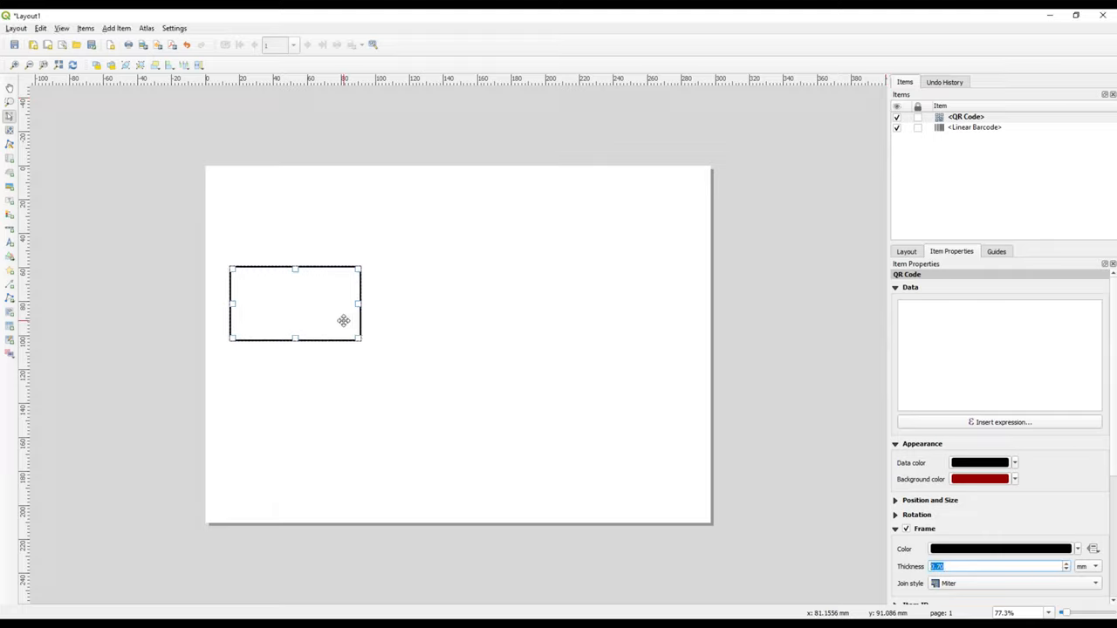
click(995, 251)
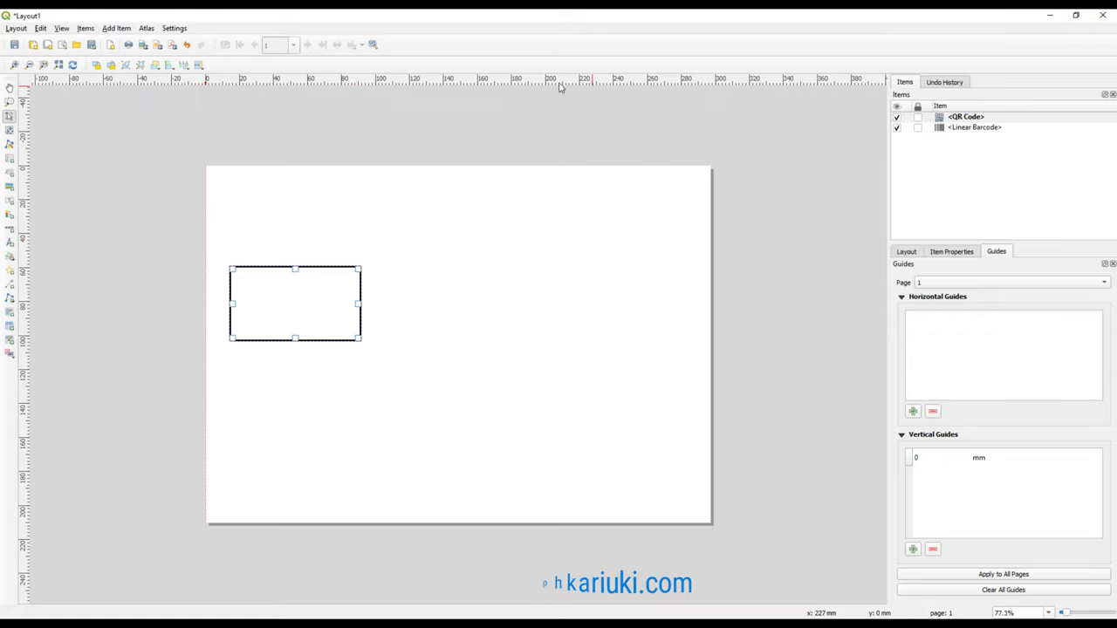
mouse_move(878, 83)
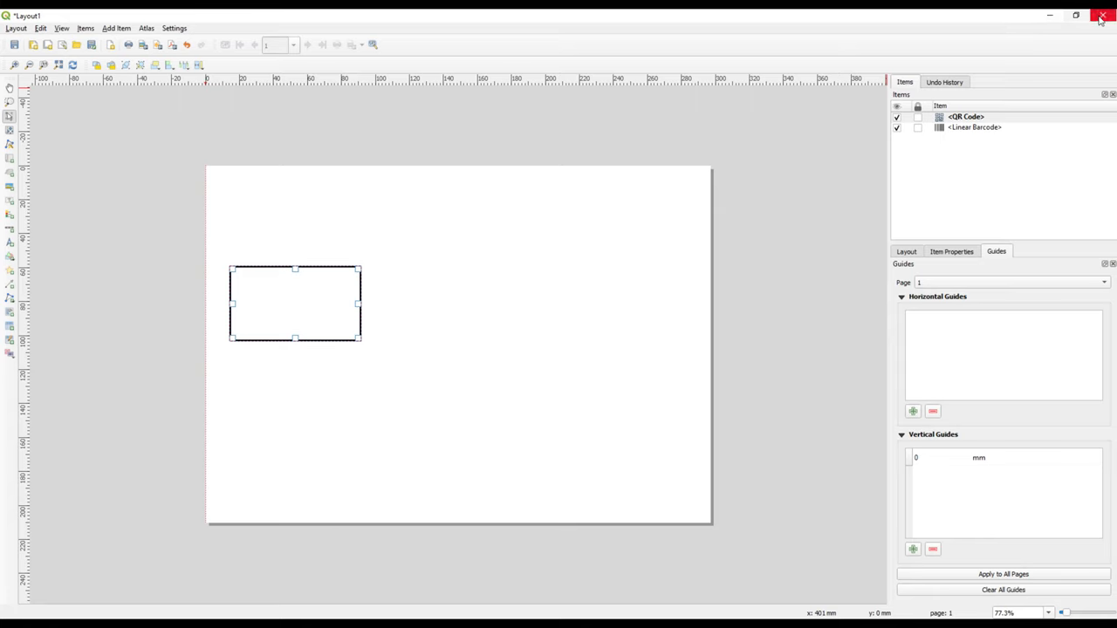
- Close the Layout1 designer and return to the QGIS main window
click(1103, 16)
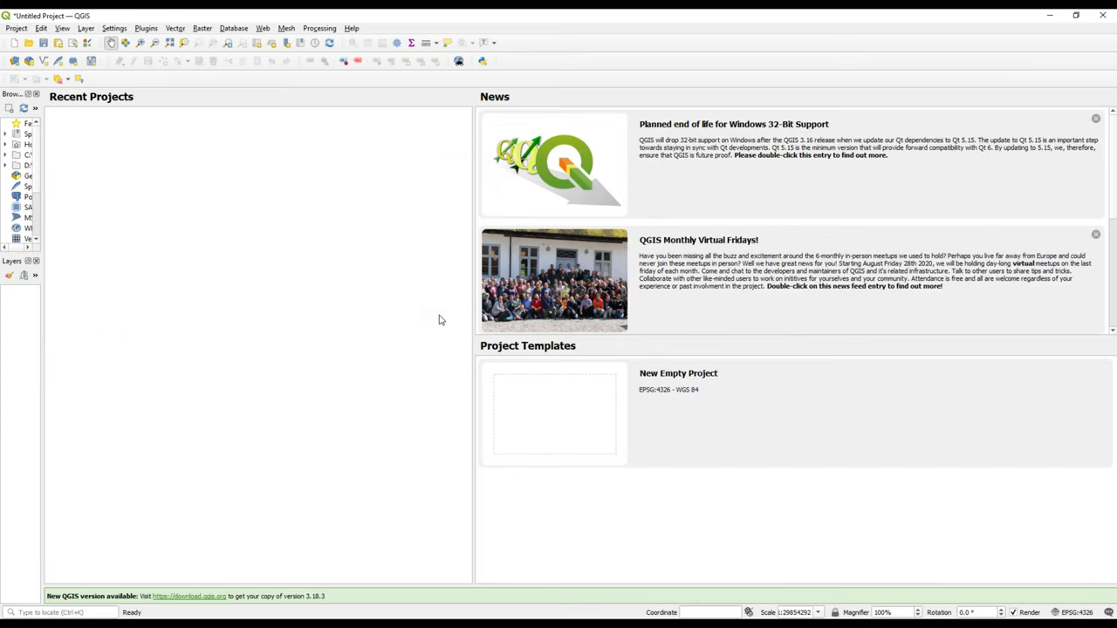
mouse_move(220, 460)
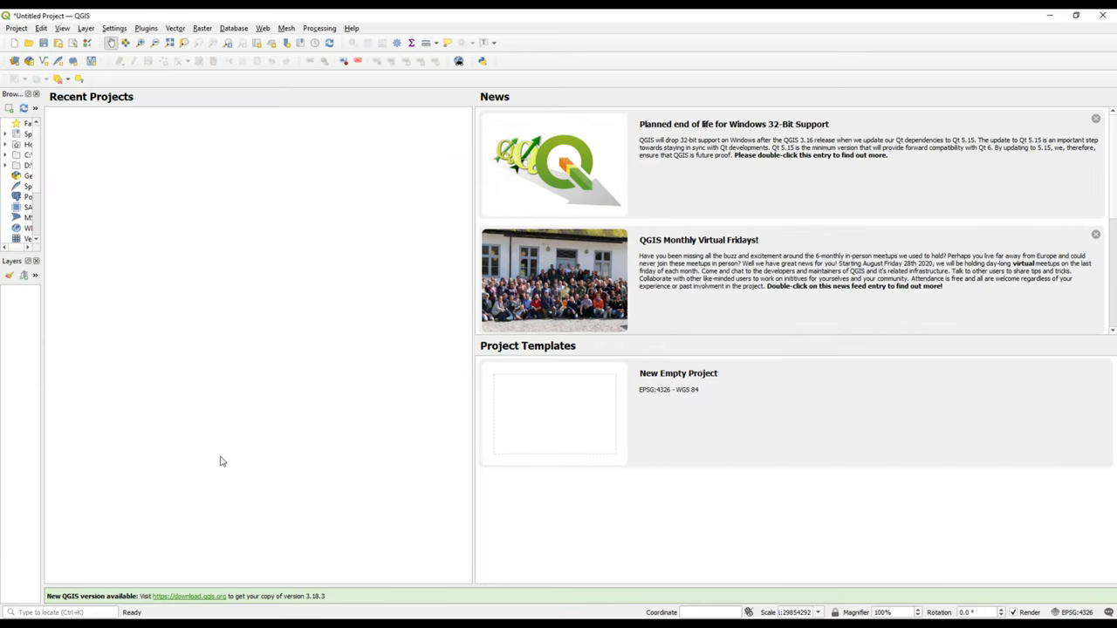
mouse_move(1080, 562)
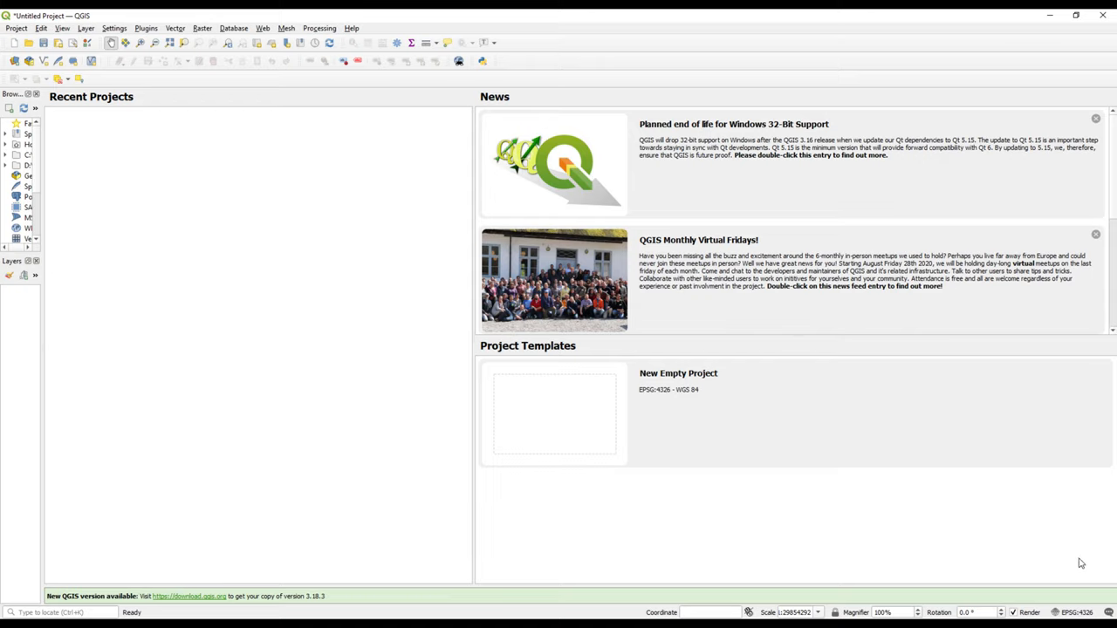
mouse_move(1082, 594)
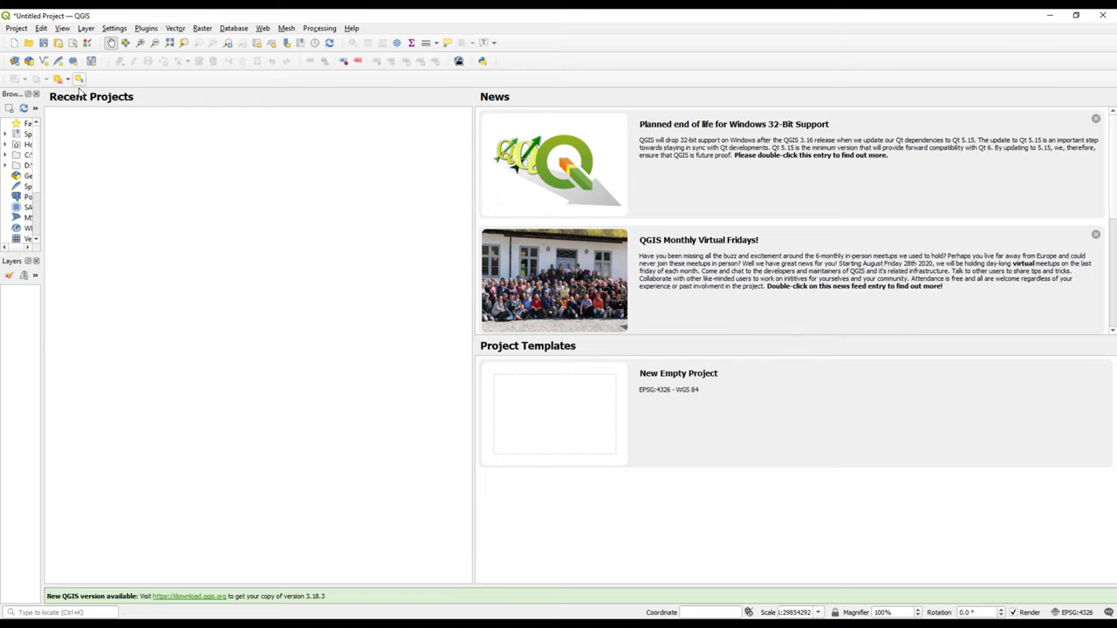
mouse_move(331, 364)
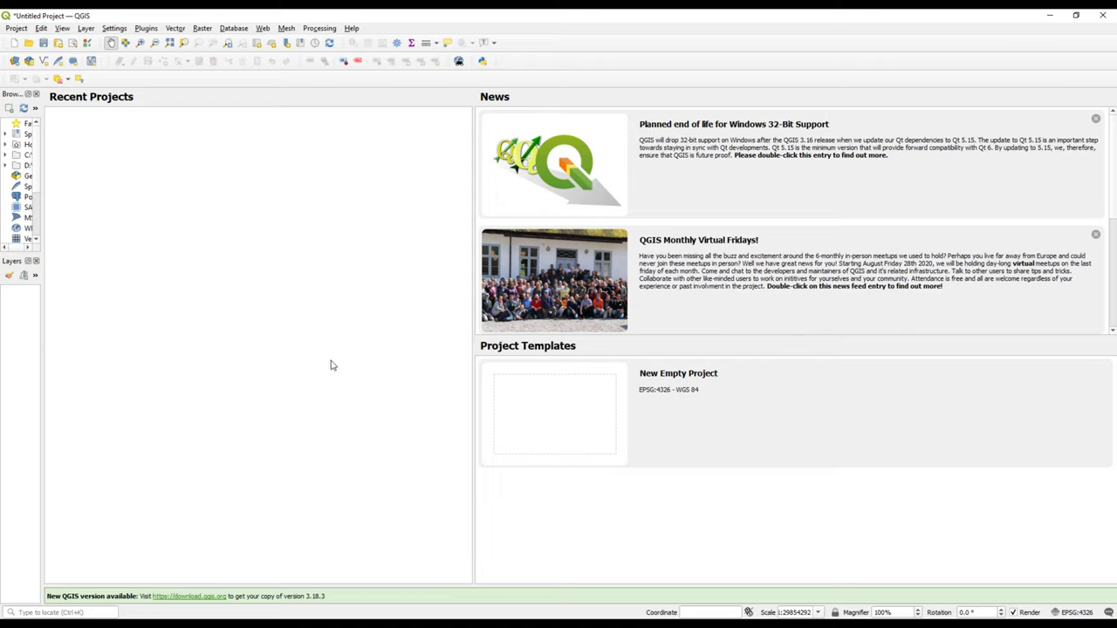
mouse_move(426, 438)
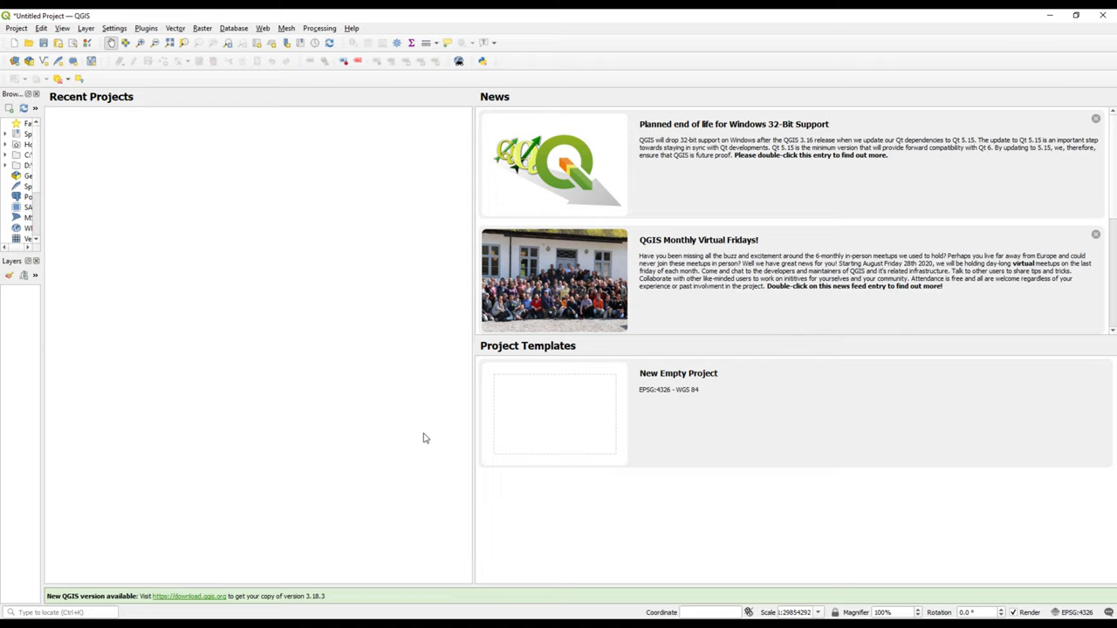
mouse_move(1050, 552)
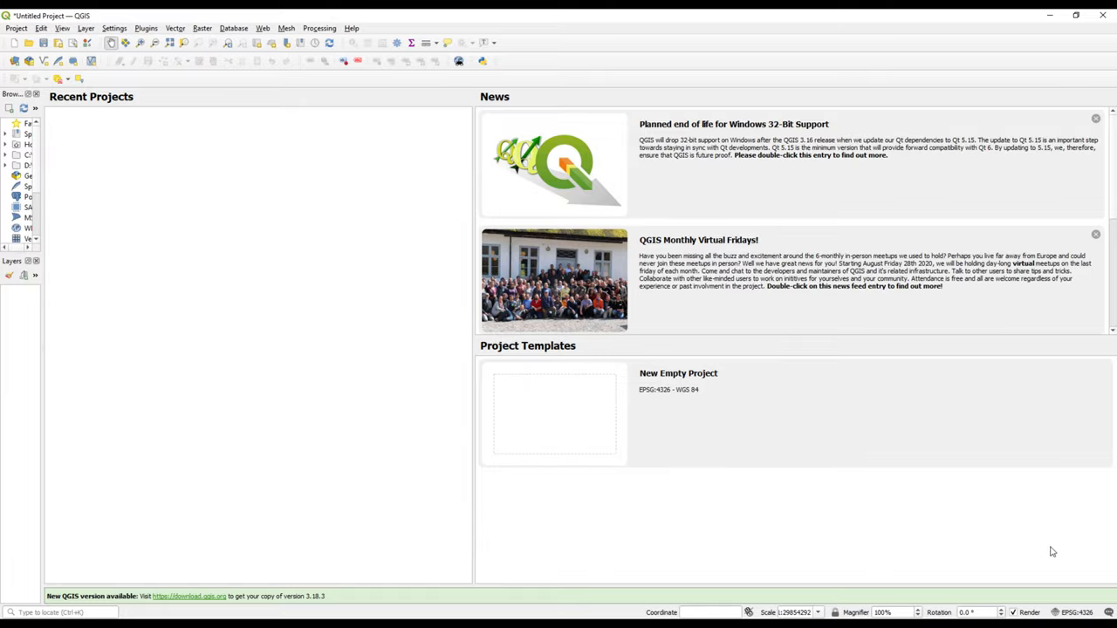